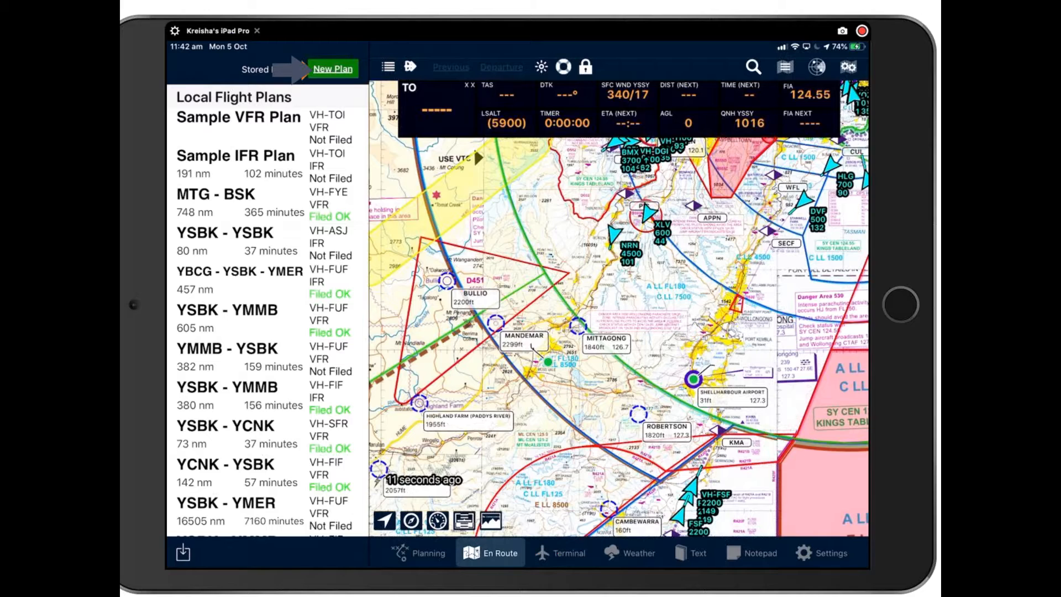
Create a new flight plan for VH-FER with route YSBK YSCN entered
click(332, 68)
text(Y)
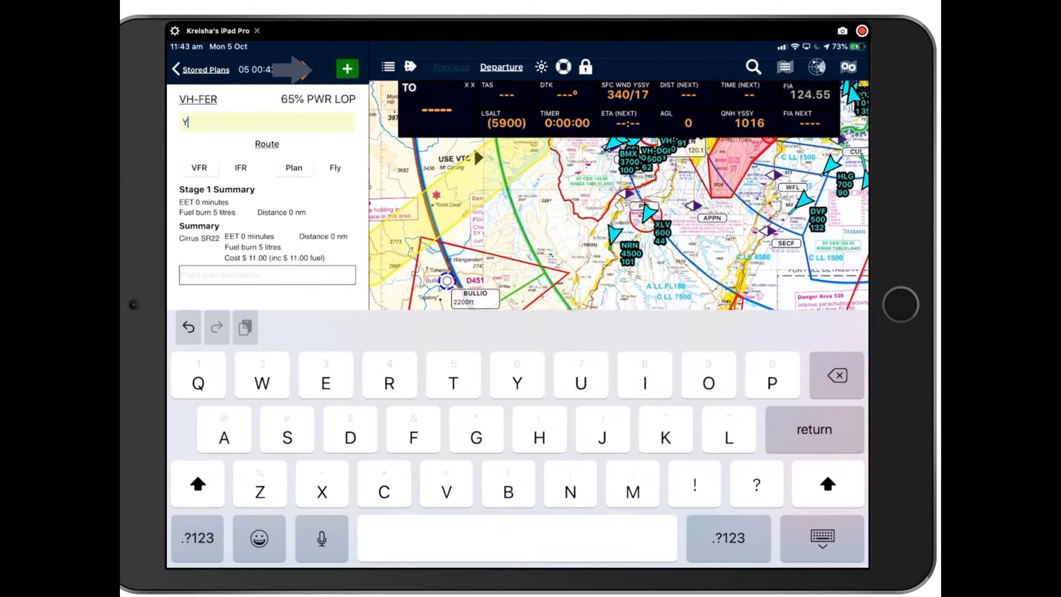
text(SBK YSCN)
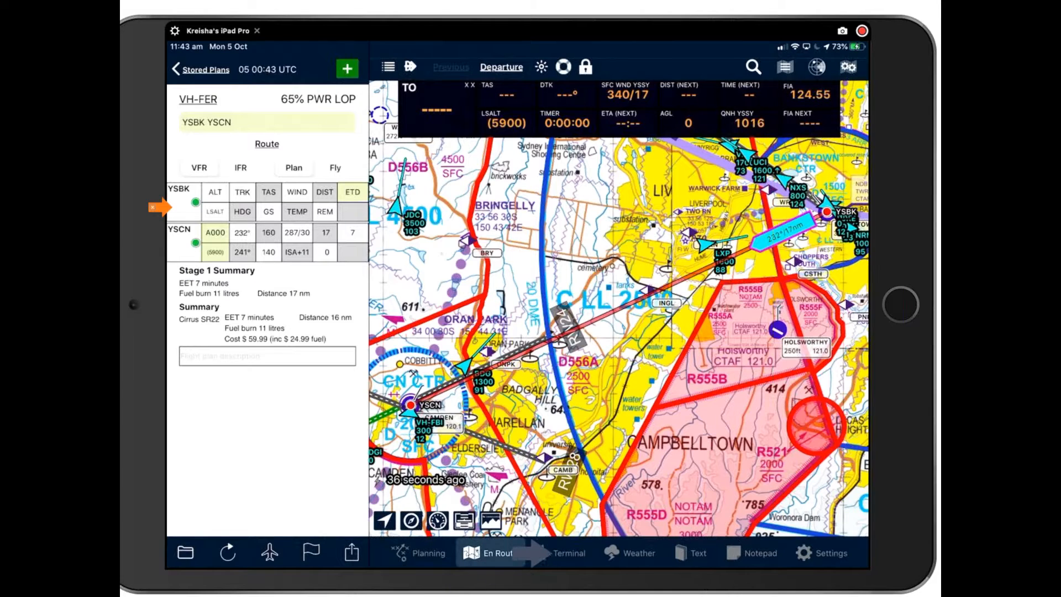
Show the YSBK Bankstown terminal page with its leg details
click(569, 553)
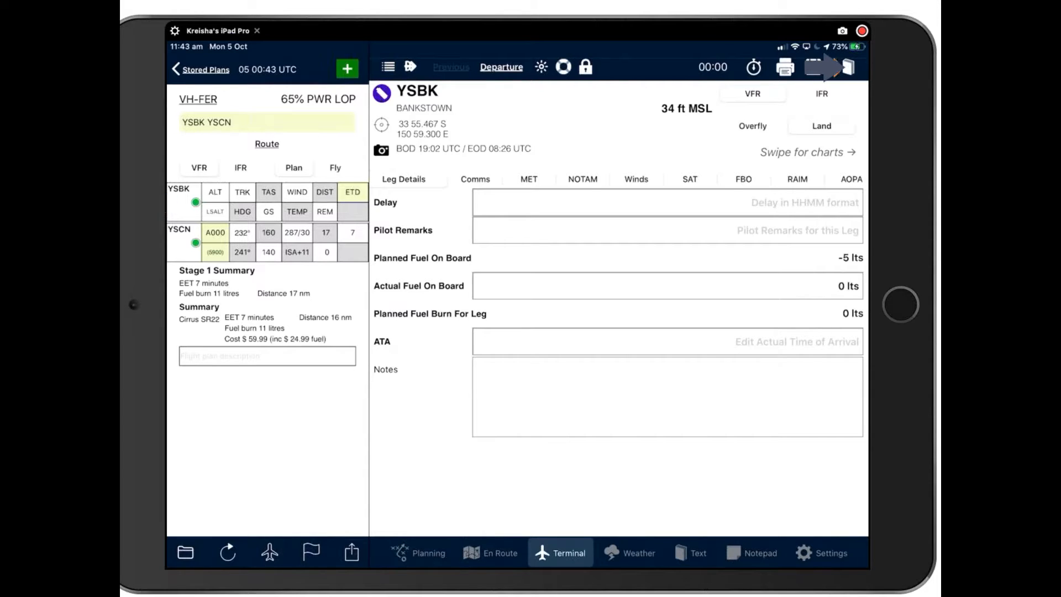
Search the airport charts library for THE OAKS so THK VFA and YOAS are listed
click(851, 66)
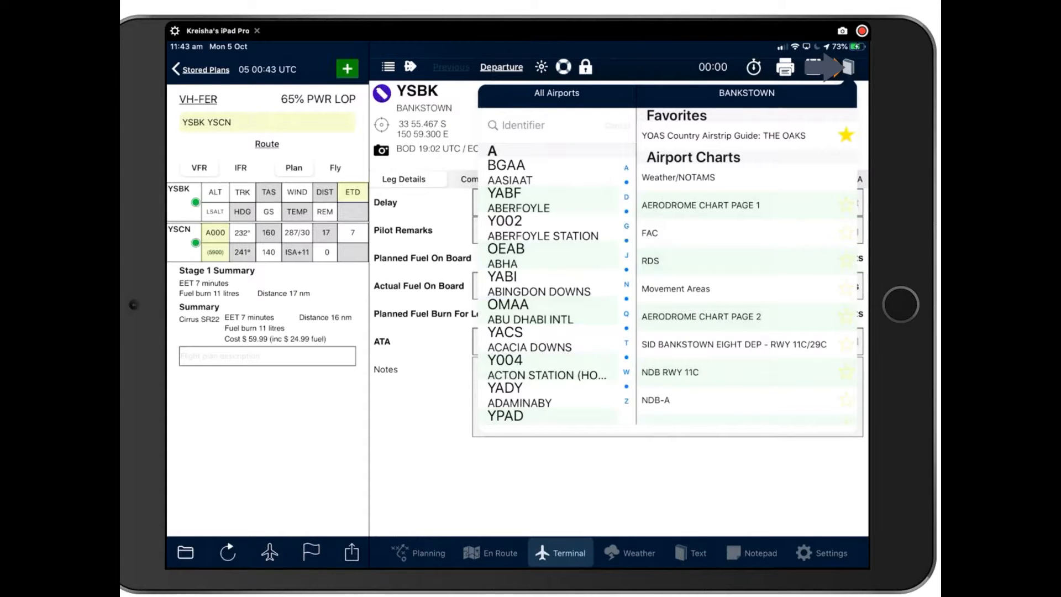
text(THE OA)
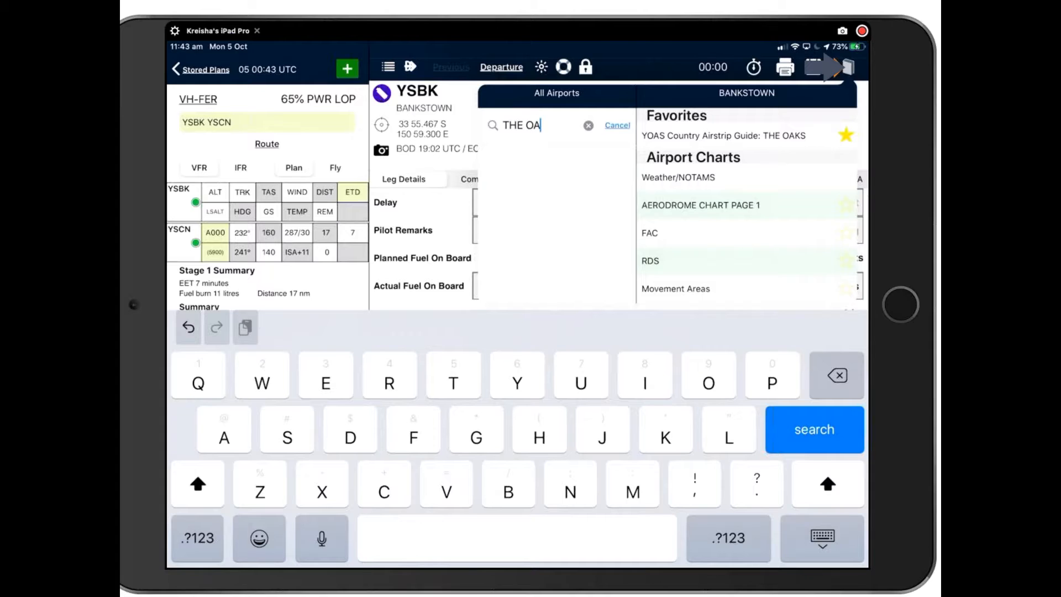
text(KS)
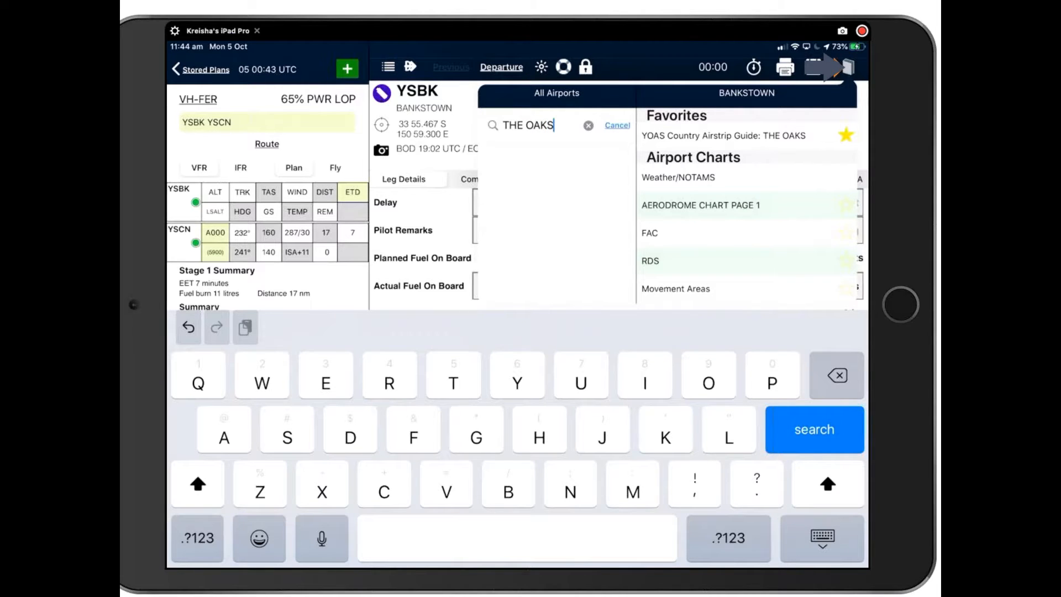
click(813, 428)
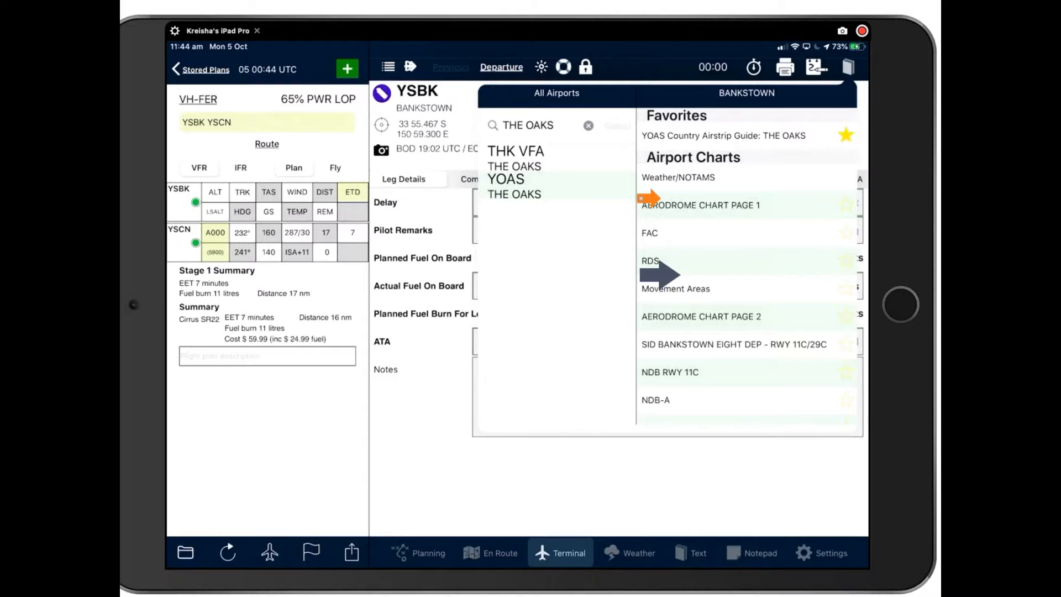
mouse_move(645, 135)
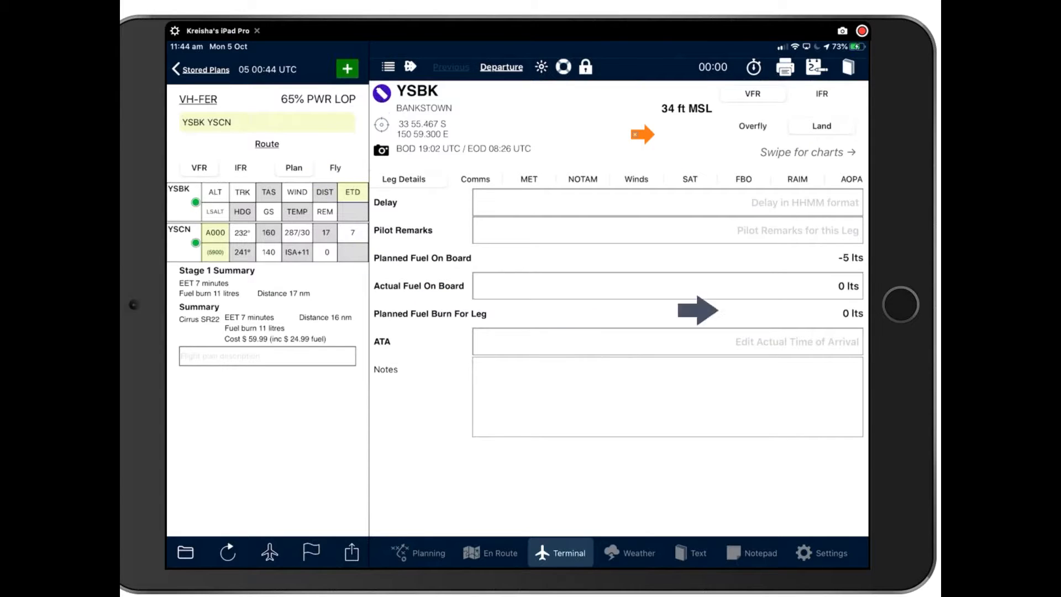
mouse_move(552, 376)
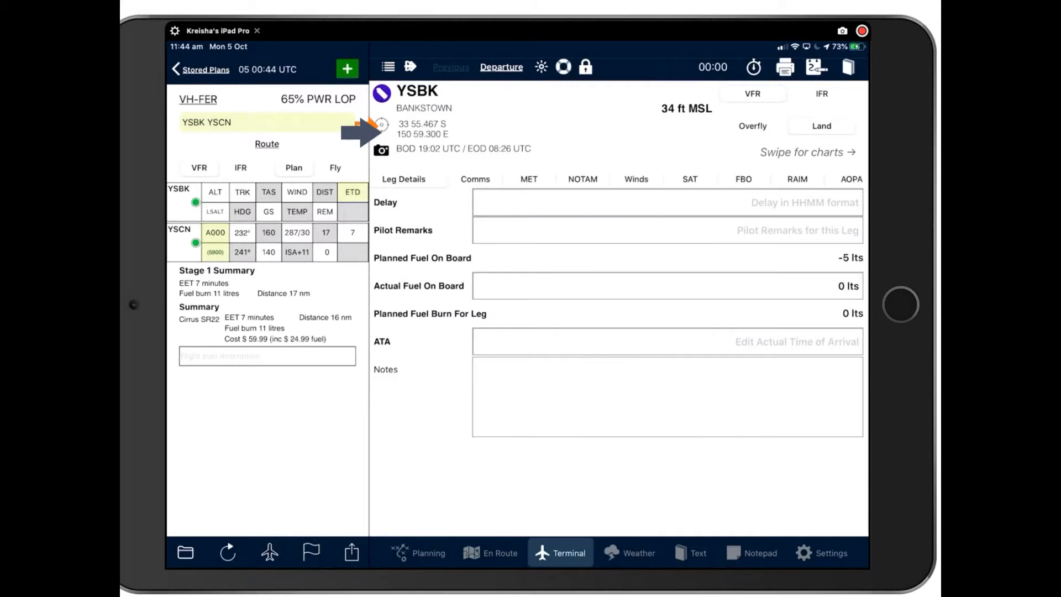
click(491, 552)
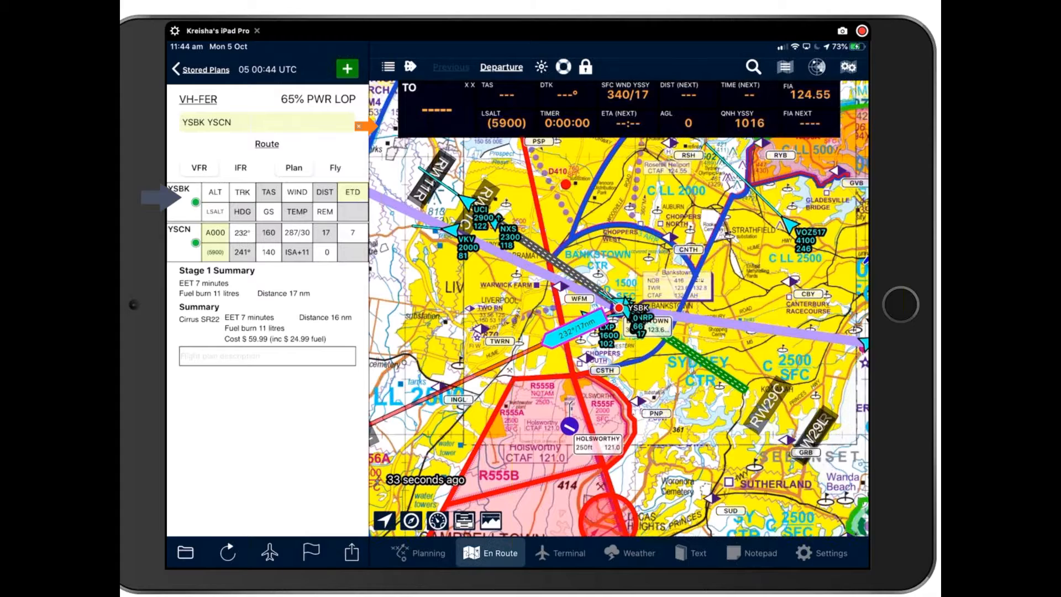
click(561, 552)
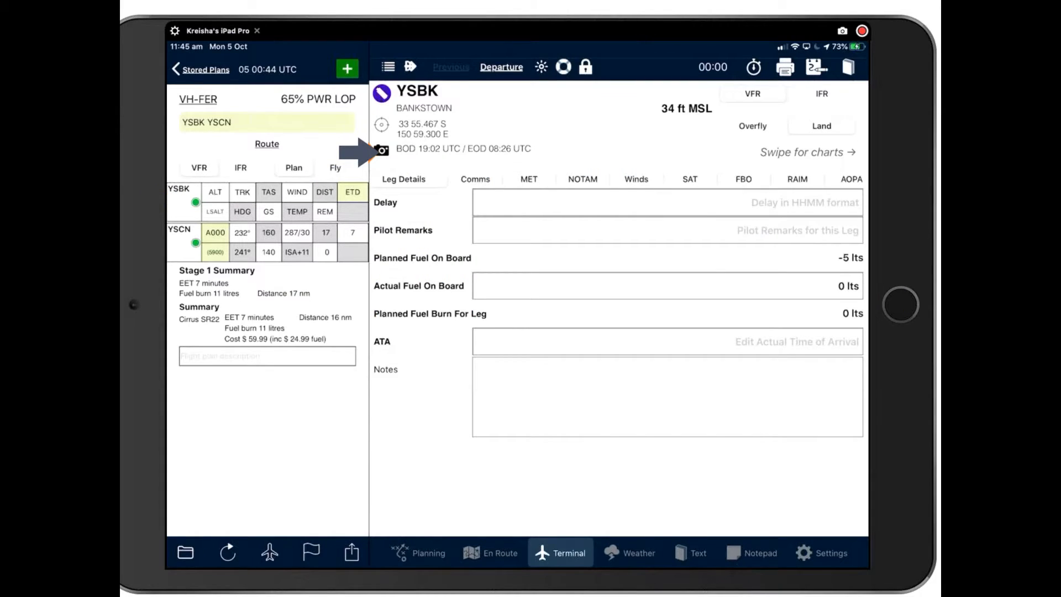
click(383, 150)
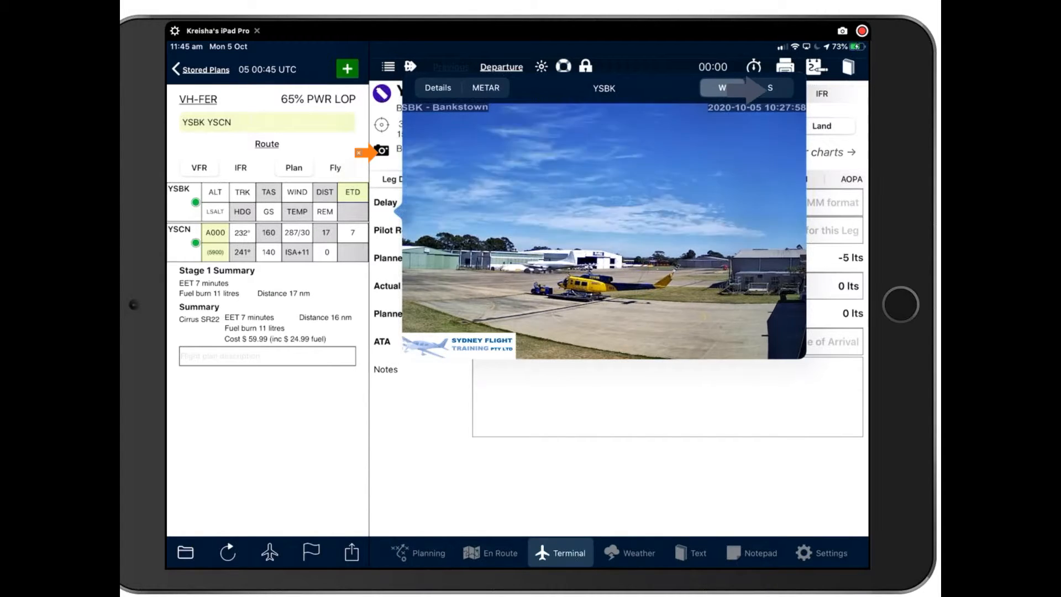
click(773, 88)
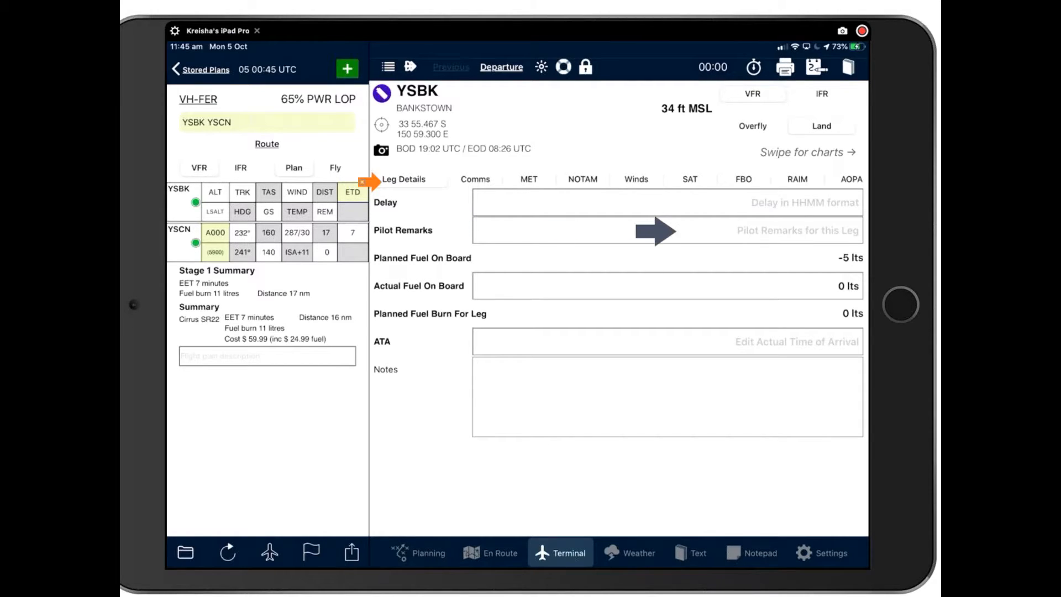
mouse_move(777, 202)
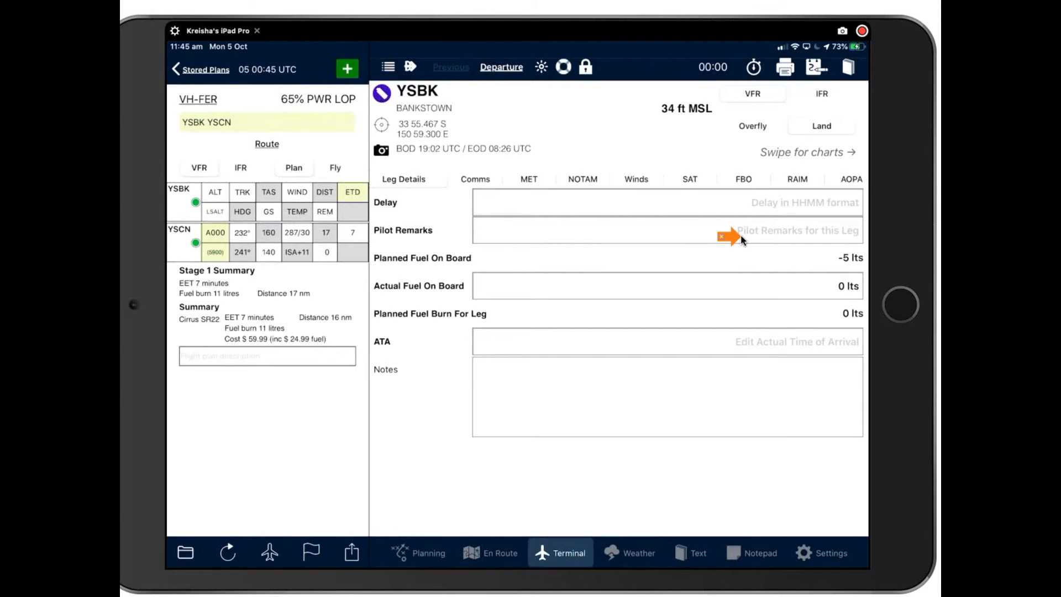
mouse_move(805, 263)
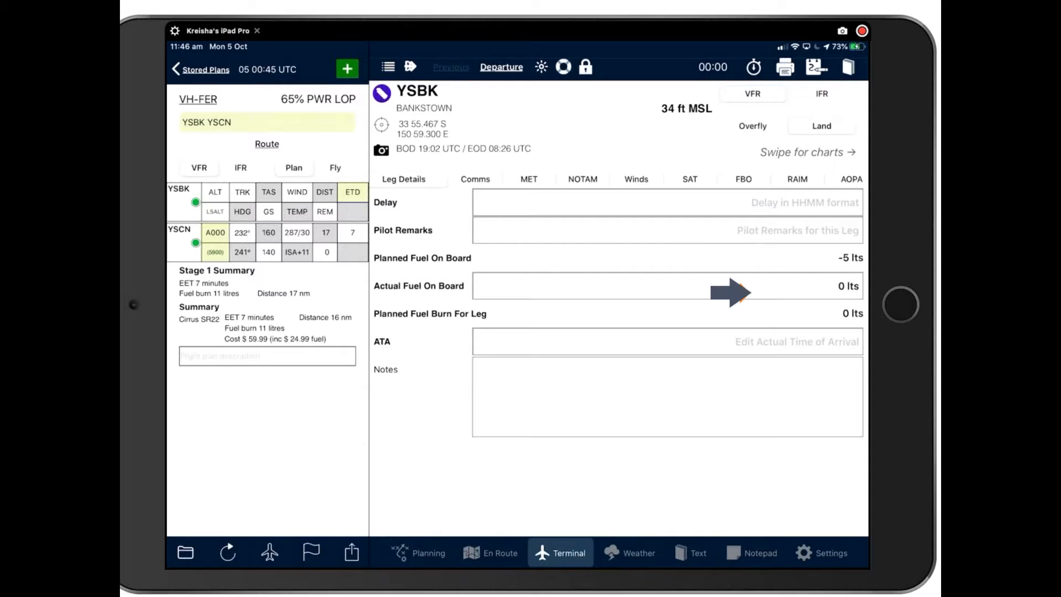
mouse_move(693, 343)
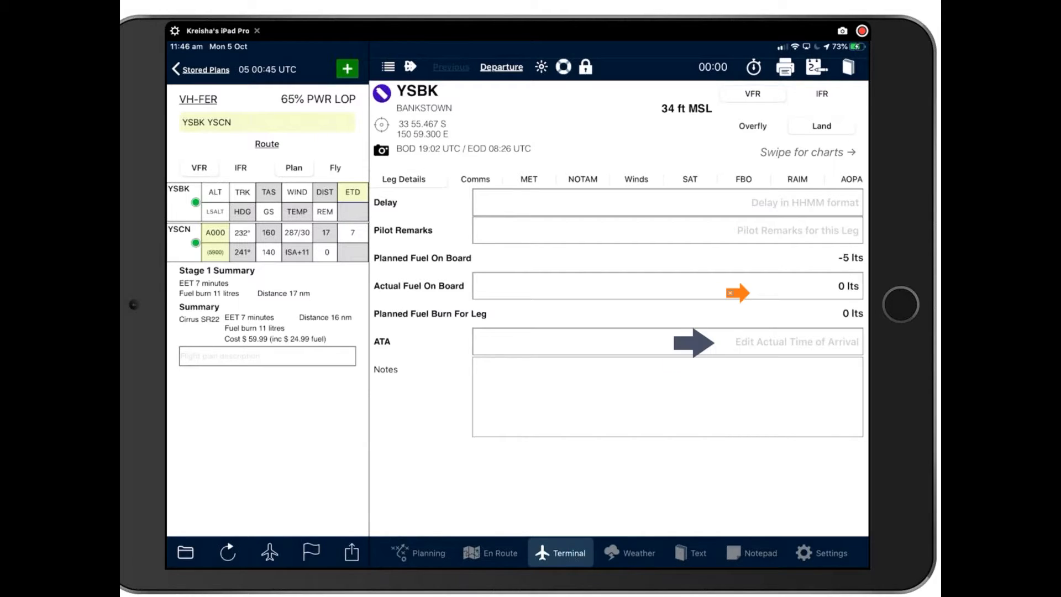
mouse_move(498, 378)
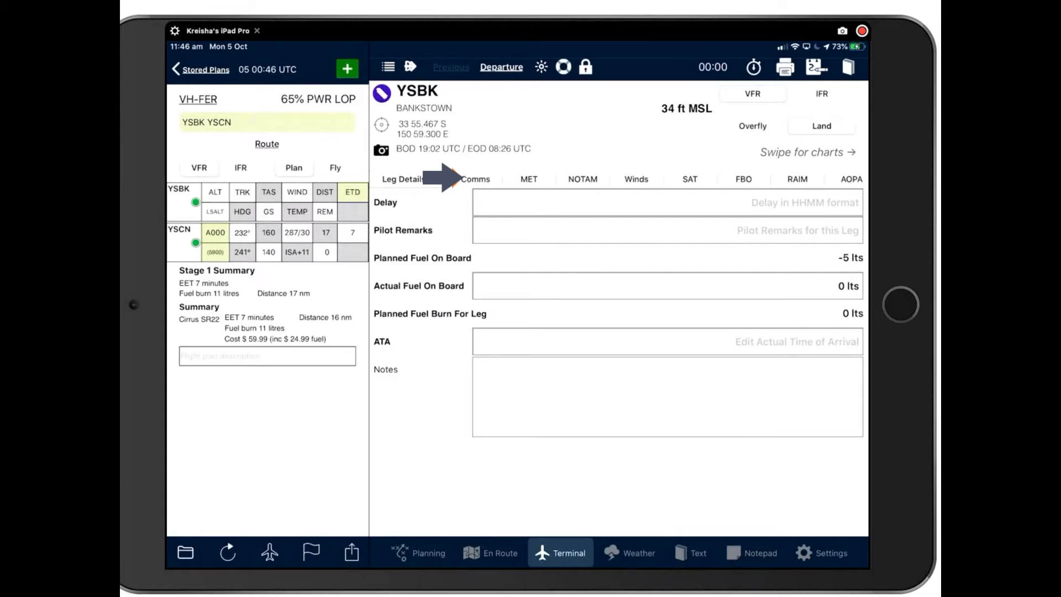
Show Bankstown's Comms frequencies: ATIS 120.900, CTAF, ground and tower 123.600
click(477, 179)
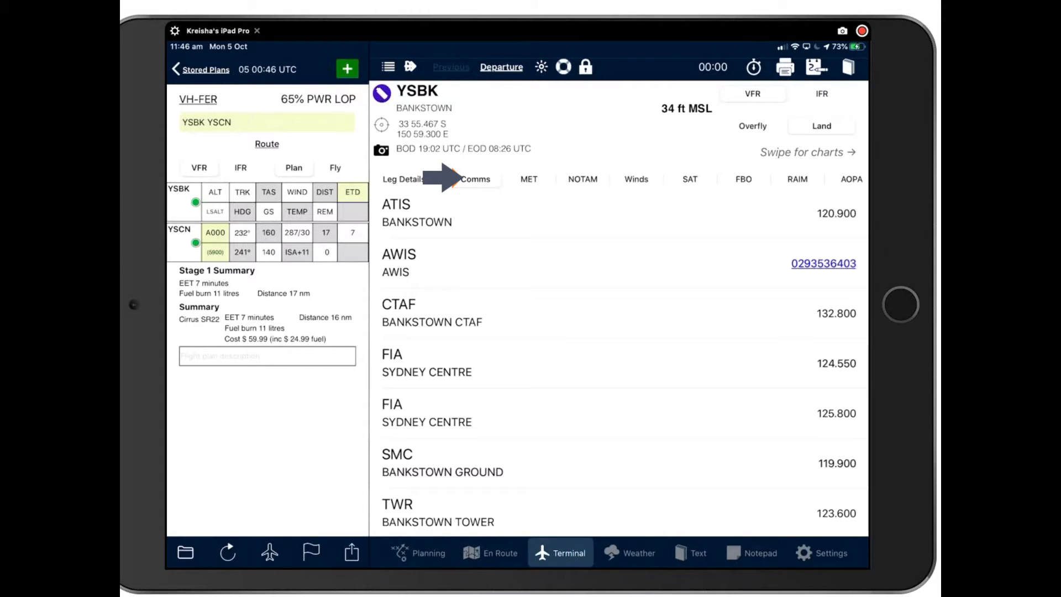
scroll(down, 3)
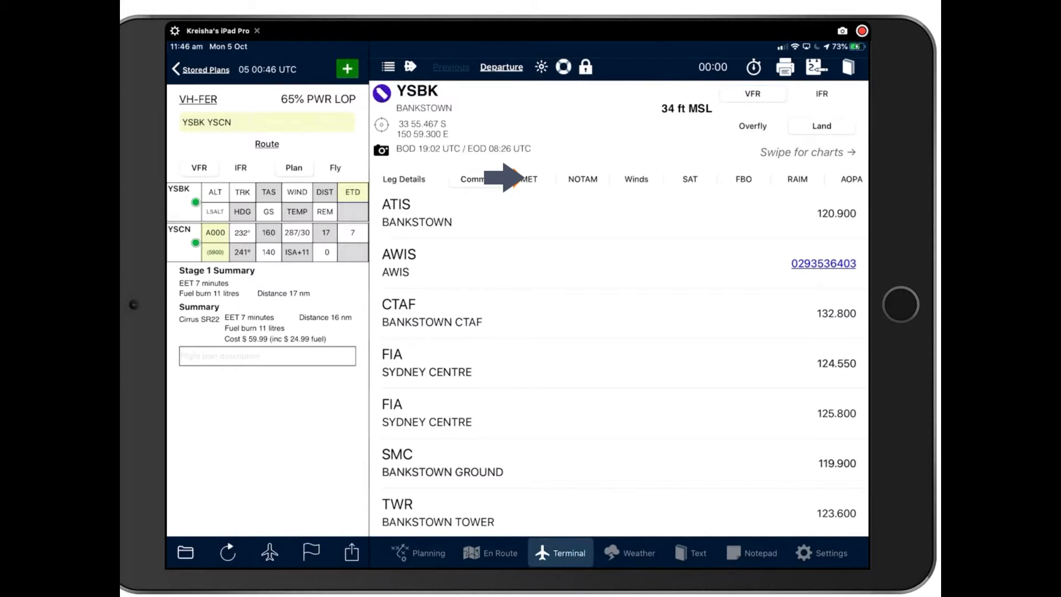
Show Bankstown's MET page and read the CAVOK TAF and the 320° at 7 kt METAR
click(536, 179)
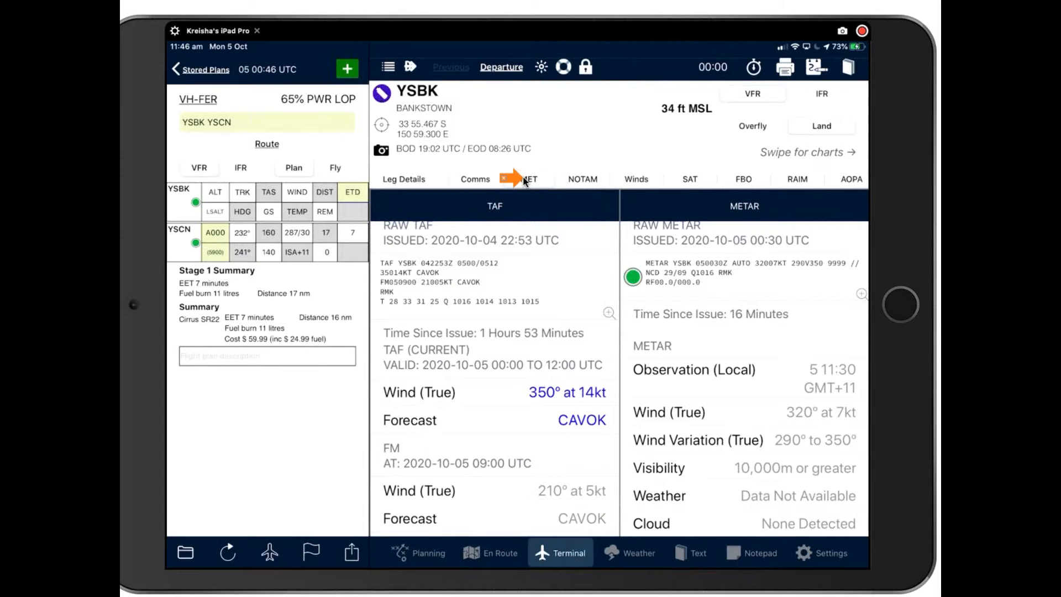
scroll(down, 3)
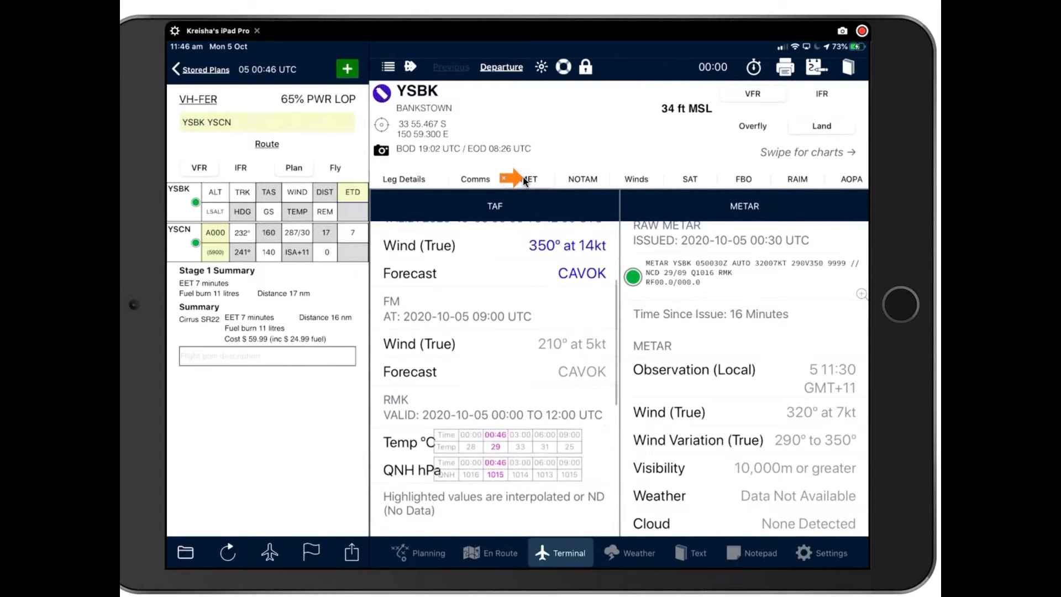
scroll(down, 3)
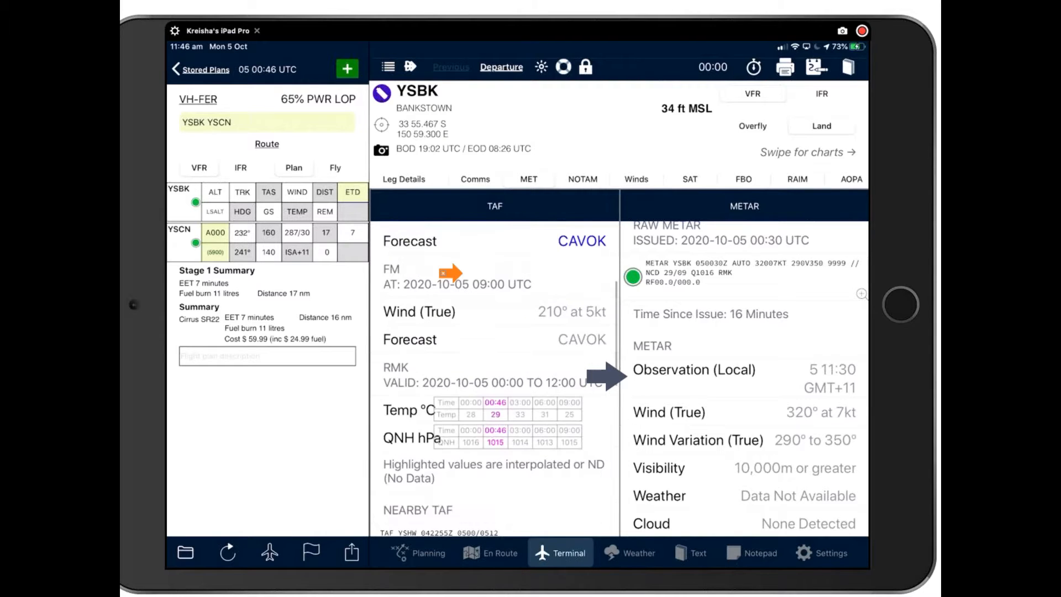
scroll(down, 3)
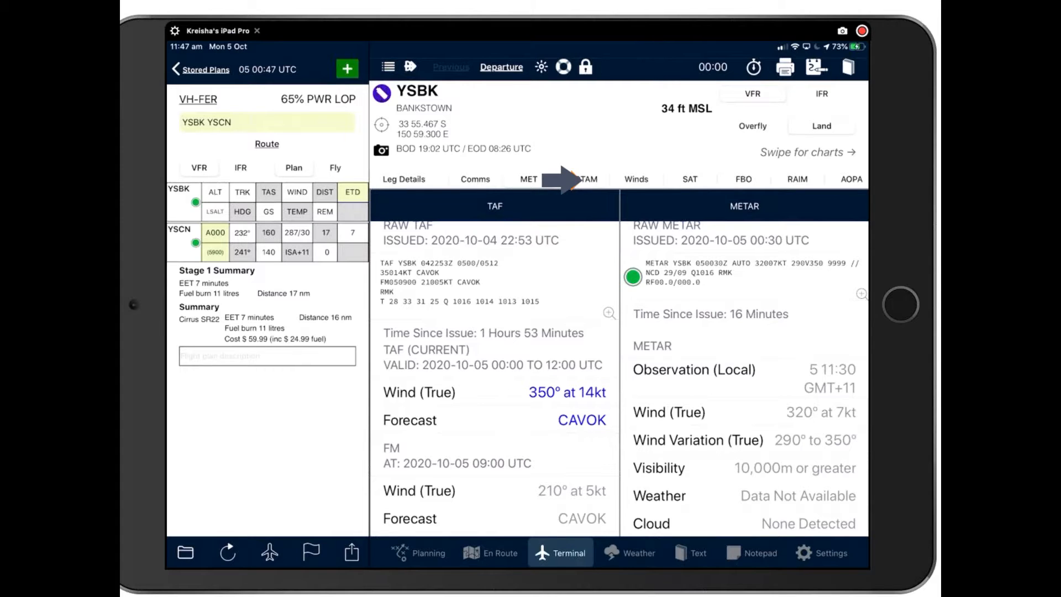
Show Bankstown's NOTAMs, mark C301/20 as read, then move on to the fuel suppliers
click(592, 179)
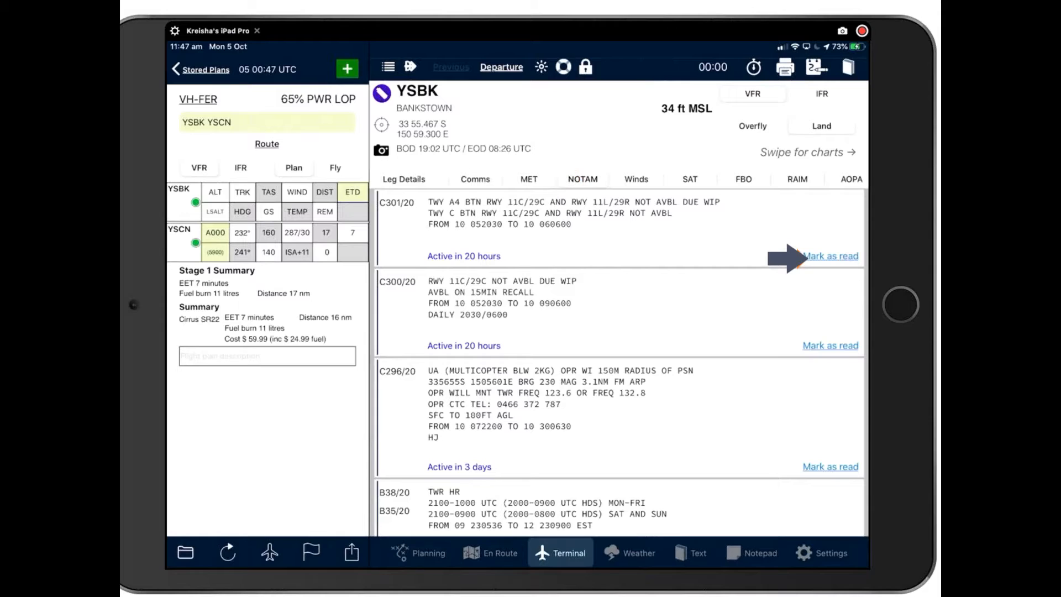
click(830, 256)
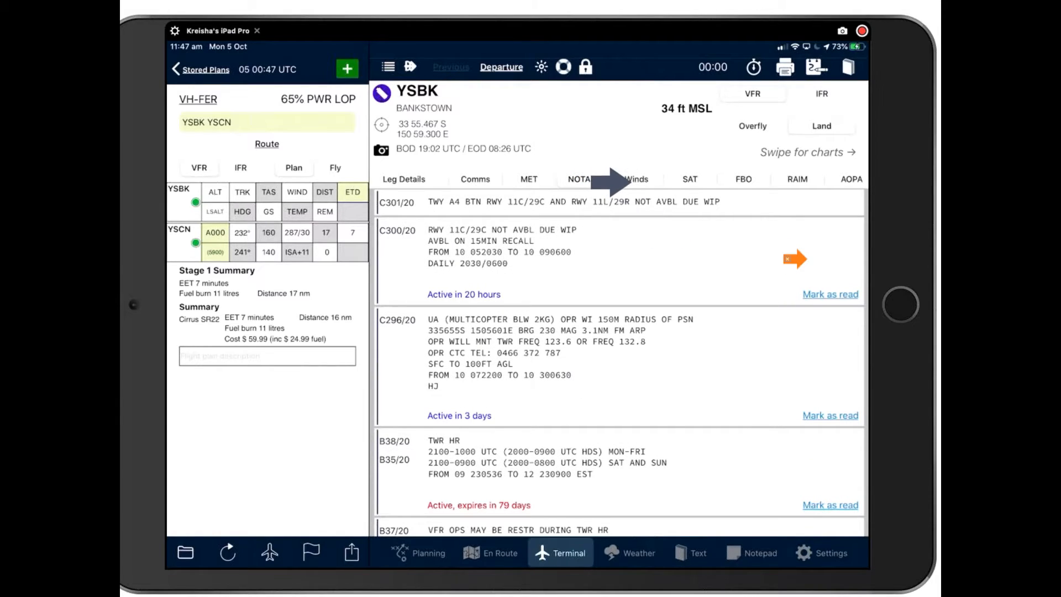
click(637, 179)
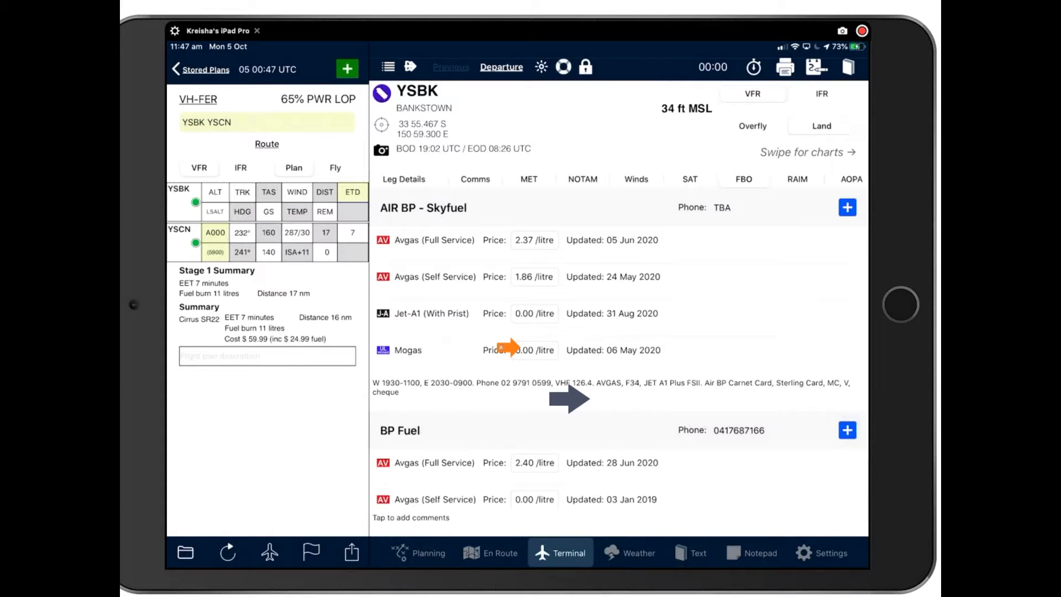
Browse the Bankstown fuel supplier list past Mobil, Navair and Shell back to Air BP
scroll(down, 3)
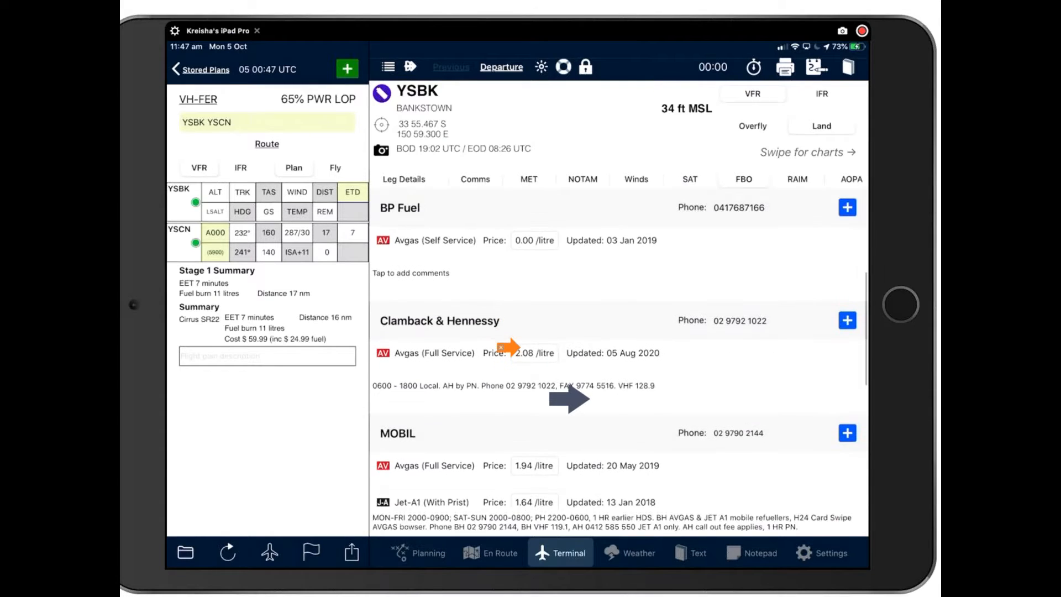
scroll(down, 3)
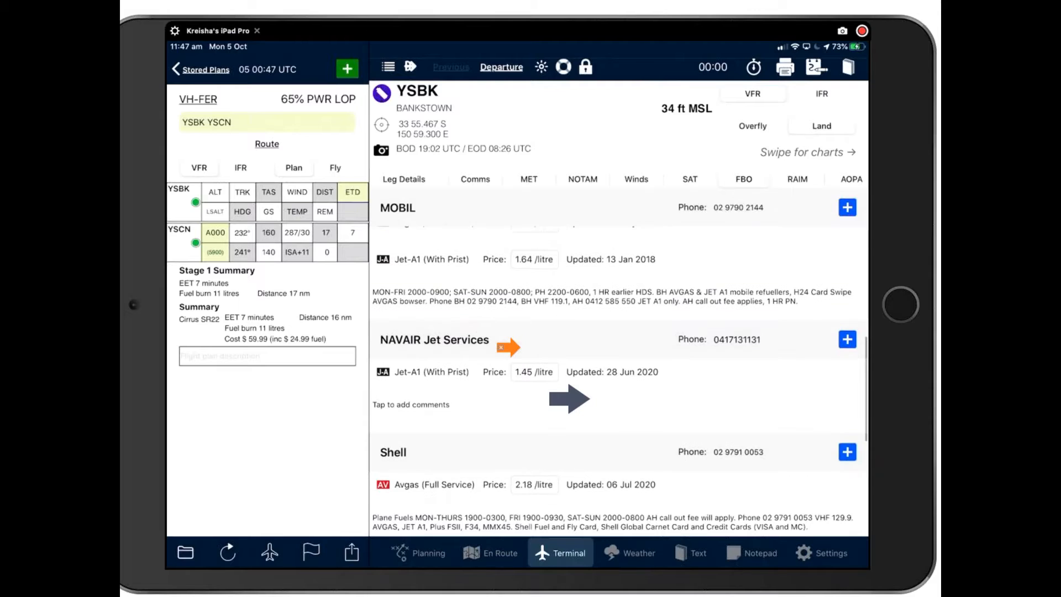
scroll(down, 3)
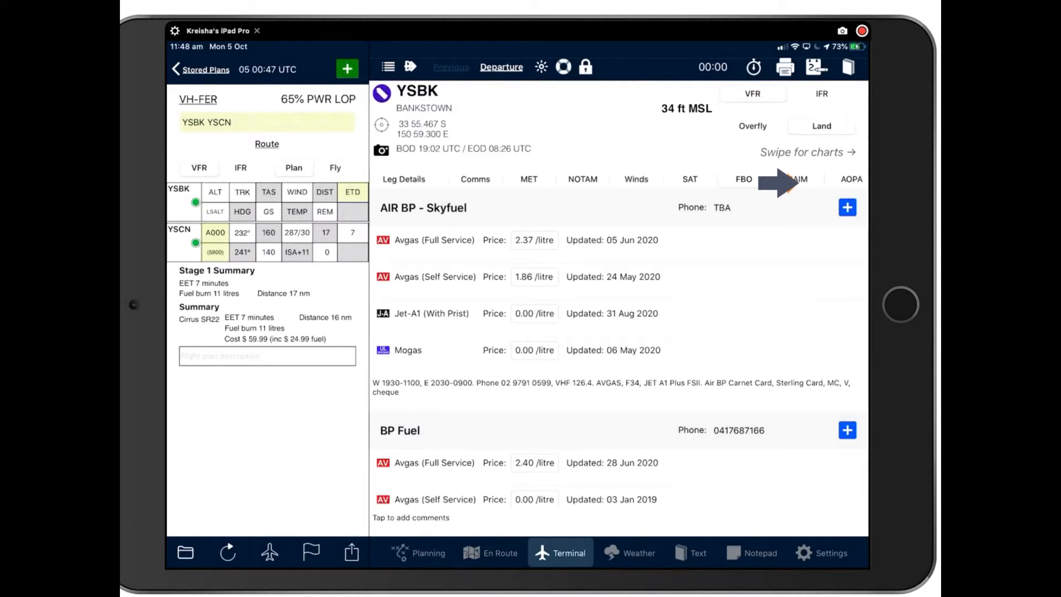
Show the RAIM prediction for Bankstown
click(802, 179)
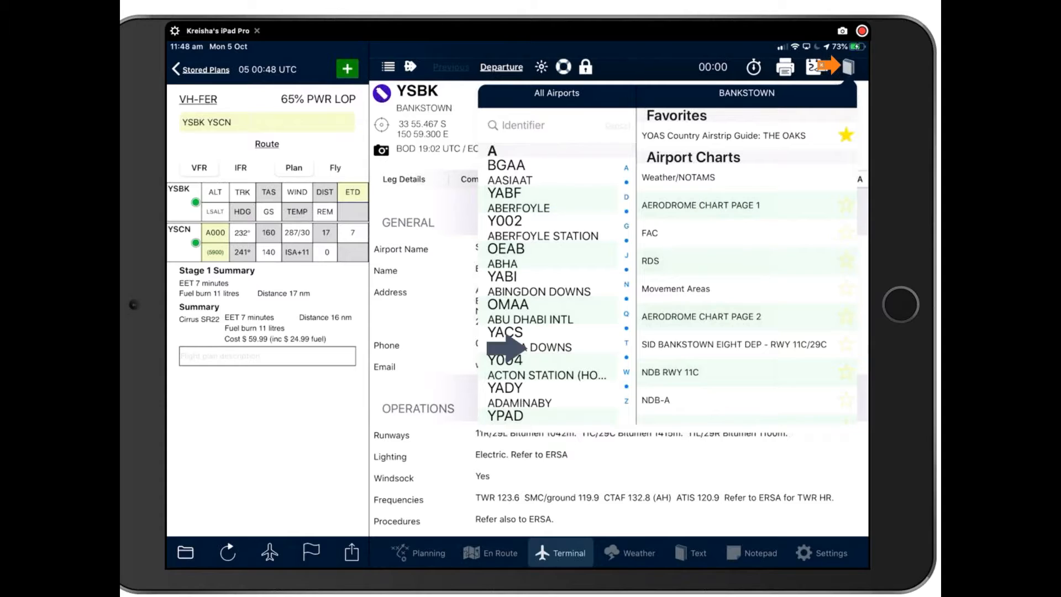
mouse_move(511, 291)
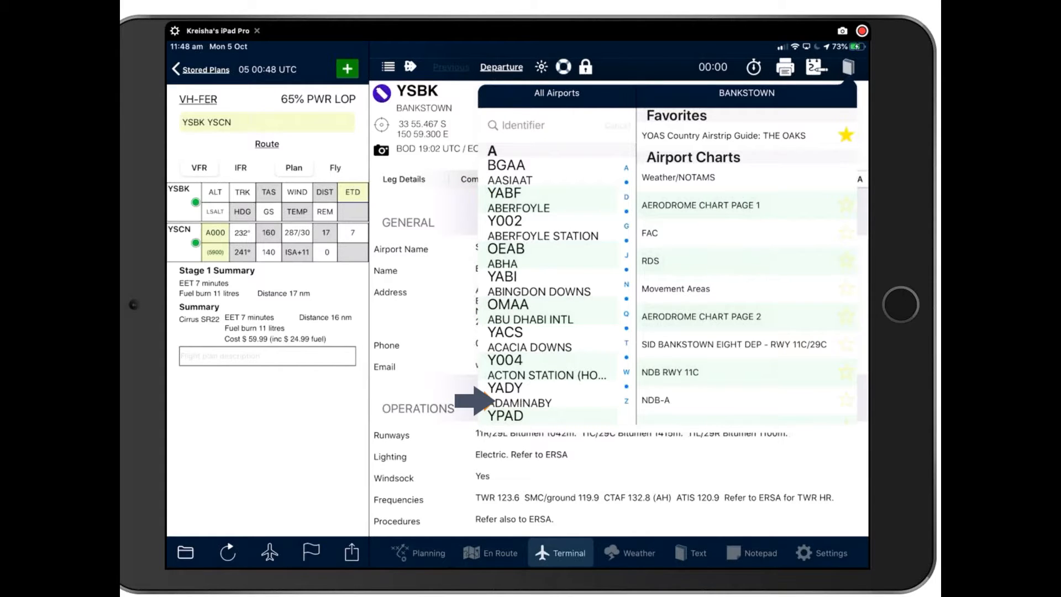
scroll(down, 3)
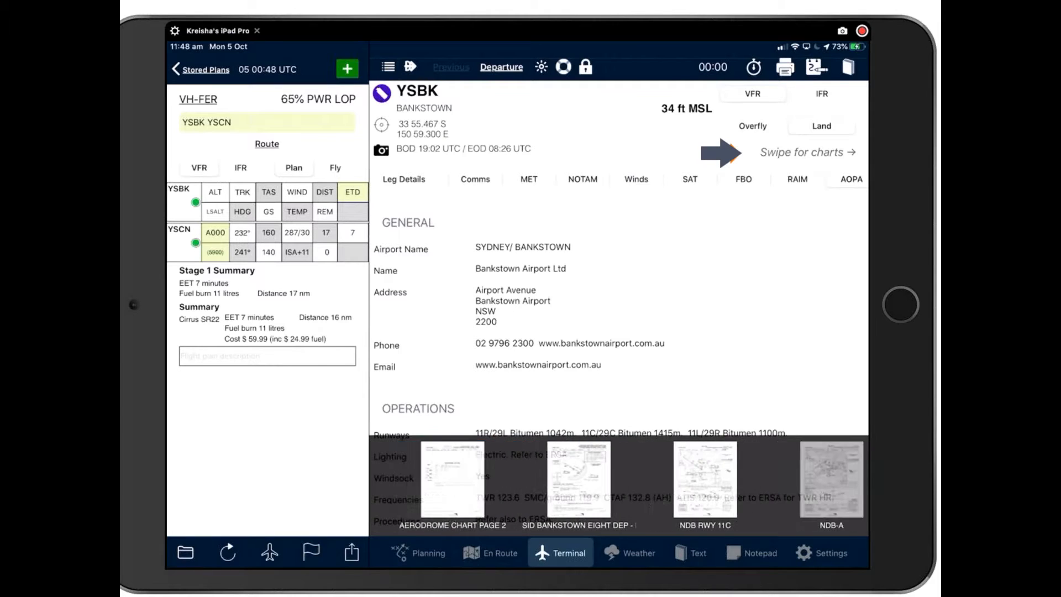
Scroll the Terminal chart strip toward the RNAV RWY 11C approach thumbnail
scroll(left, 3)
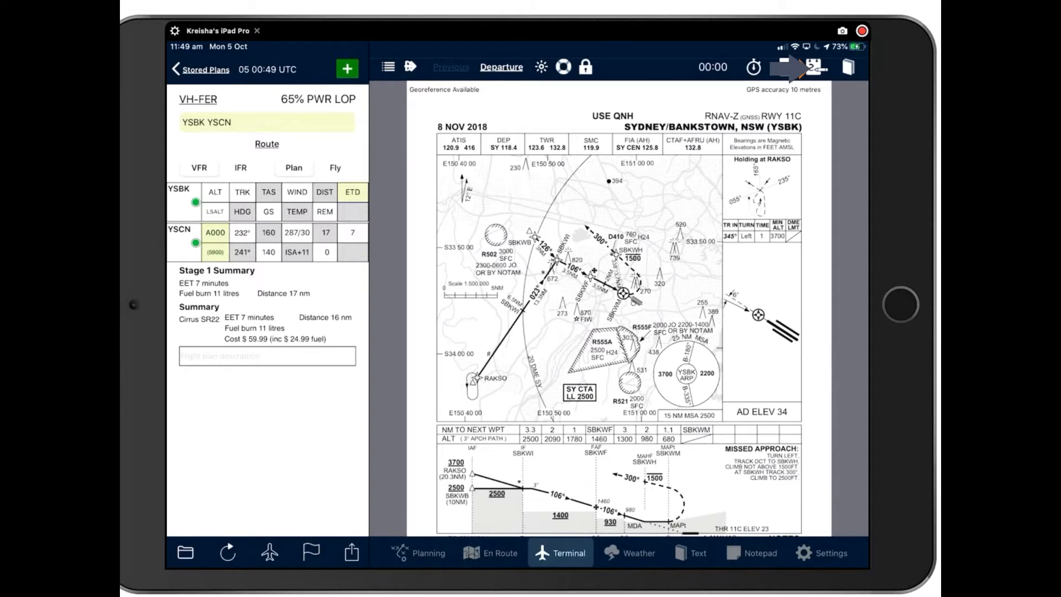
Overlay the RNAV 11C chart on the En Route map, then return to Bankstown's charts
click(812, 68)
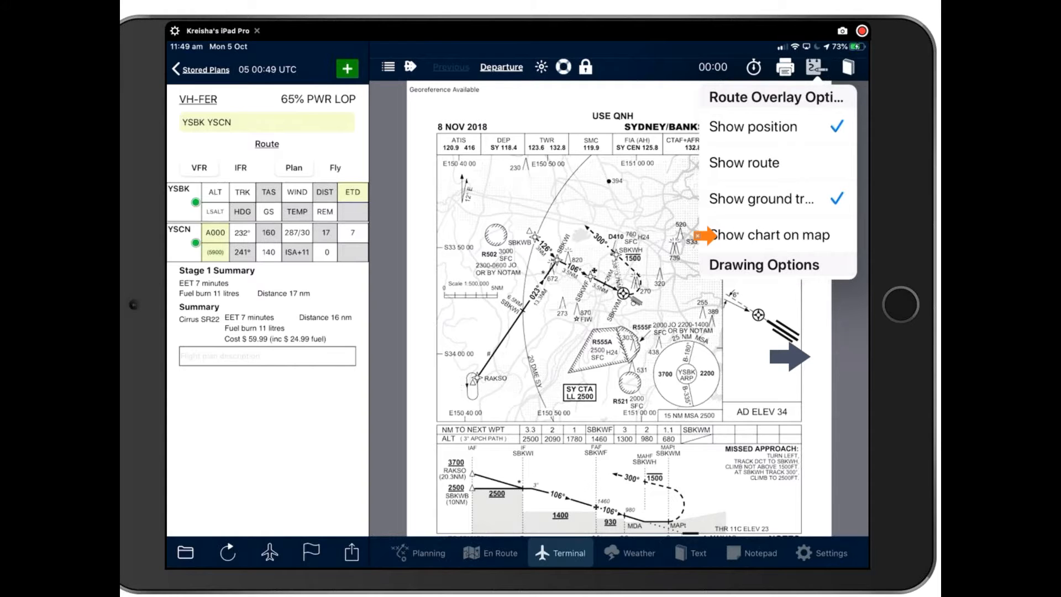
click(485, 552)
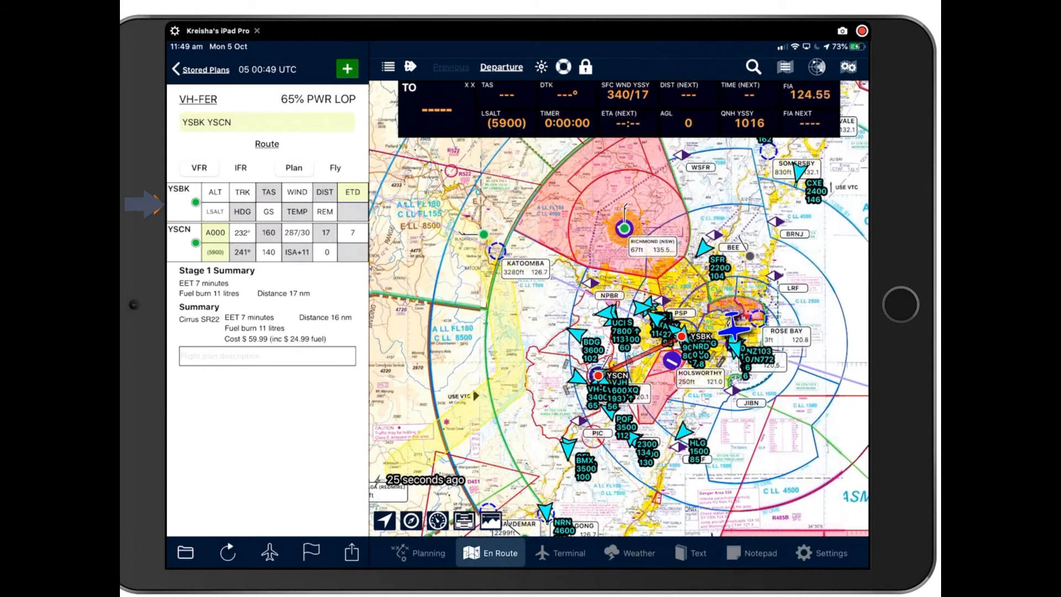
click(560, 553)
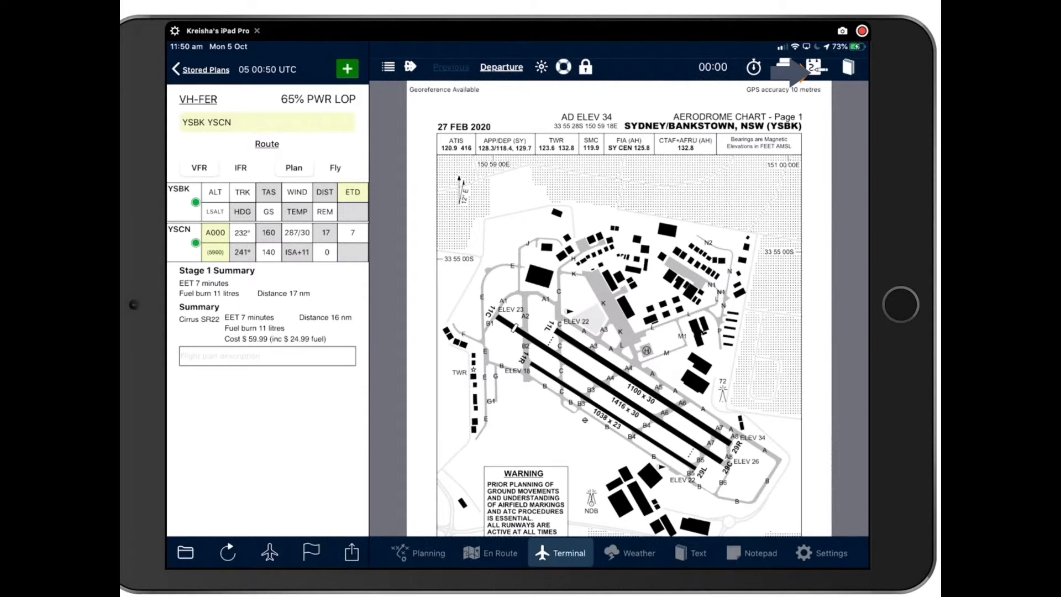
click(813, 68)
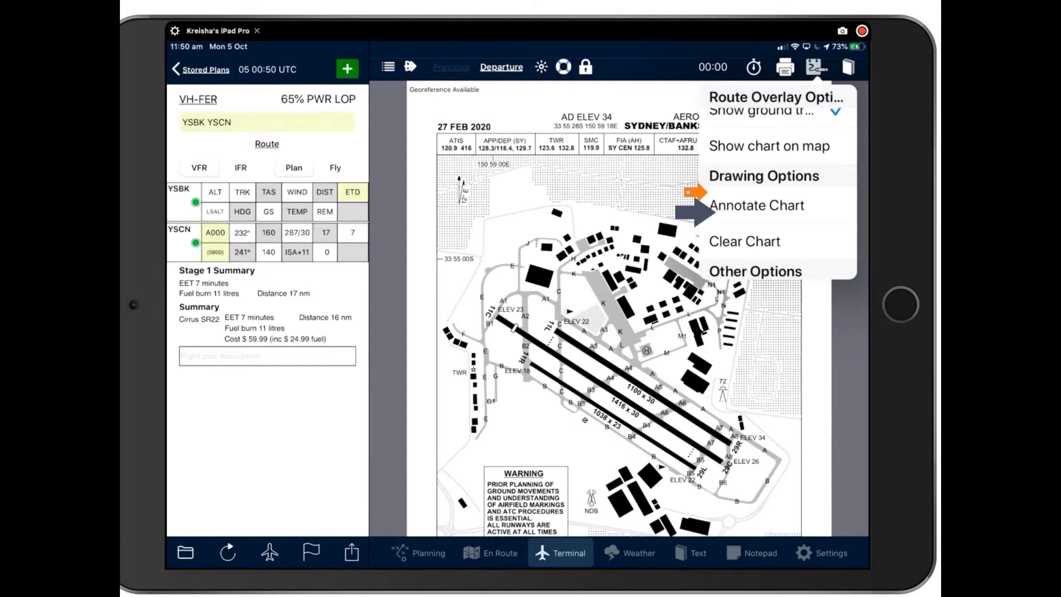
click(757, 206)
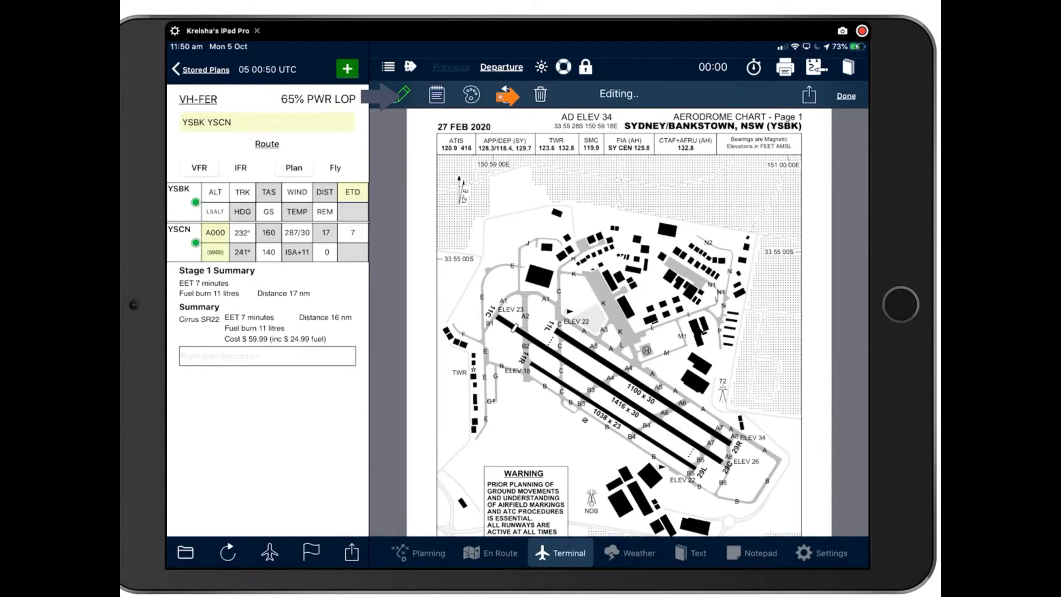
drag(467, 189, 474, 243)
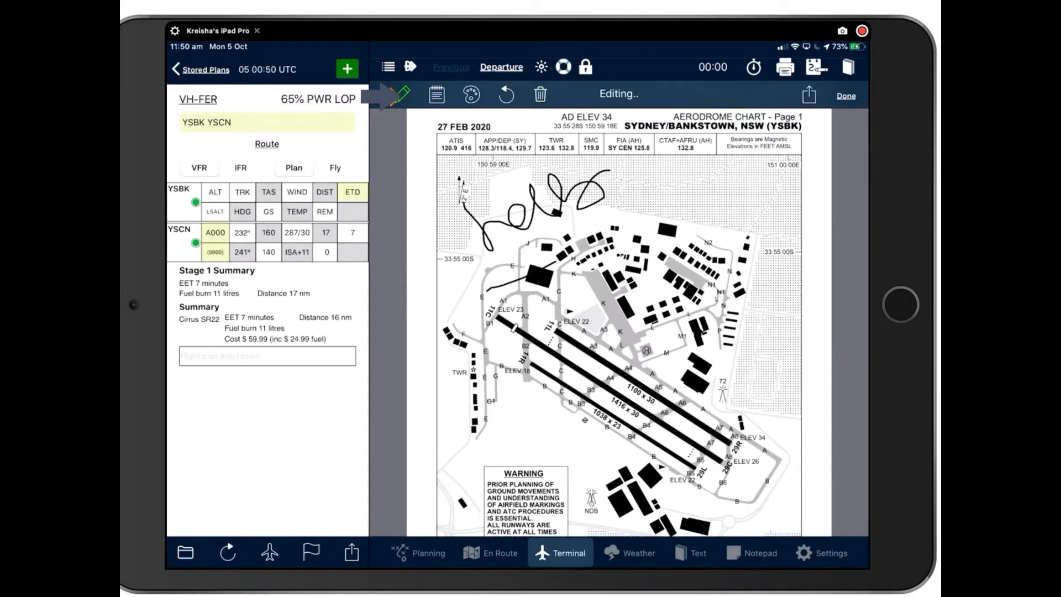
click(506, 95)
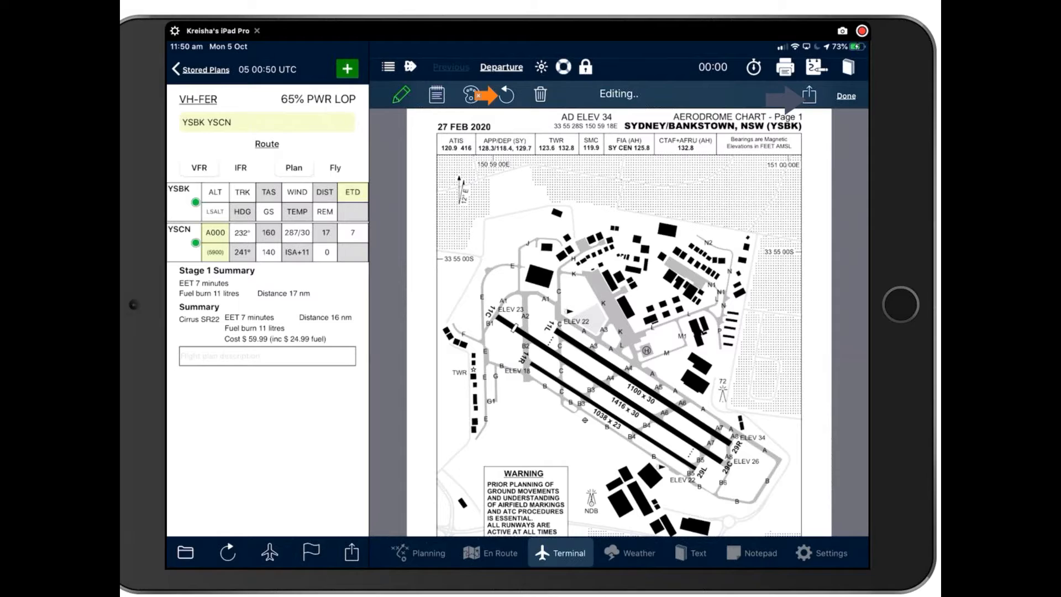
click(809, 95)
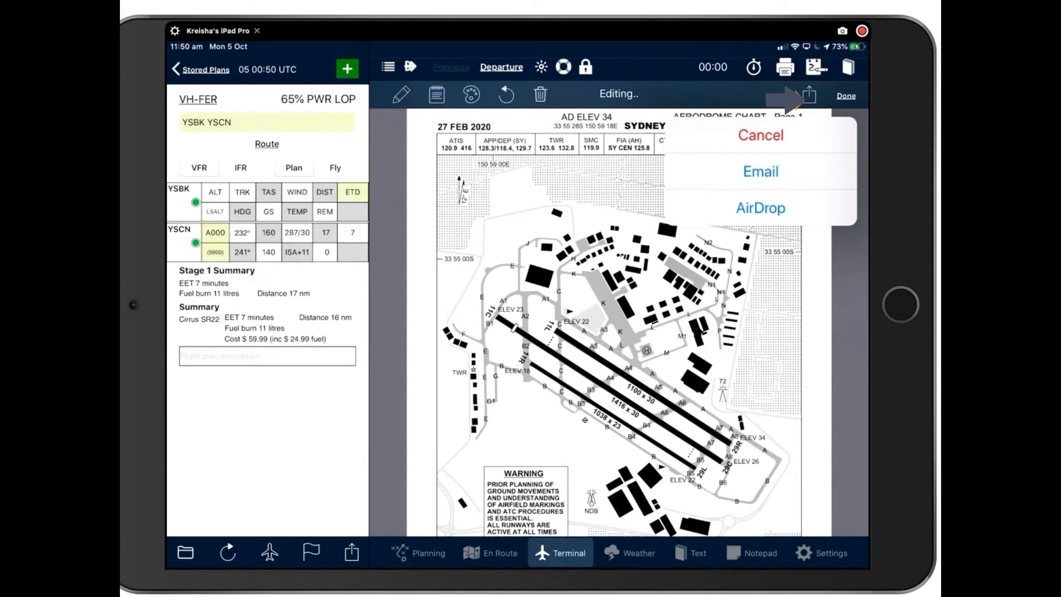
click(760, 134)
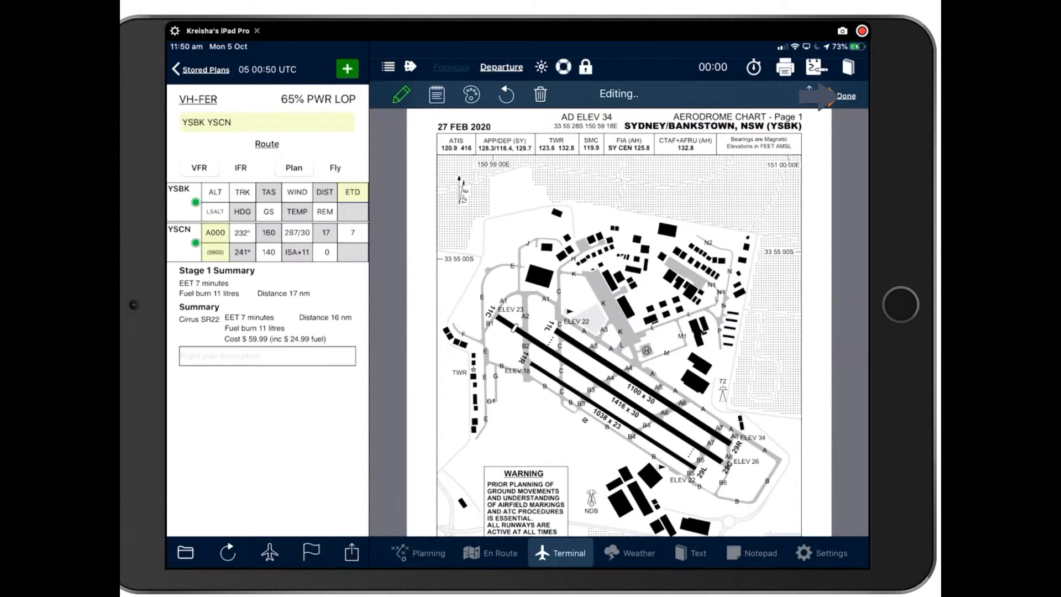
click(846, 95)
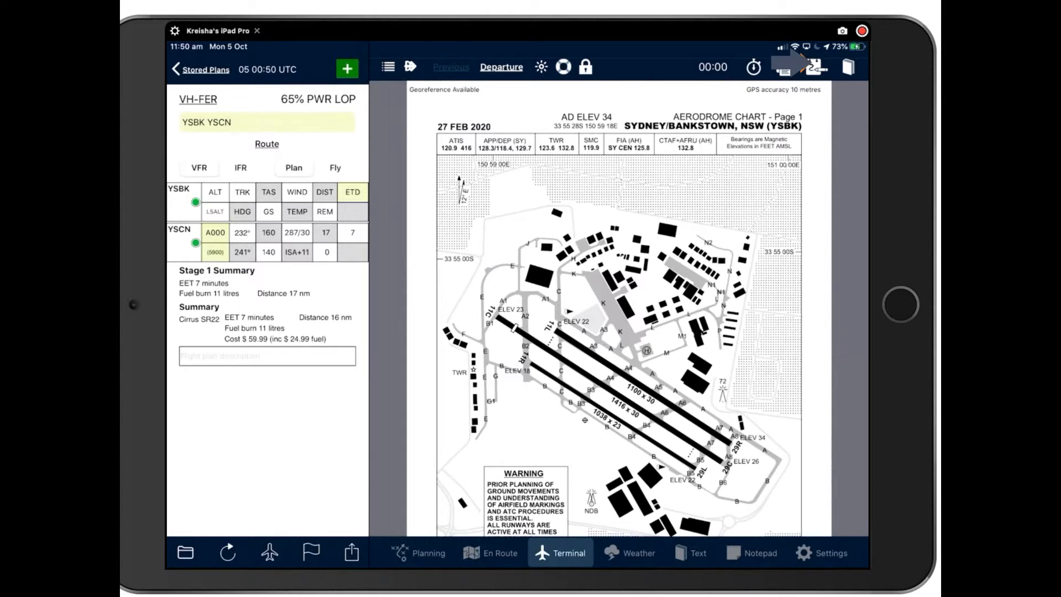
Bring up the Printer Options sheet for the aerodrome chart and cancel without printing
click(814, 67)
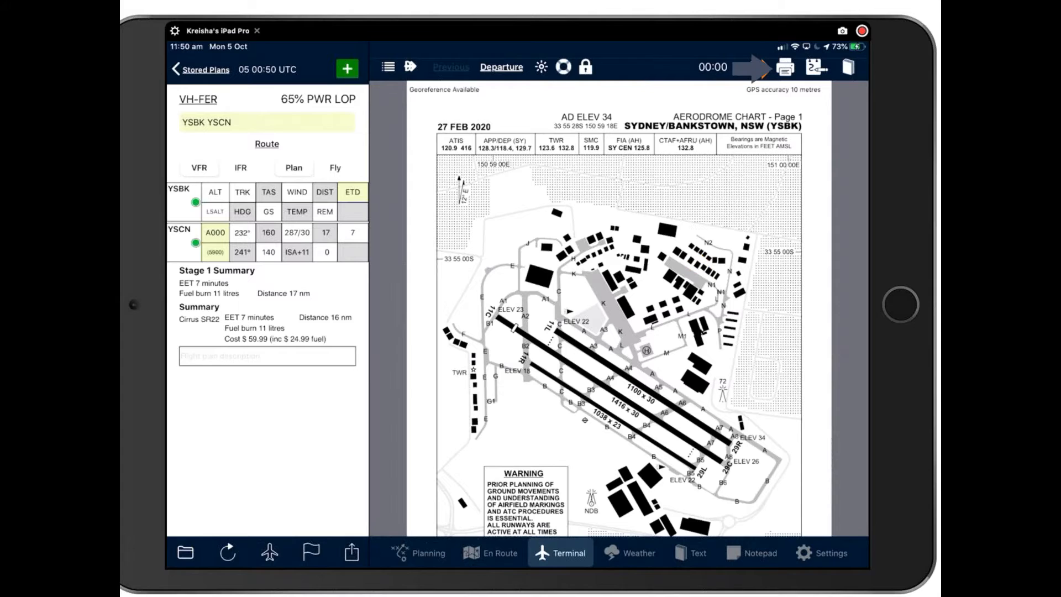
click(781, 69)
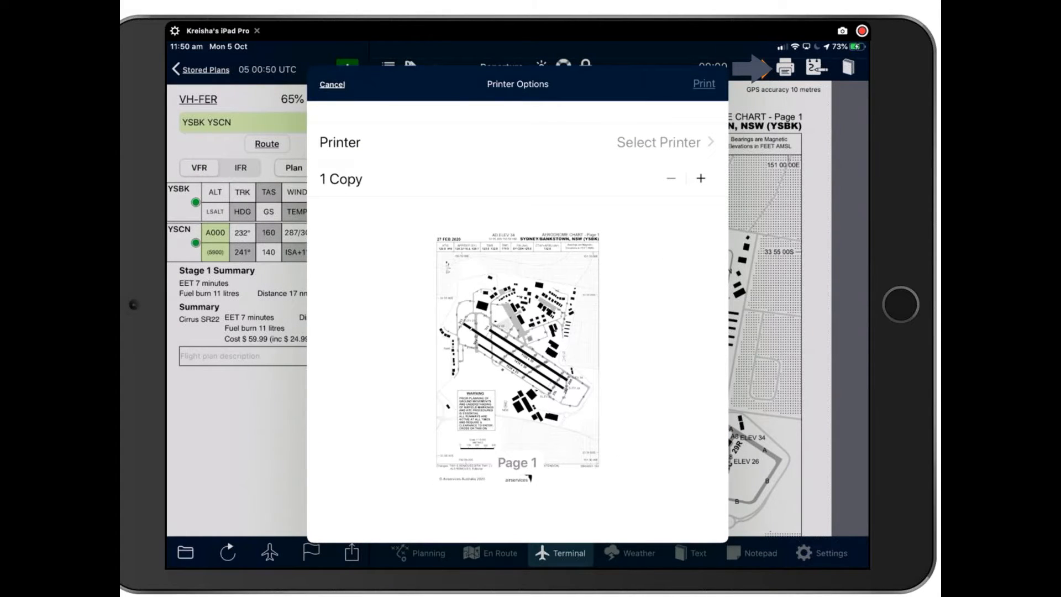
click(331, 84)
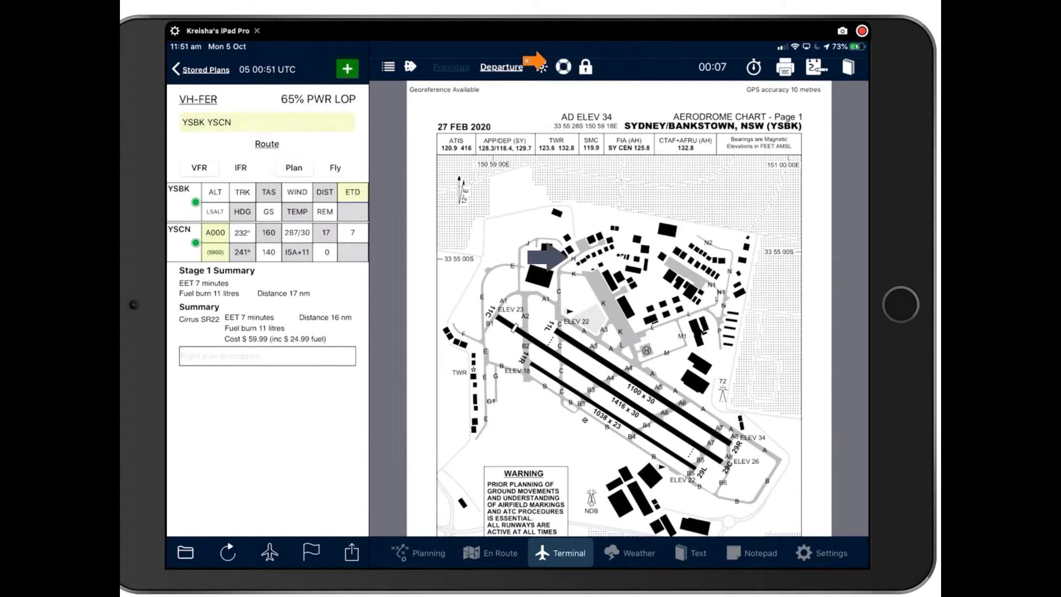
mouse_move(655, 368)
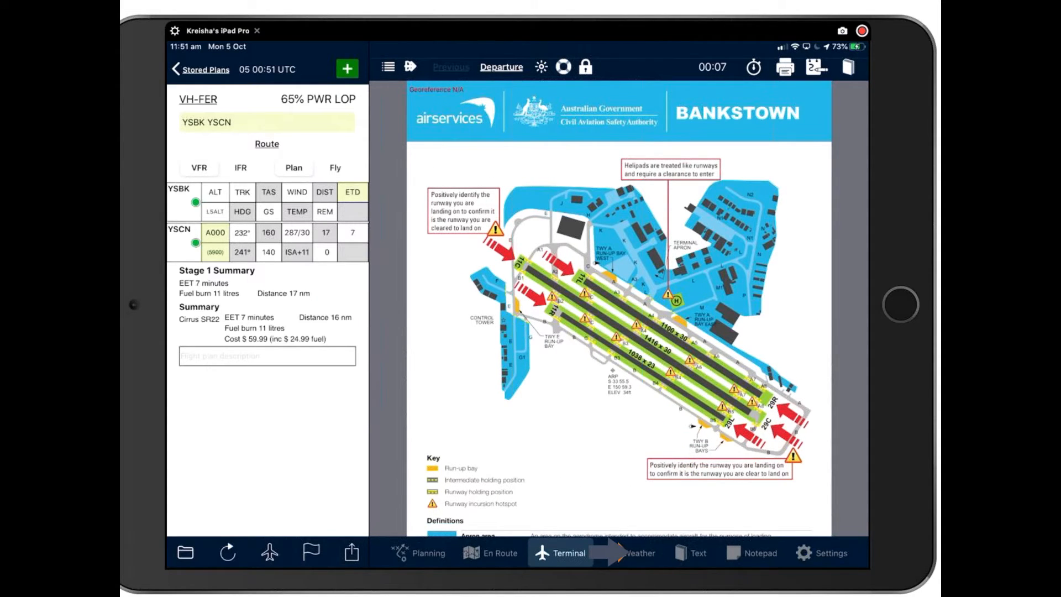
Visit the Weather section briefly, then return to the en-route moving map around Sydney
click(639, 552)
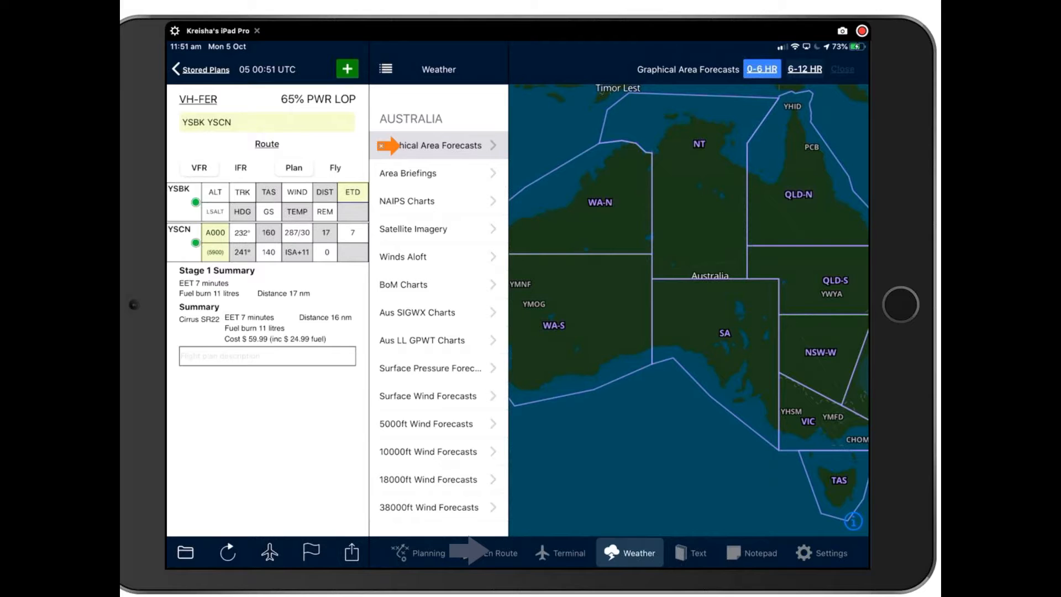
click(497, 552)
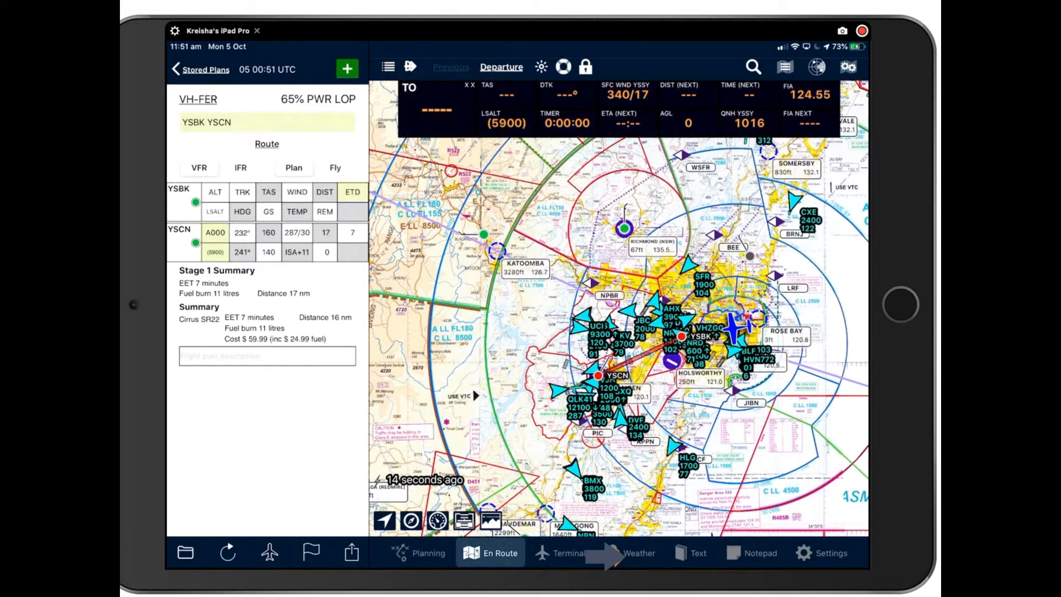
In Graphical Area Forecasts, dismiss the NSW-E popup, choose 6-12 HR and show the NSW-W chart
click(638, 552)
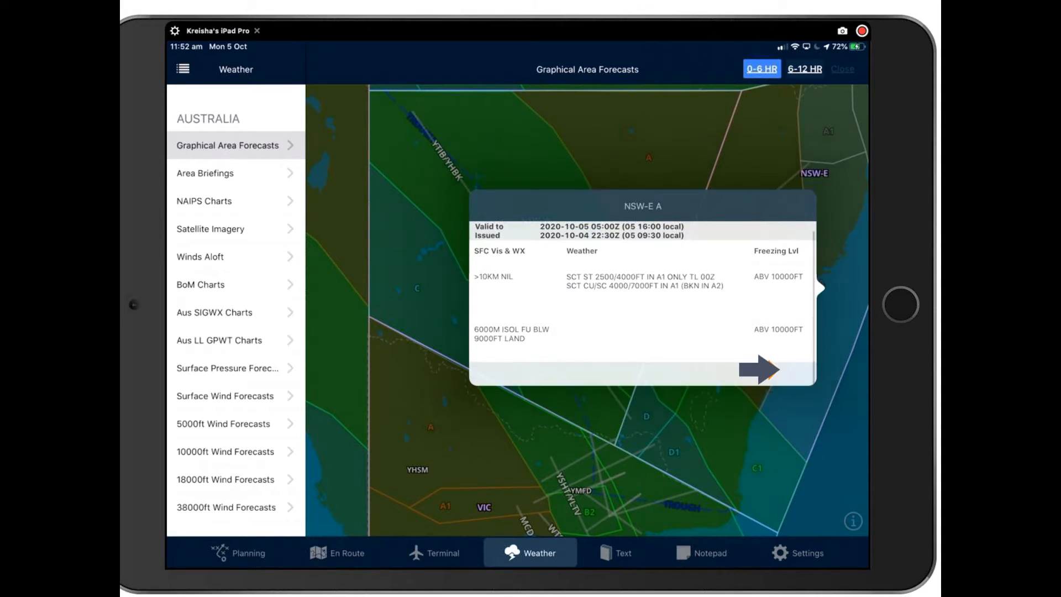
click(760, 369)
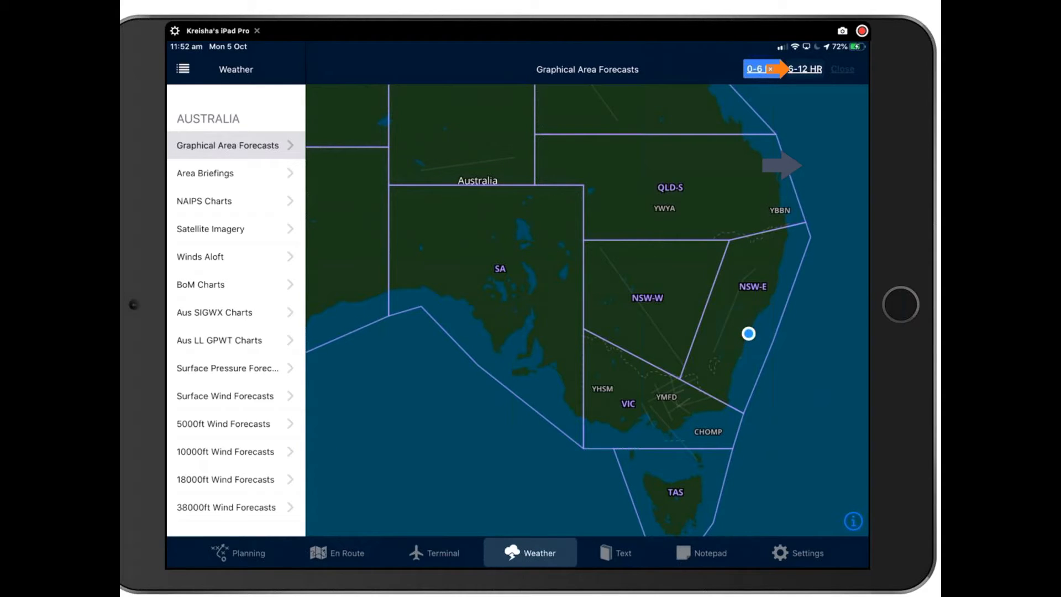
click(805, 69)
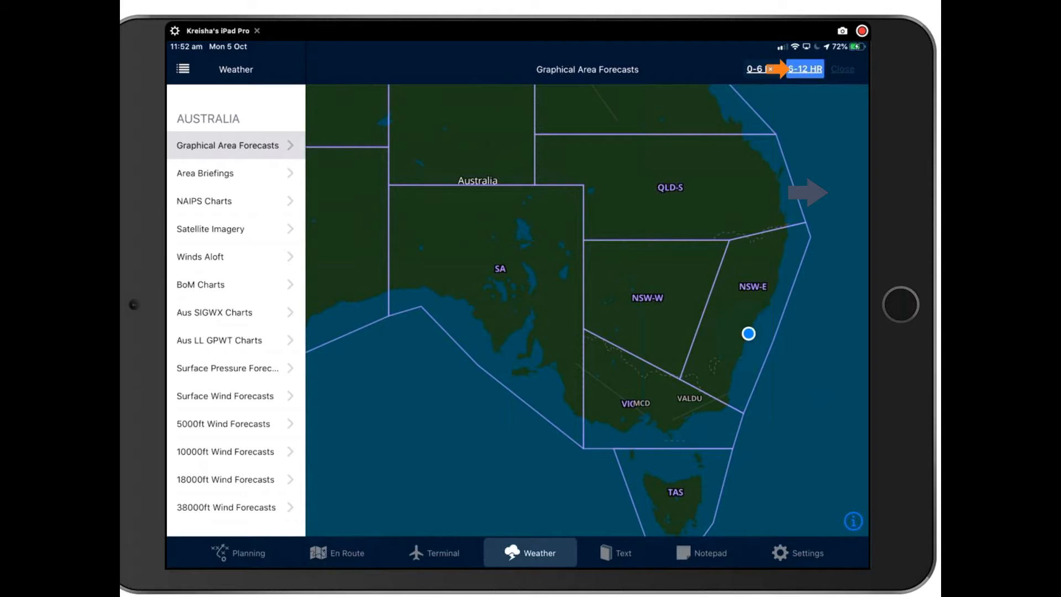
click(804, 68)
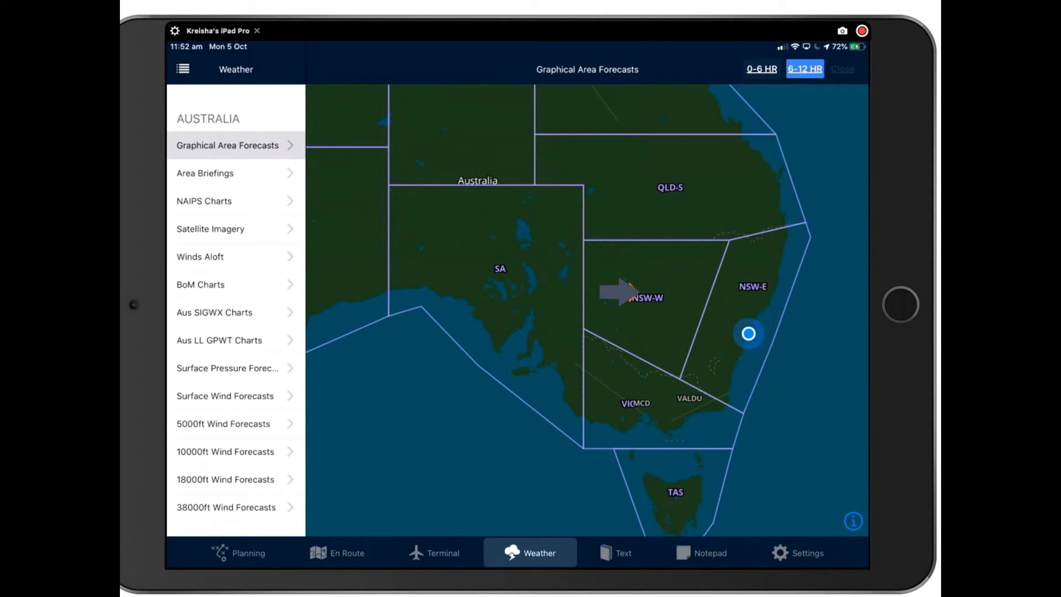
click(645, 297)
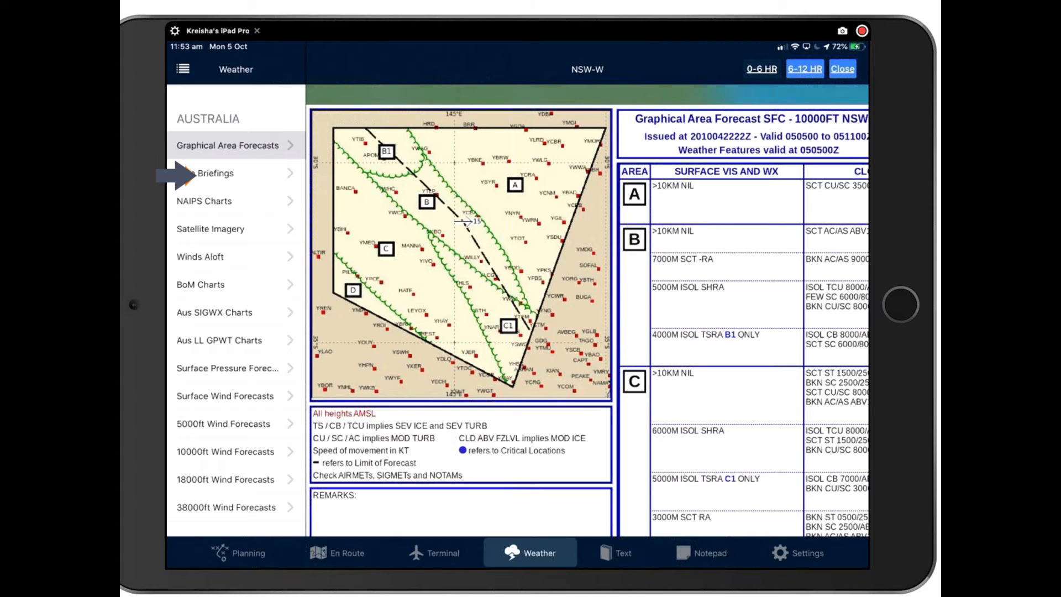
Read the saved Area 20 text briefing and return to the saved forecasts list
click(210, 172)
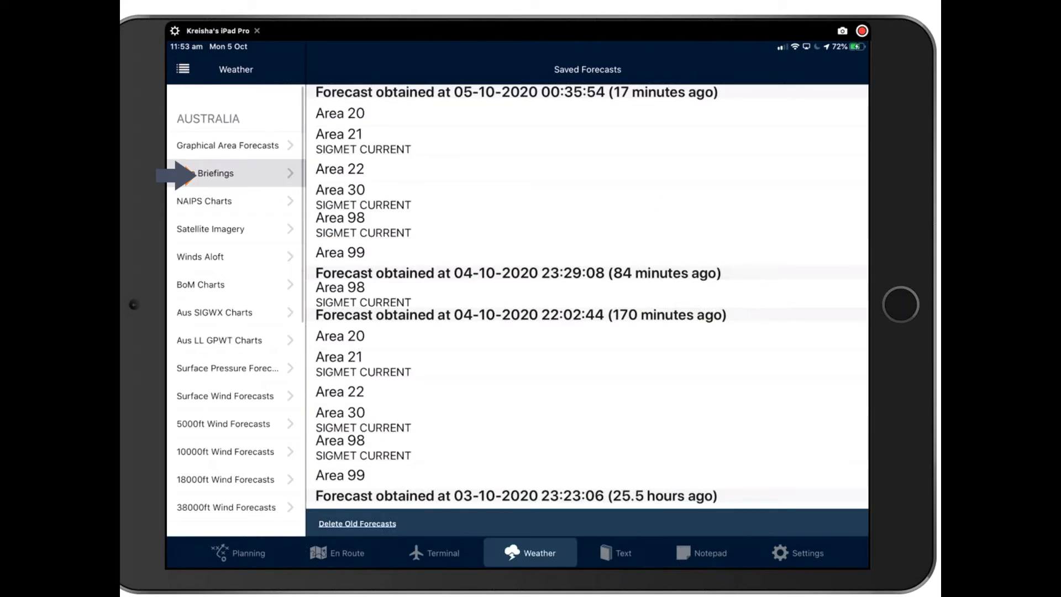
click(339, 113)
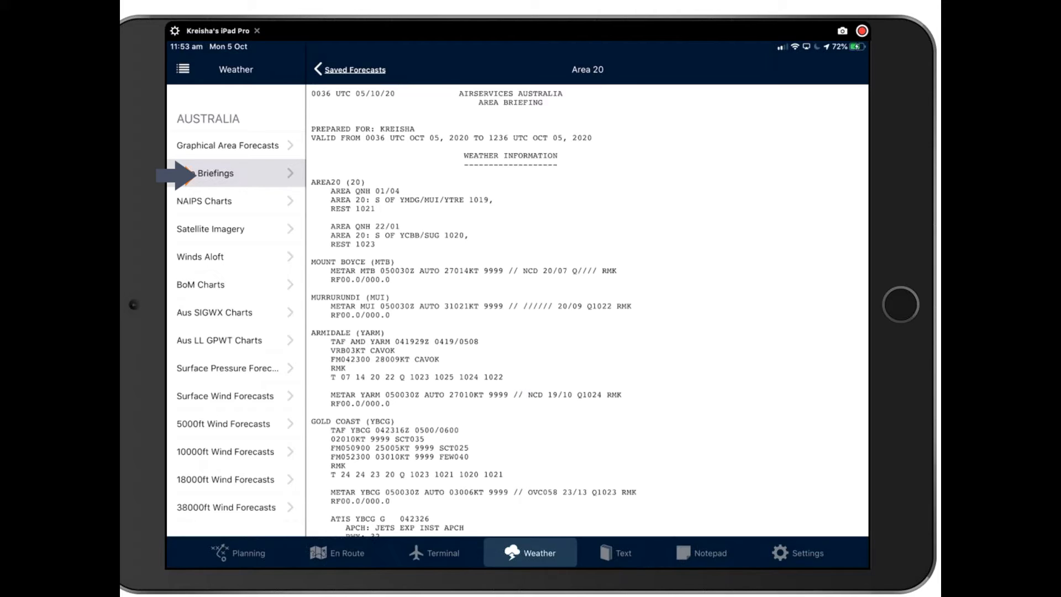
click(352, 70)
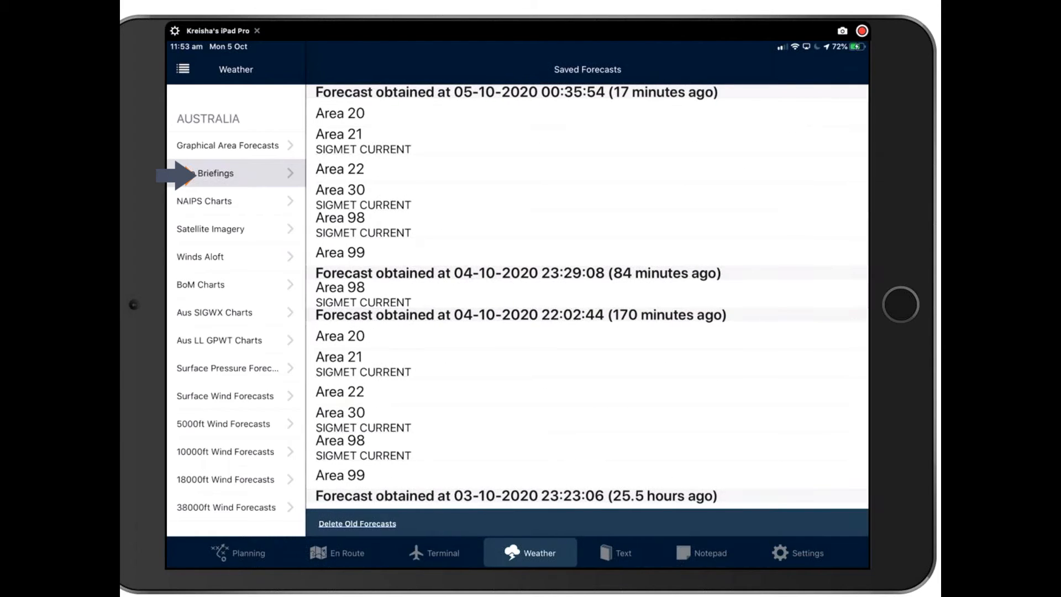
View the GAF (WA-S) 17Z-23Z chart from the NAIPS Charts list and come back to the list
click(219, 201)
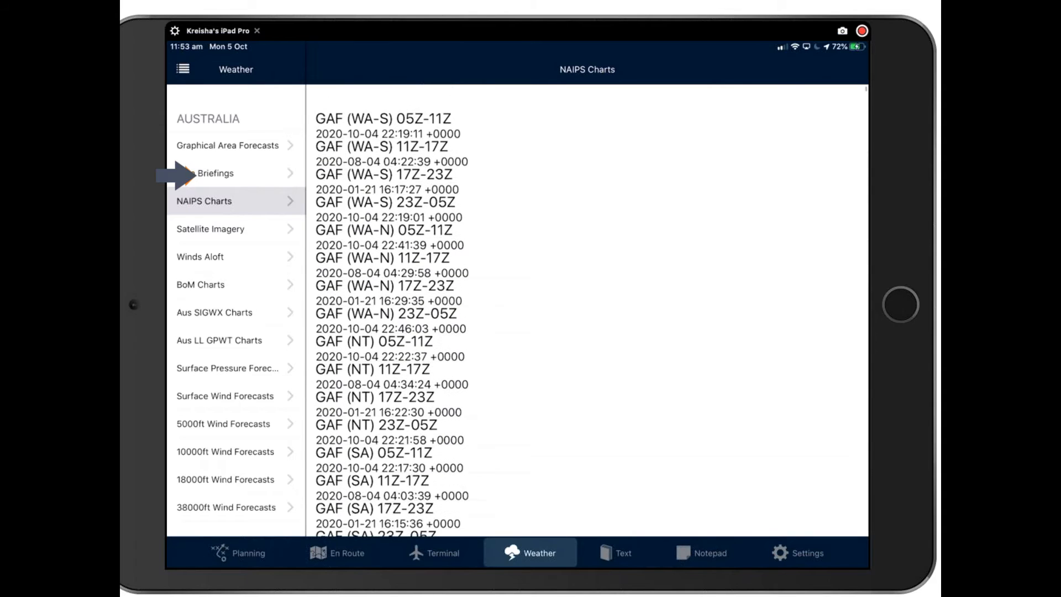
scroll(down, 3)
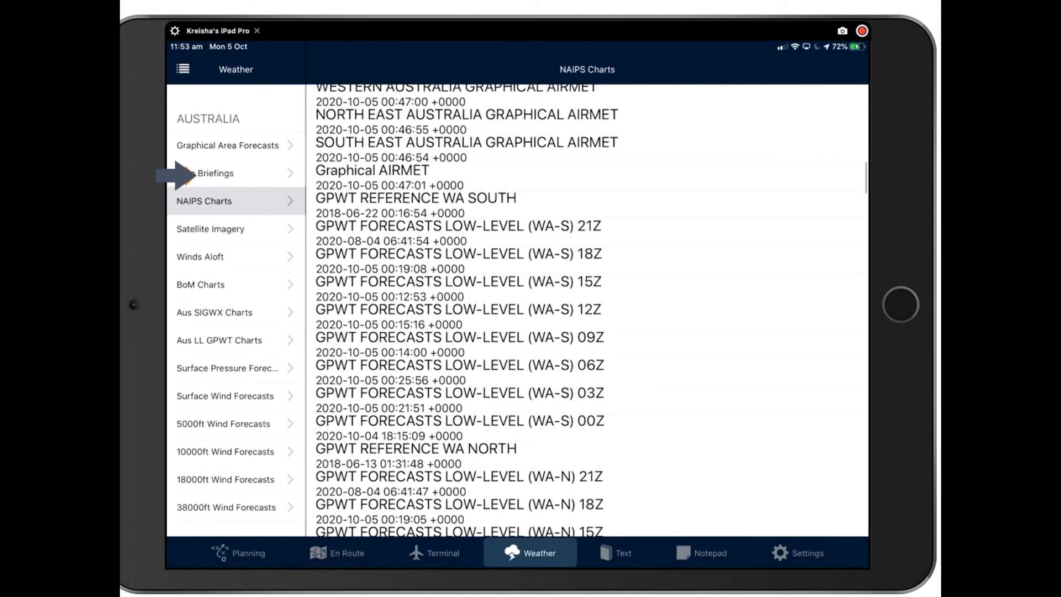
scroll(down, 3)
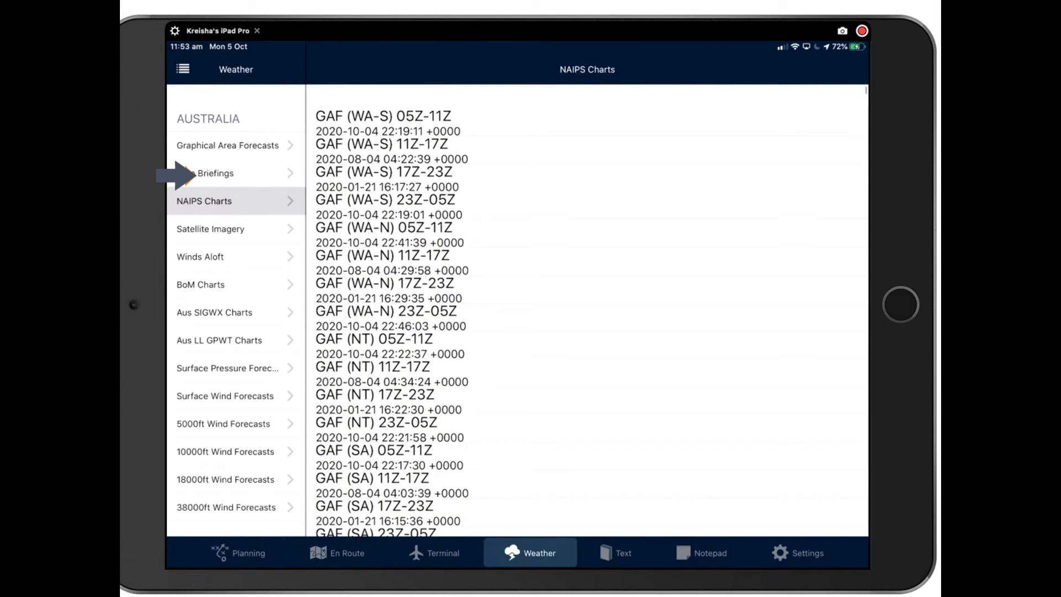
click(385, 169)
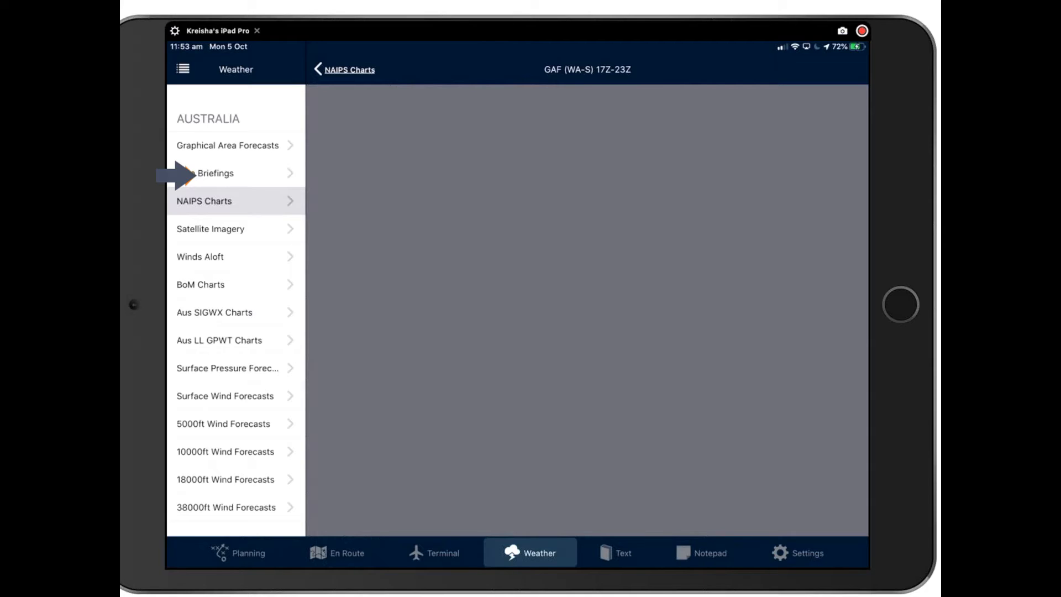
click(325, 68)
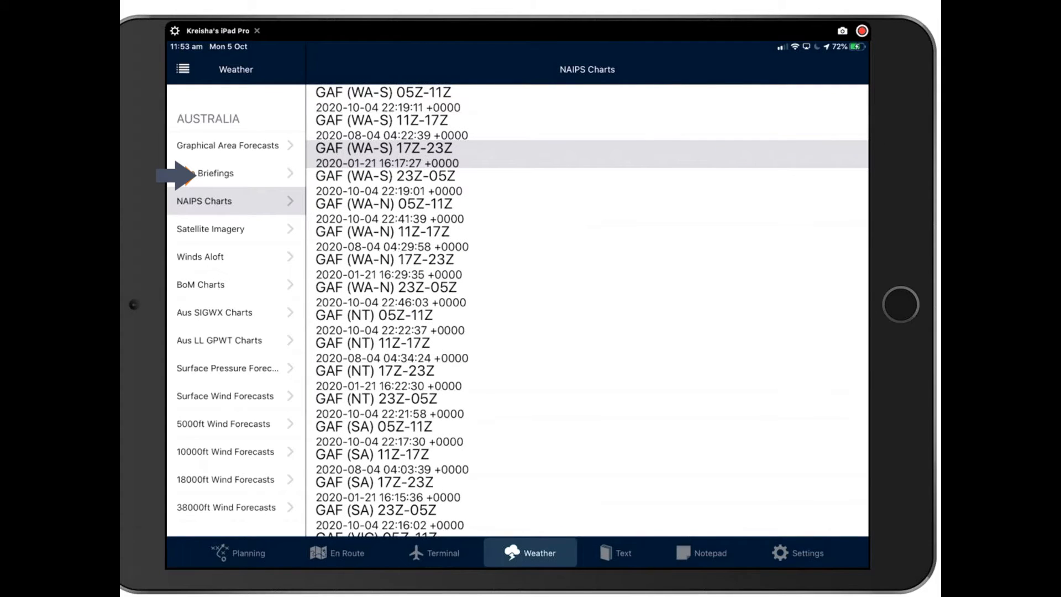
Show the visible-colour satellite imagery and advance through several animation frames
click(210, 229)
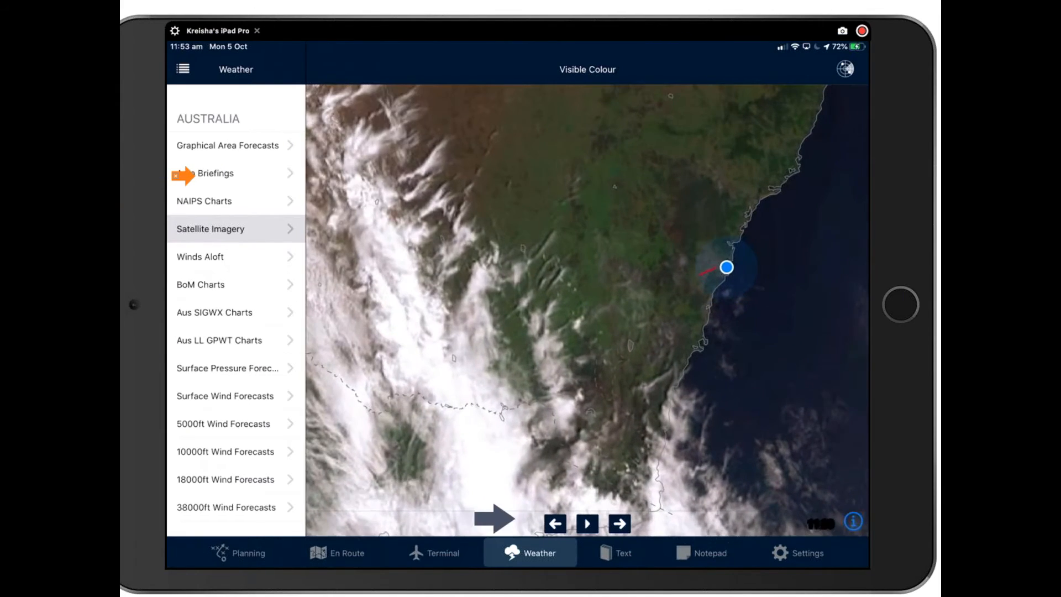
click(589, 523)
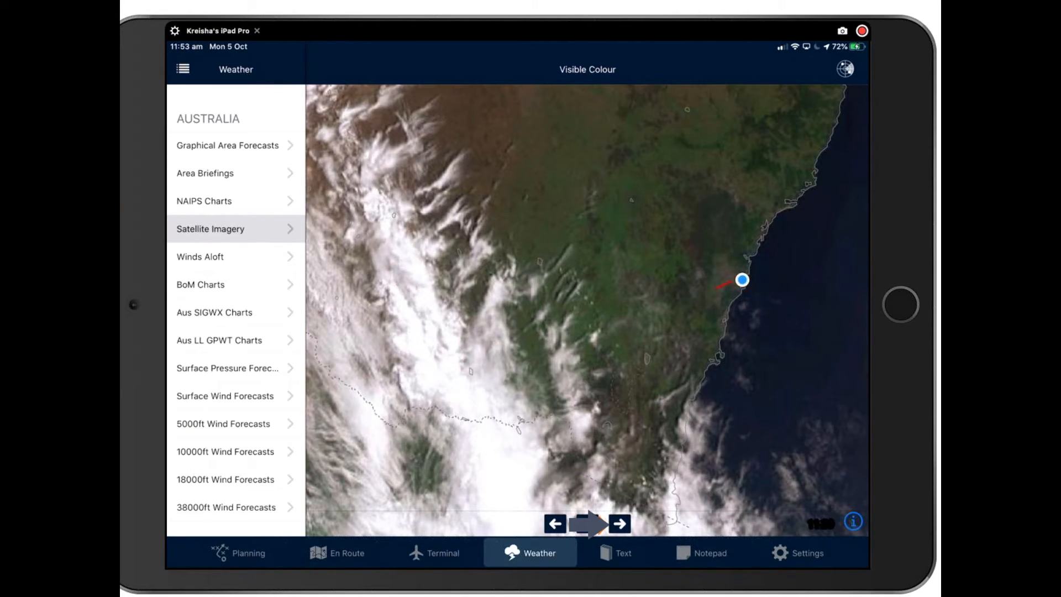
click(743, 278)
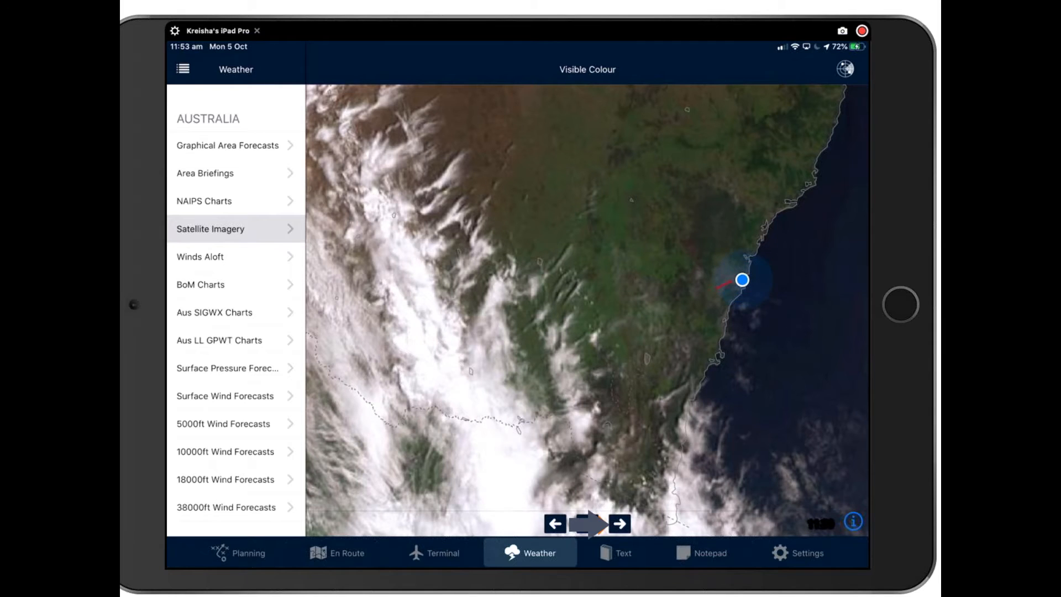
click(619, 521)
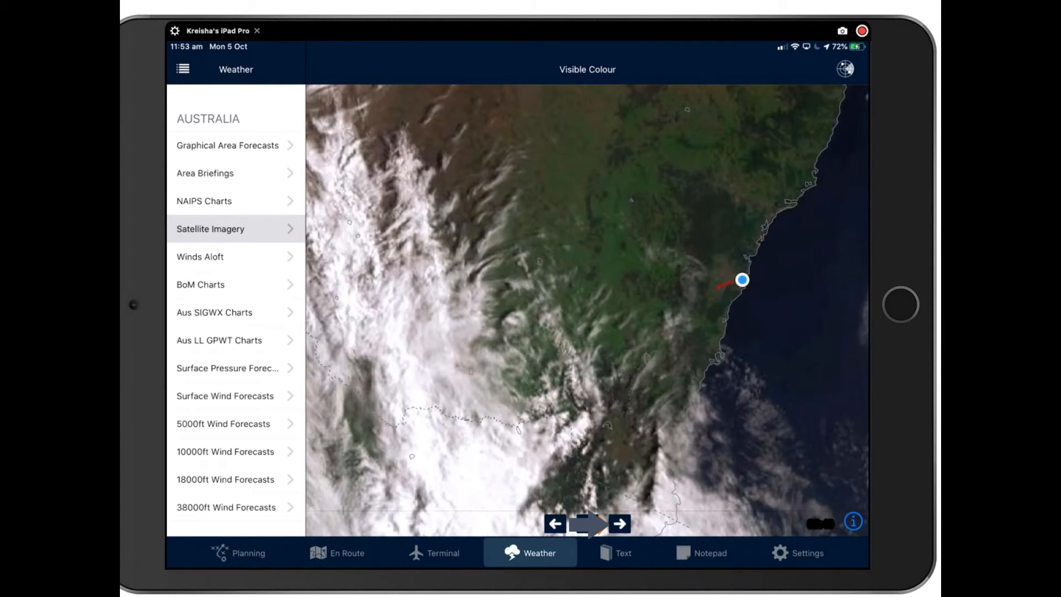
click(590, 537)
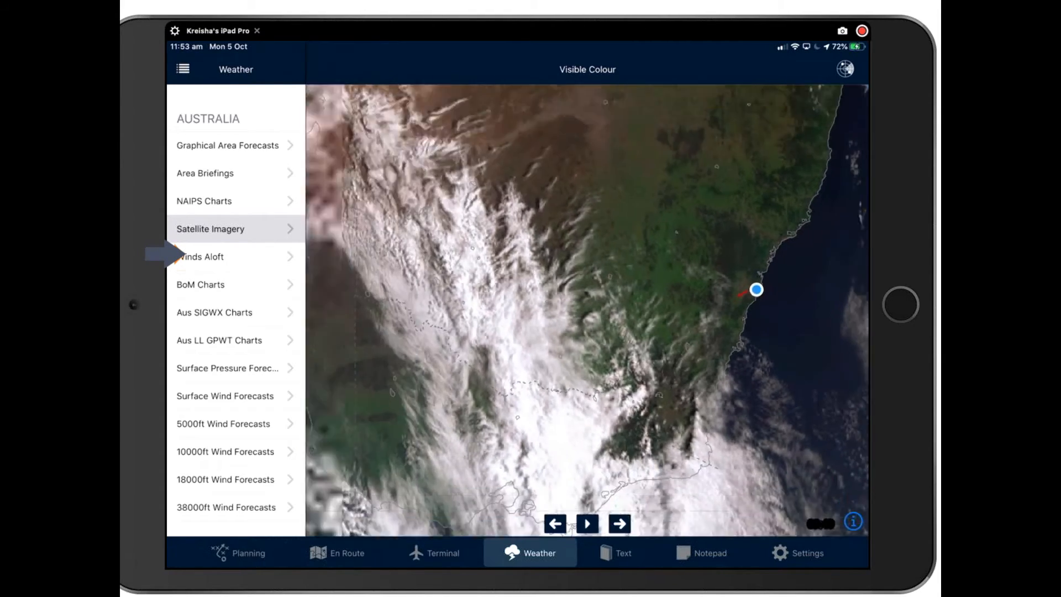
click(589, 523)
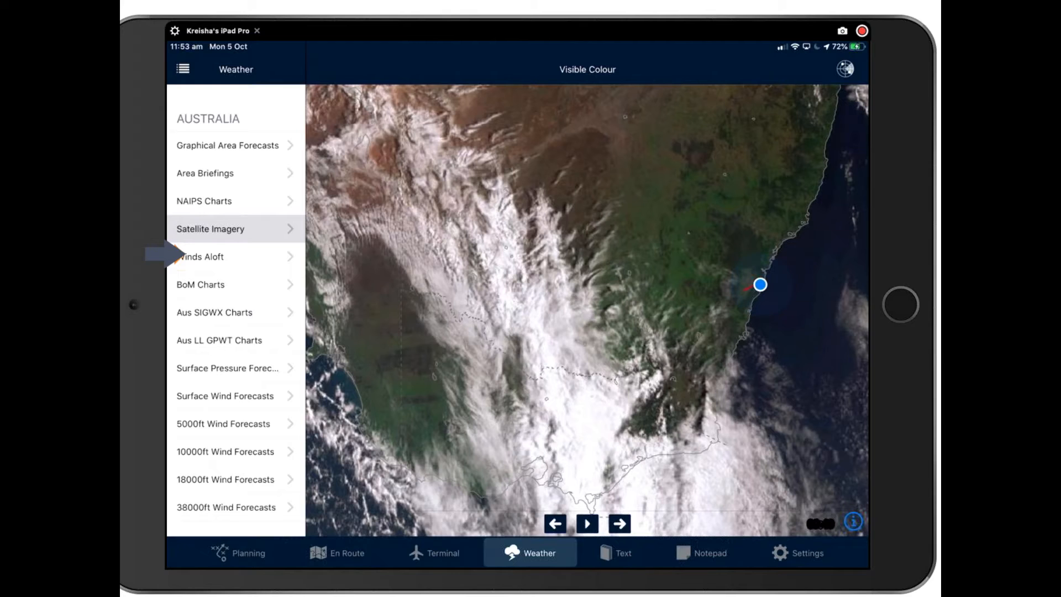
Show the Winds Aloft Windy map of south-east Australia with the layers panel closed
click(213, 256)
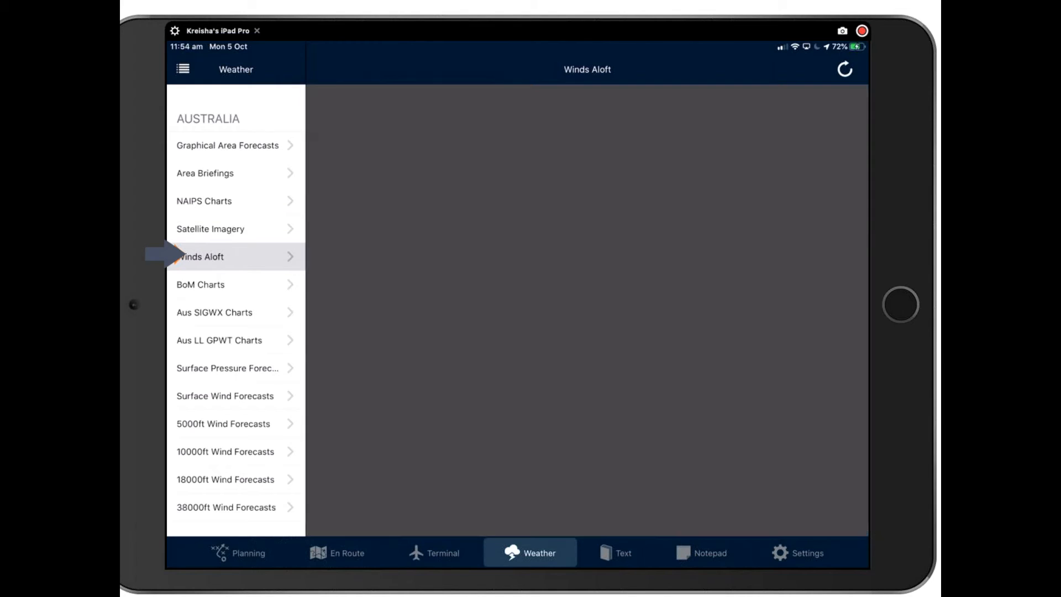
click(223, 256)
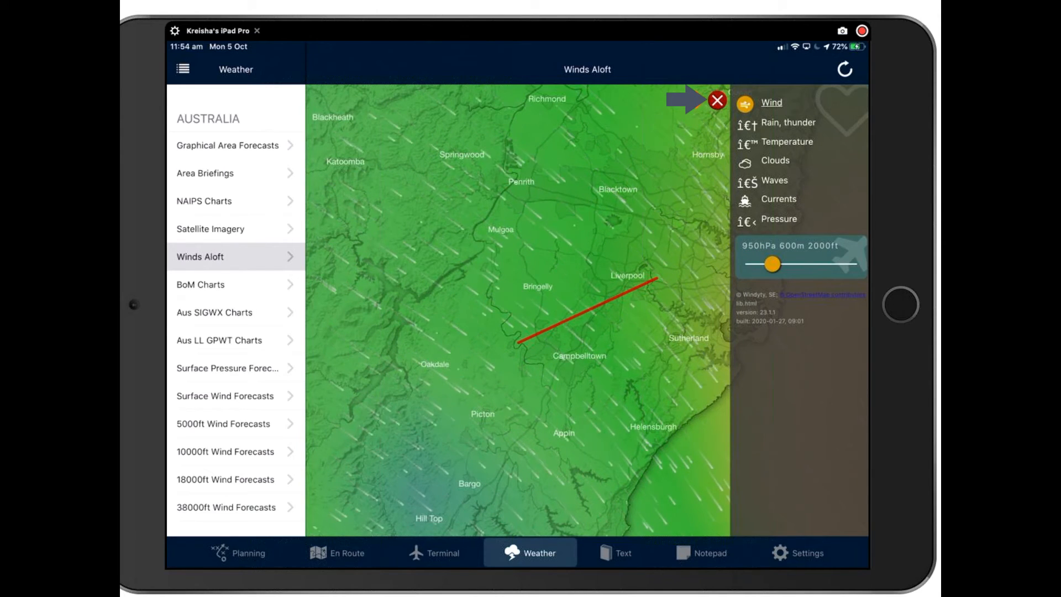
click(716, 102)
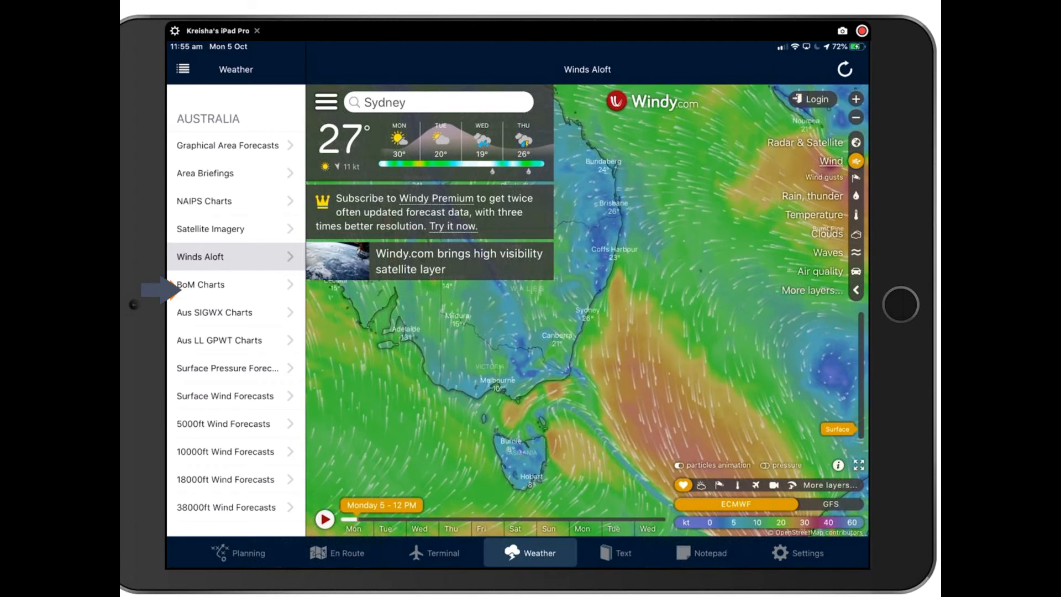
Browse the BoM, Aus SIGWX, Aus LL GPWT, surface pressure and surface wind chart collections
click(222, 285)
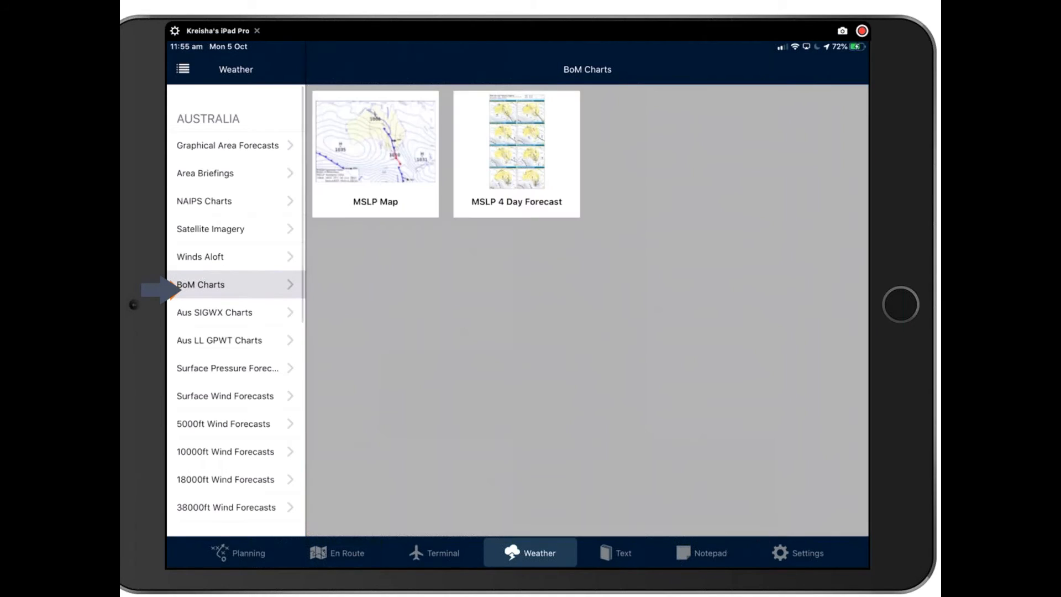
click(517, 149)
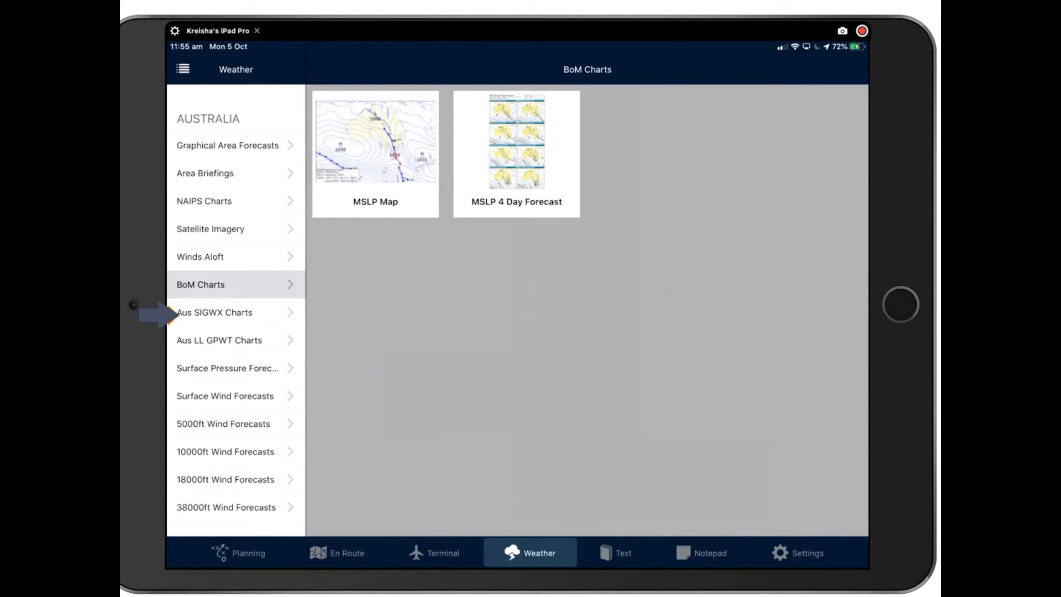
click(230, 311)
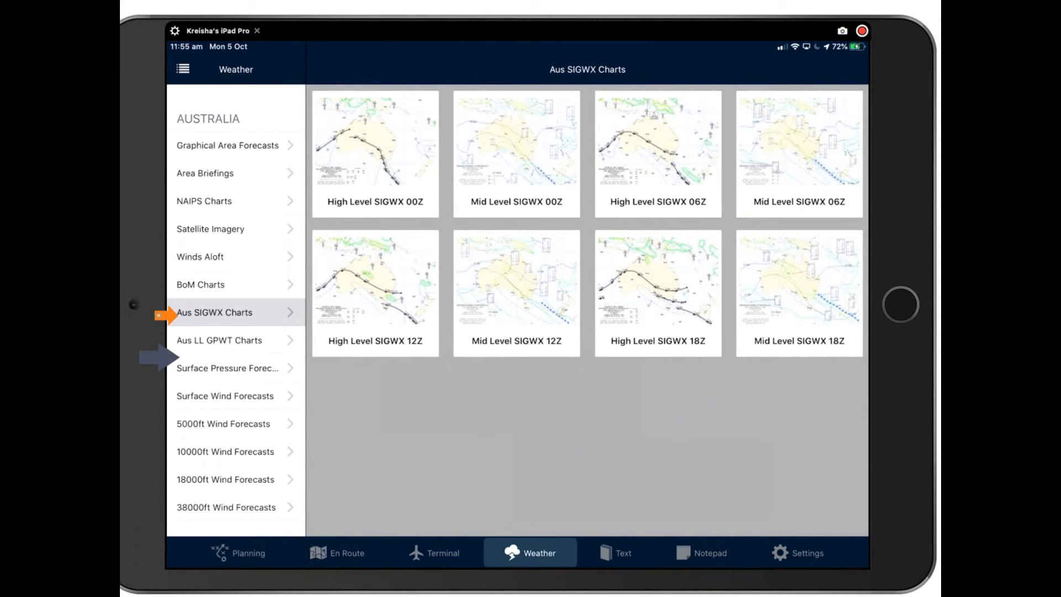
click(219, 340)
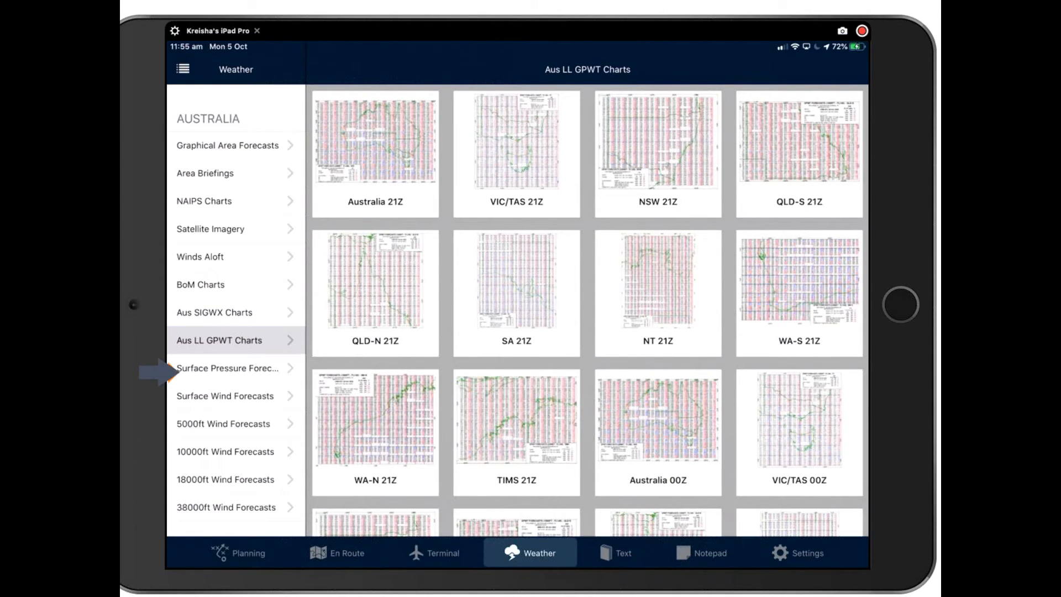
click(228, 368)
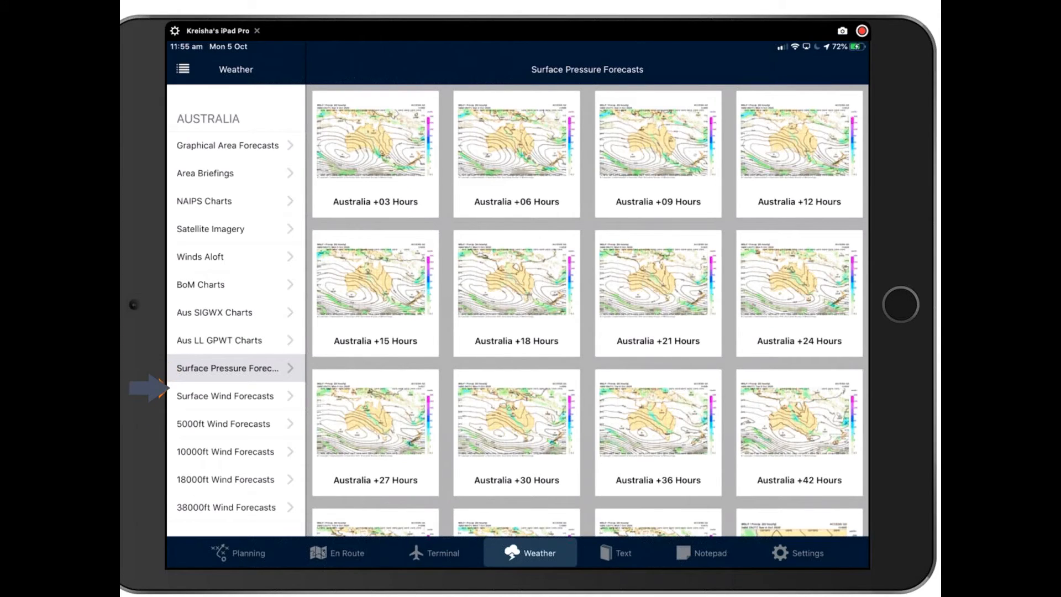
click(226, 396)
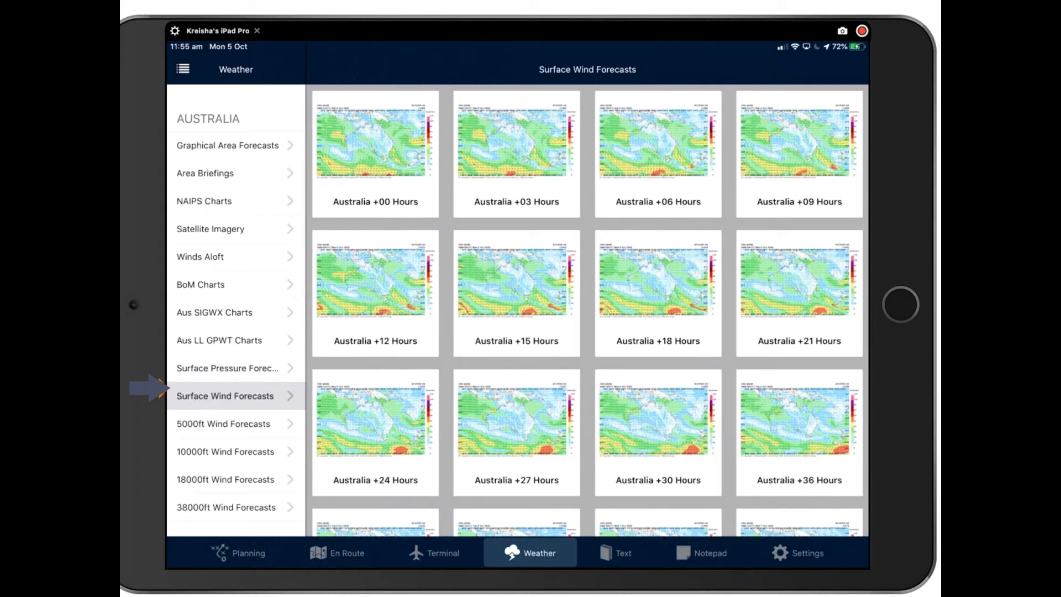
Scroll to the Worldwide section and show the satellite image regions list
scroll(down, 3)
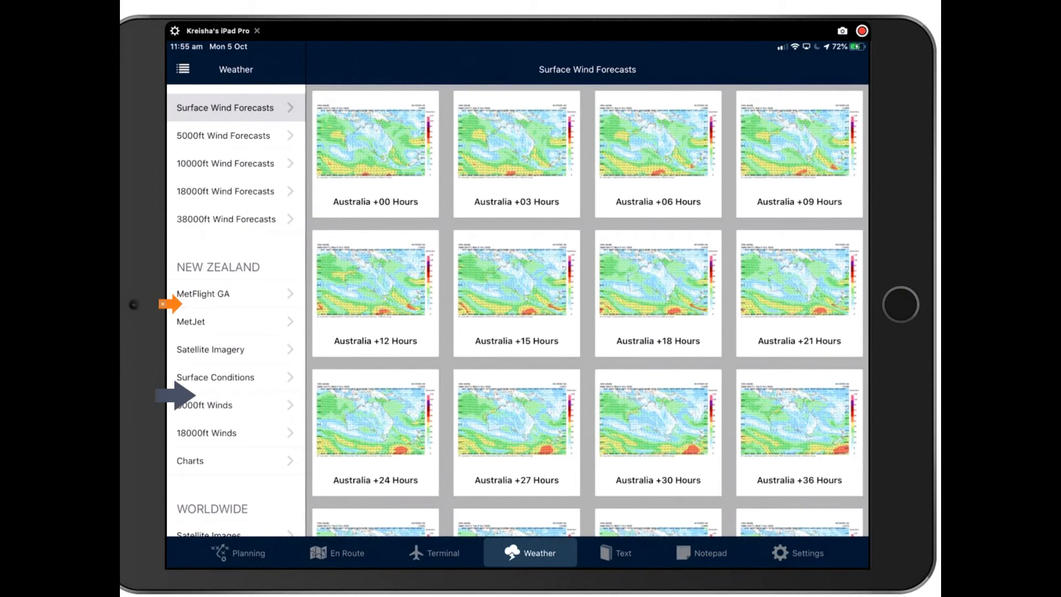
scroll(down, 3)
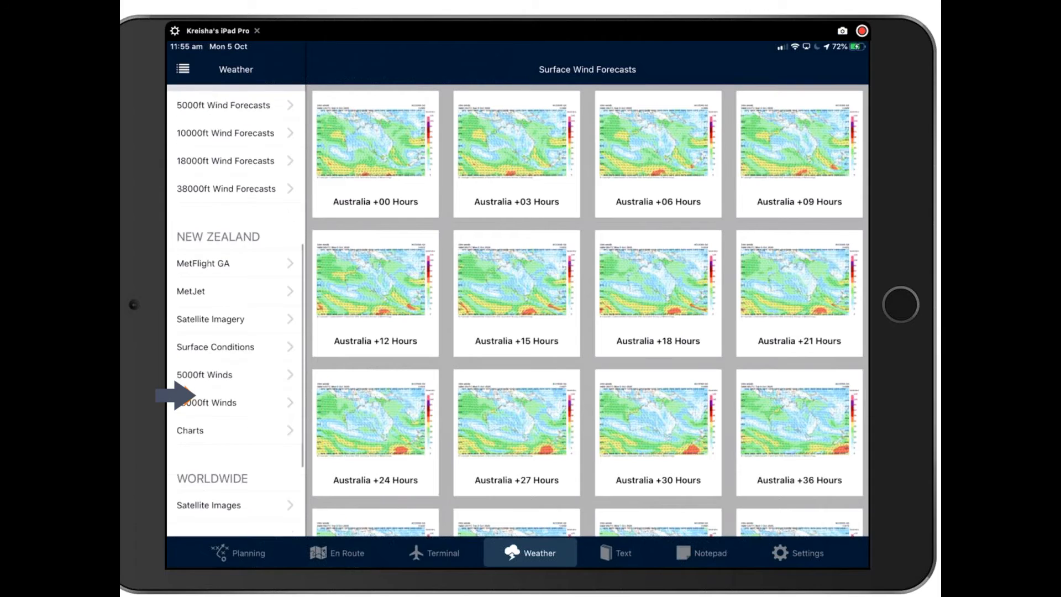
scroll(down, 3)
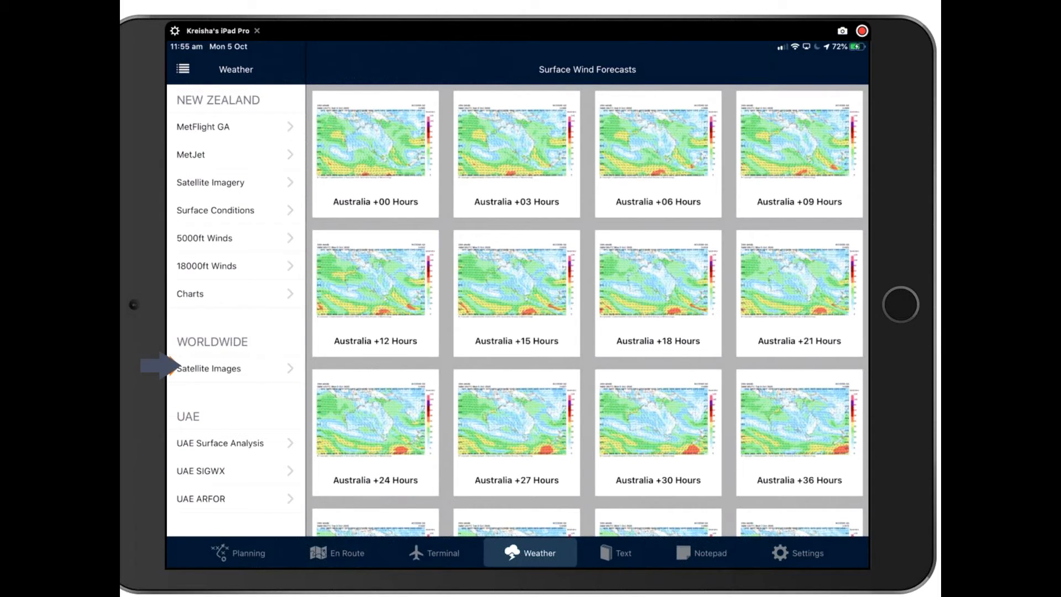
click(209, 368)
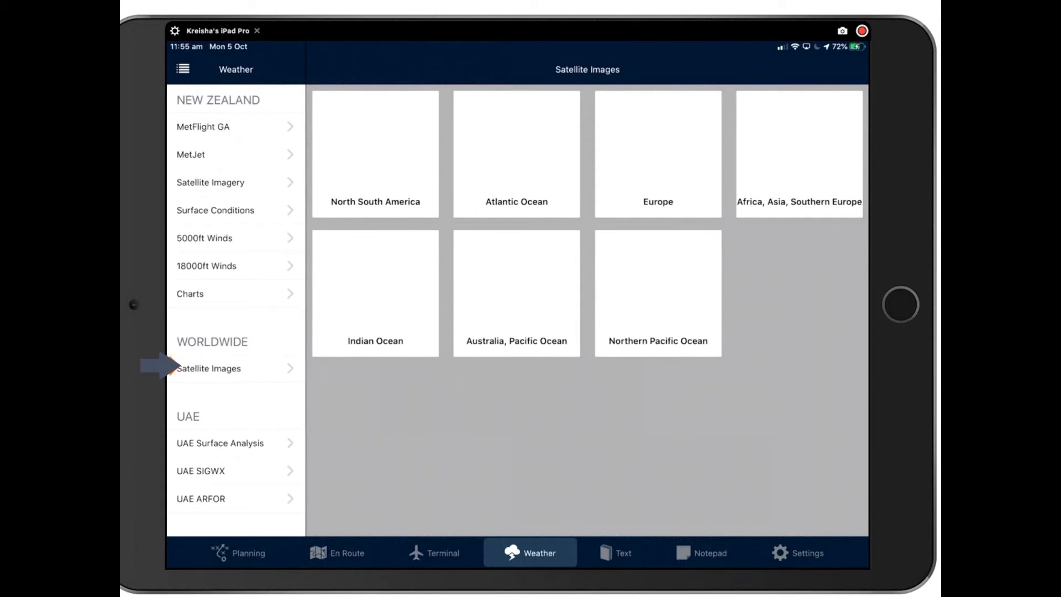
scroll(down, 3)
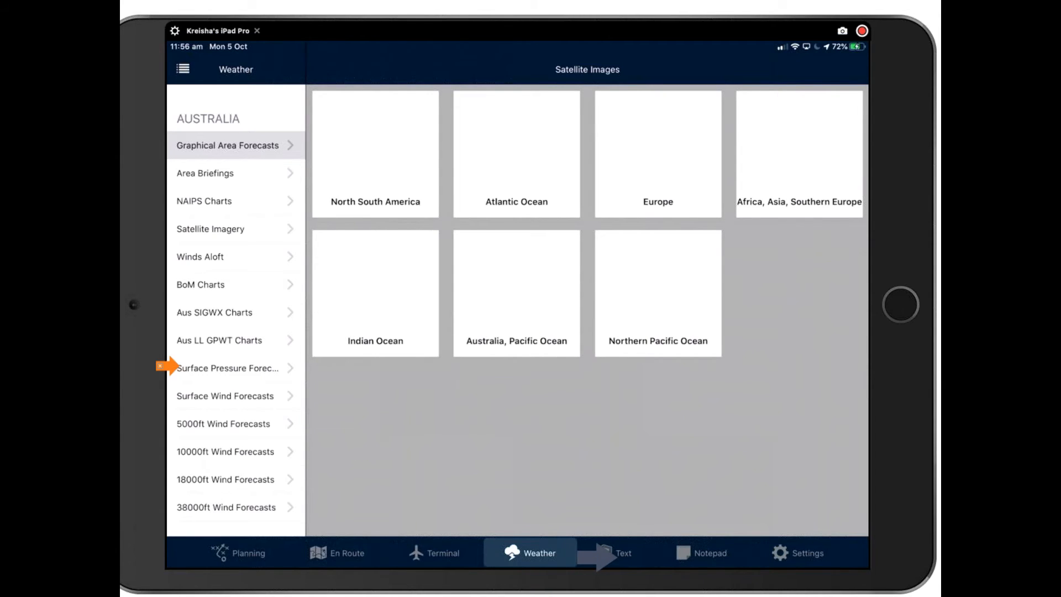
click(625, 552)
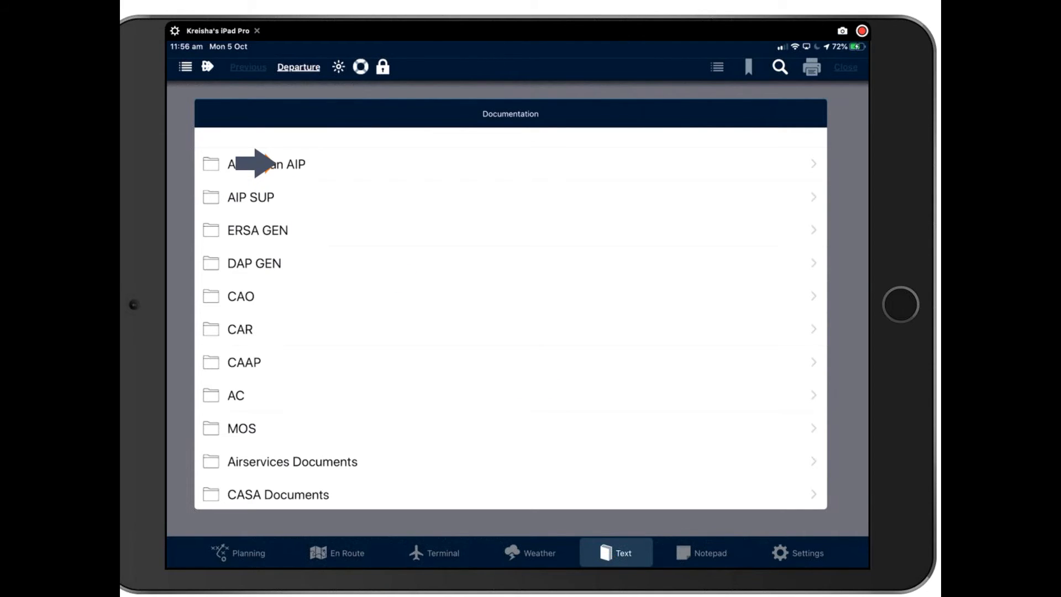
click(265, 163)
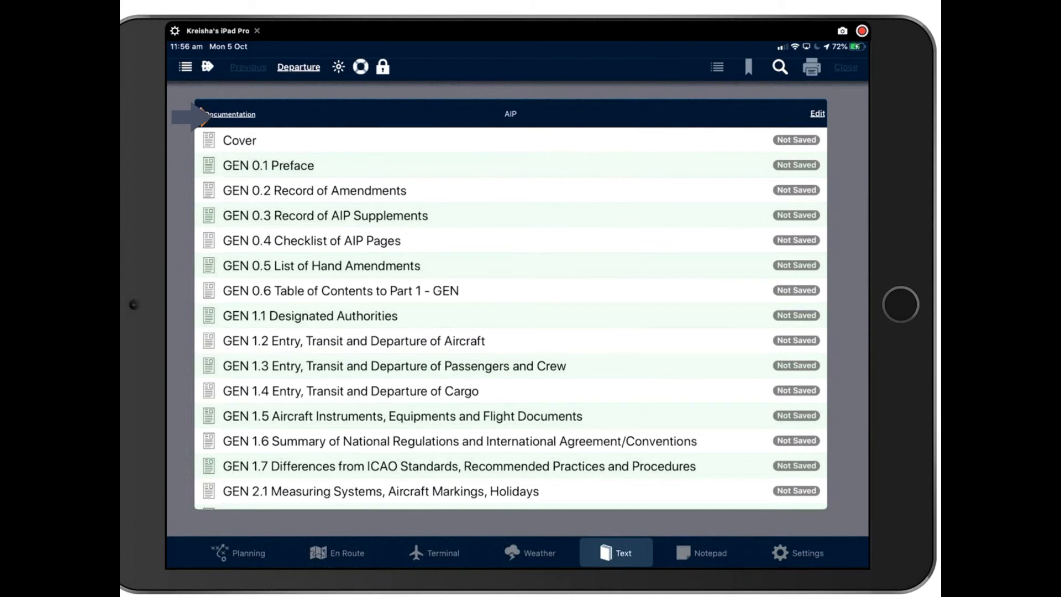
click(227, 114)
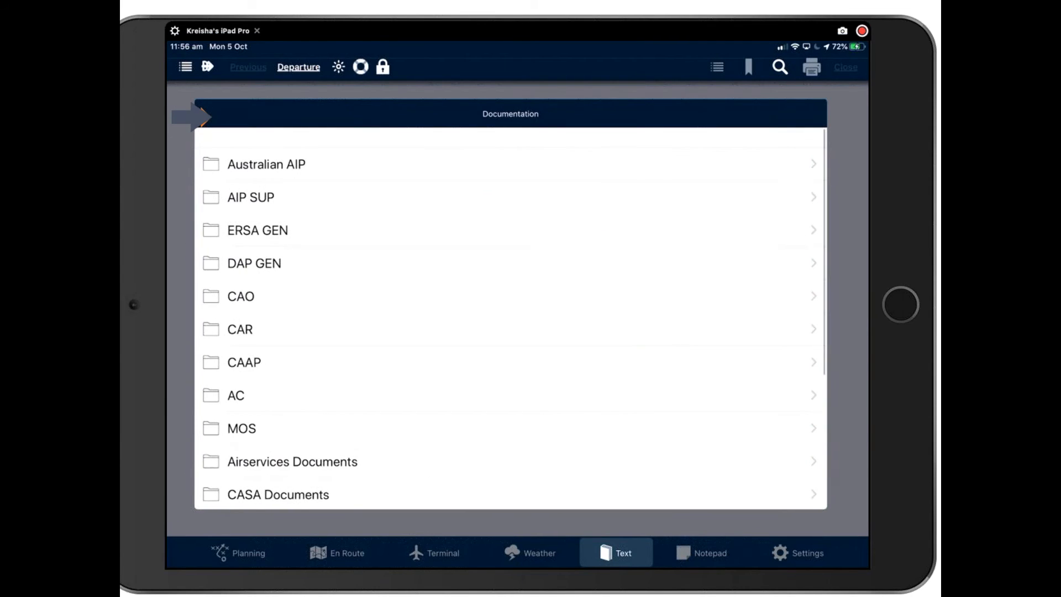
scroll(down, 3)
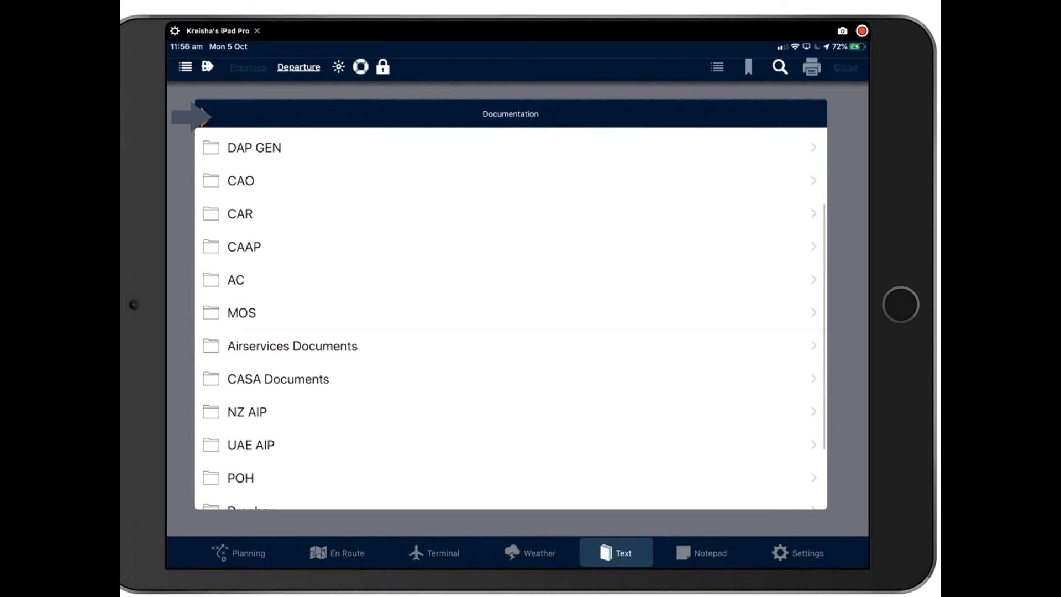
scroll(down, 3)
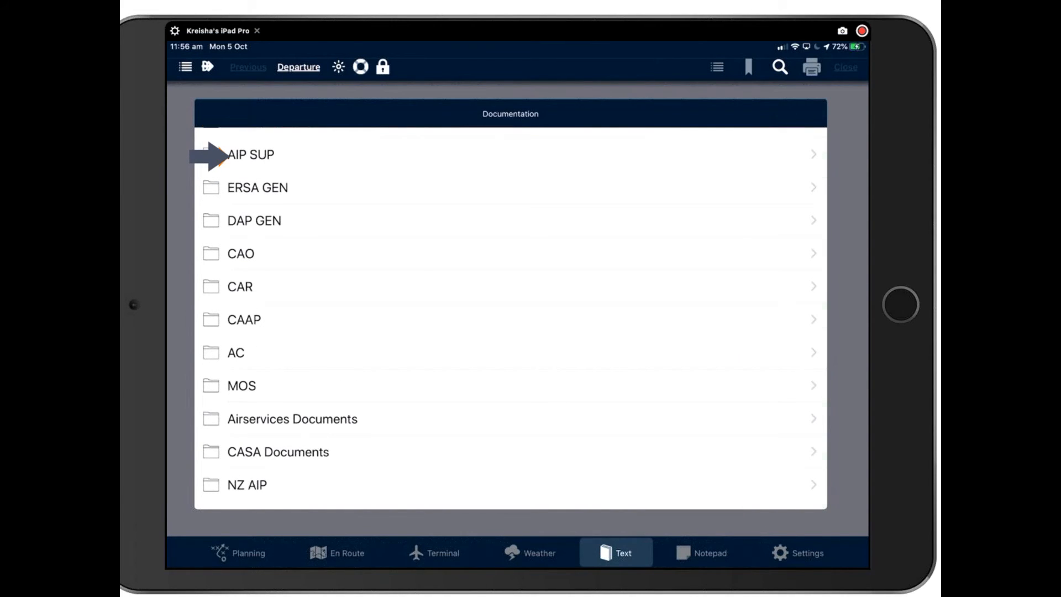
click(250, 155)
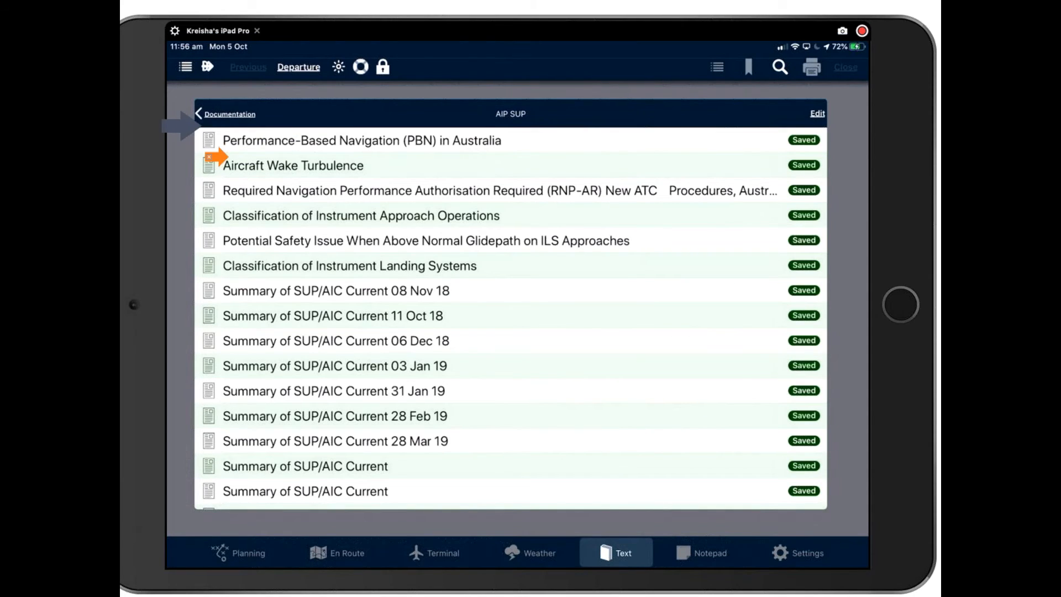
click(228, 114)
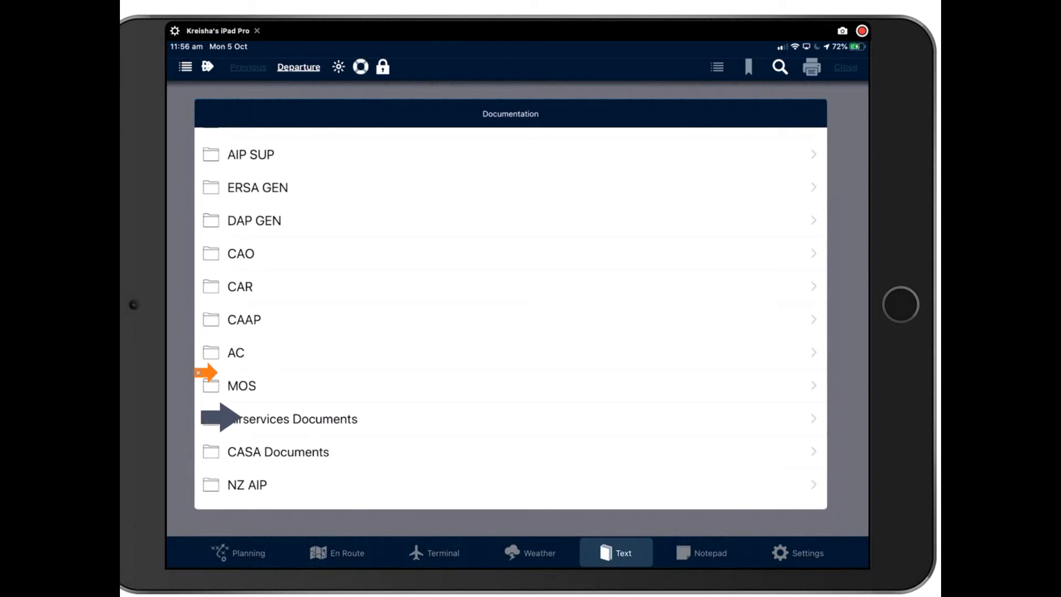
mouse_move(217, 470)
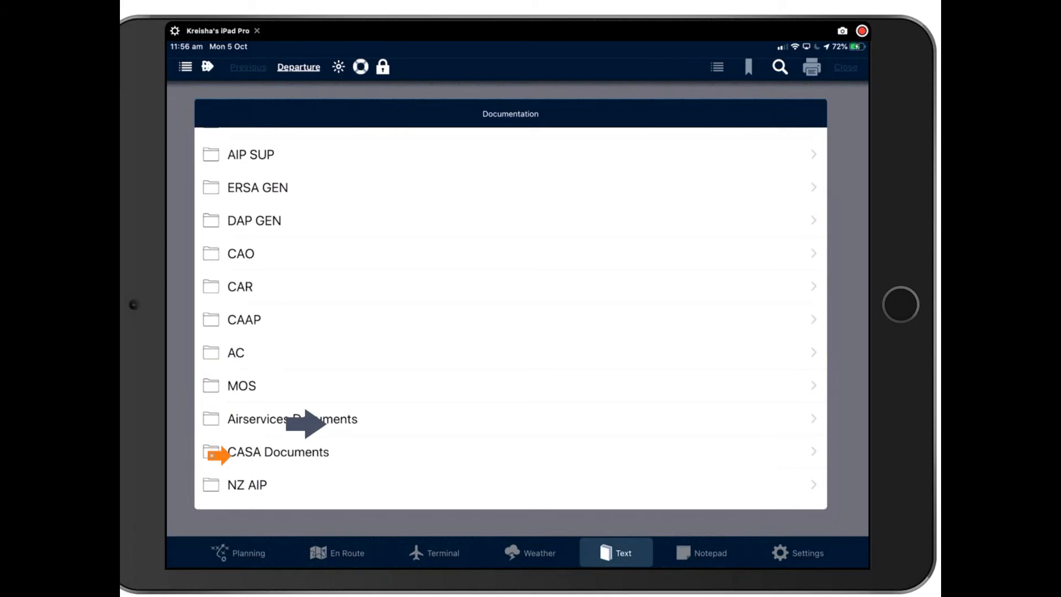
scroll(down, 3)
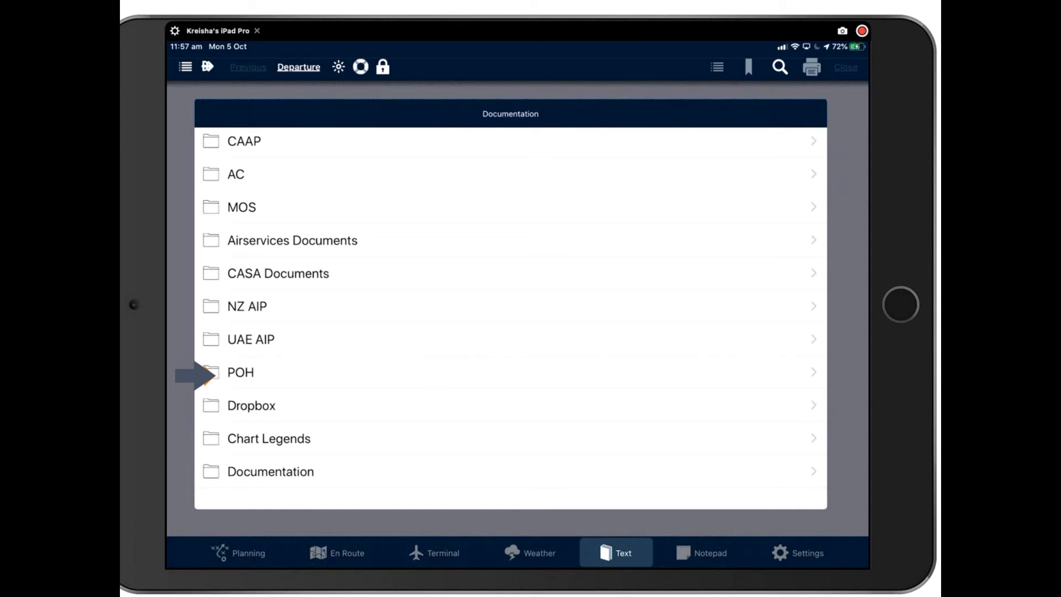
In the POH folder, edit the list to remove the TB10 handbook and go back to the library
click(240, 372)
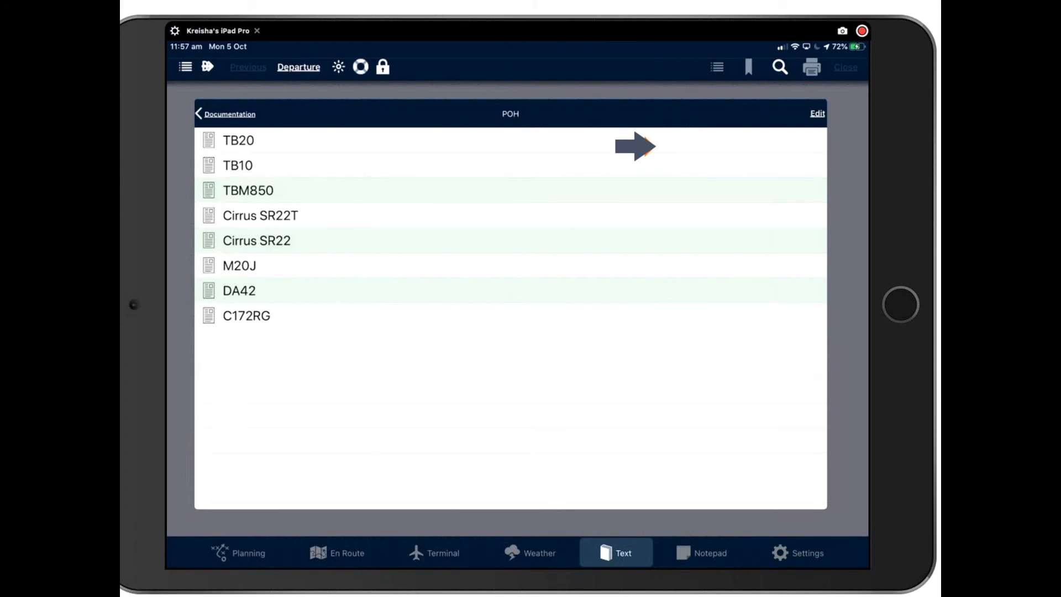
click(813, 114)
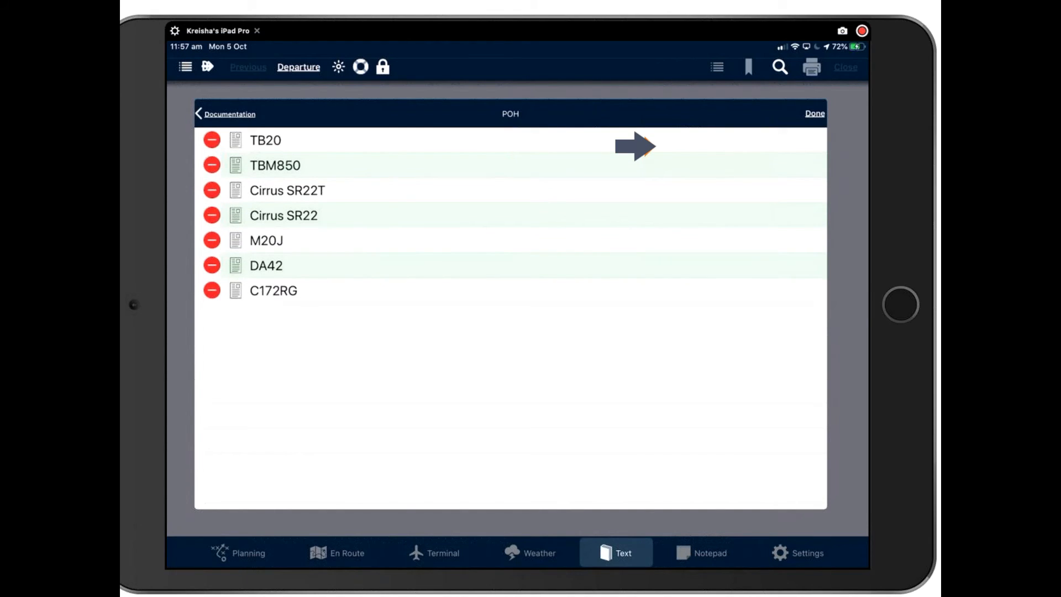
click(813, 113)
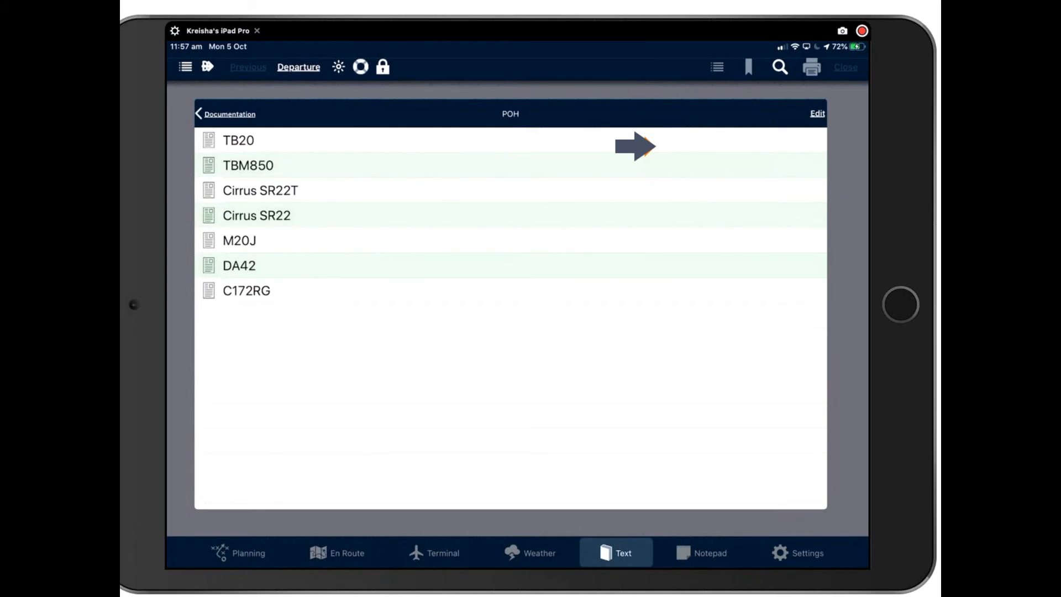
click(225, 114)
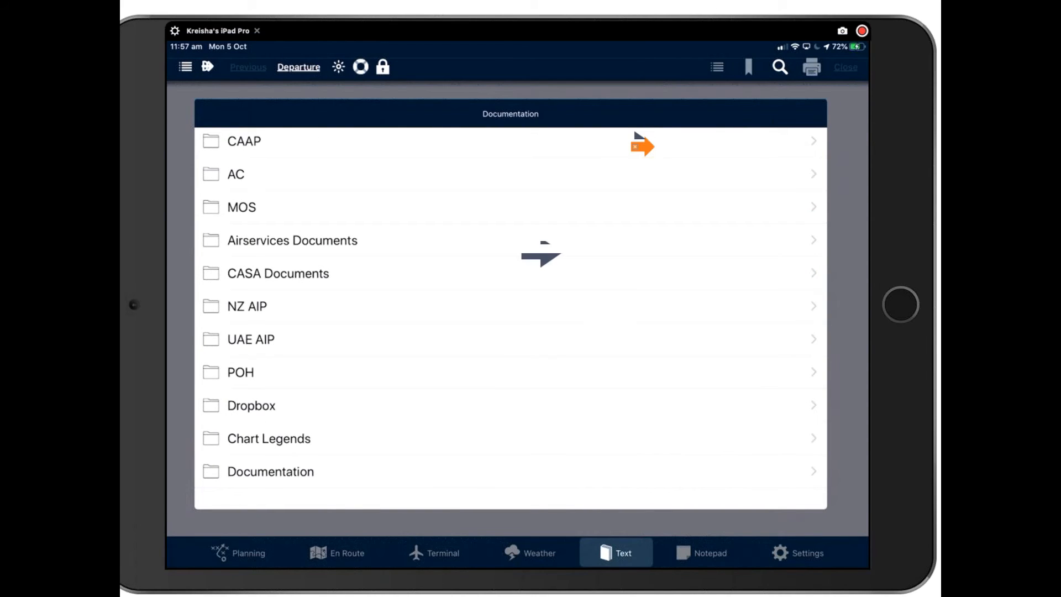
mouse_move(187, 405)
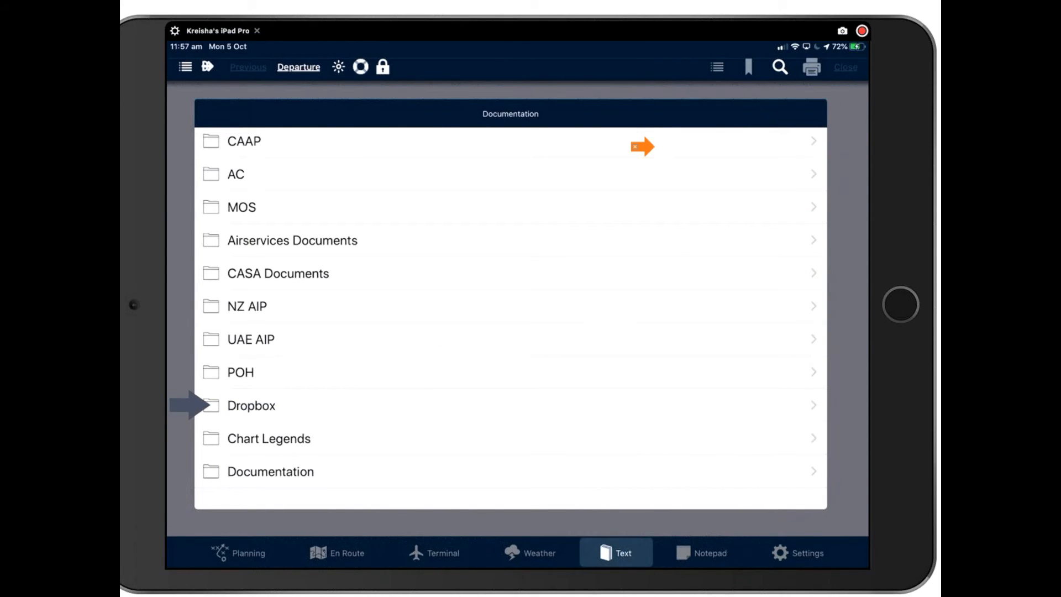
click(254, 405)
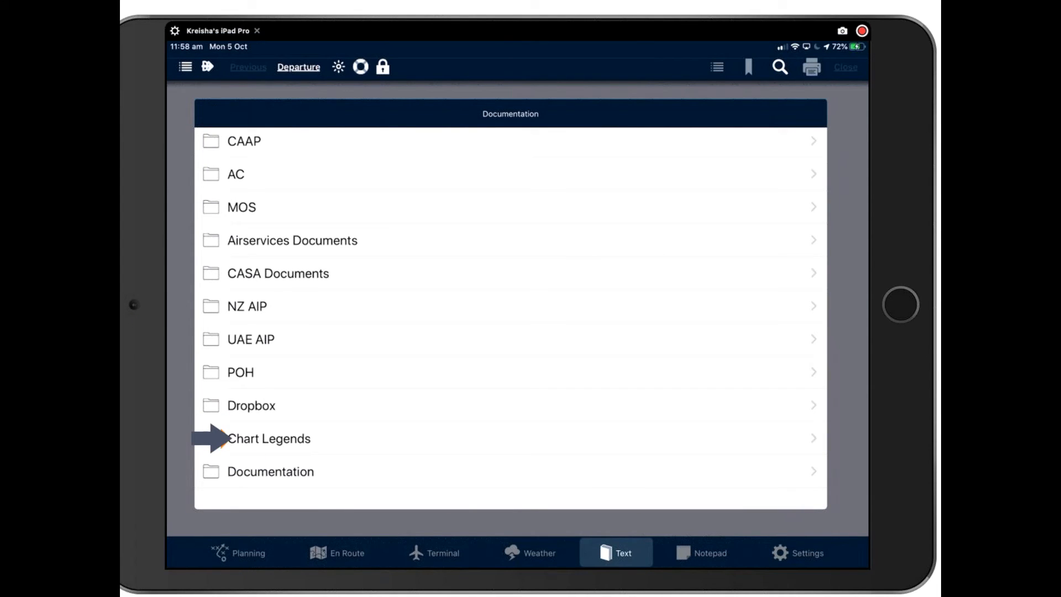
click(269, 438)
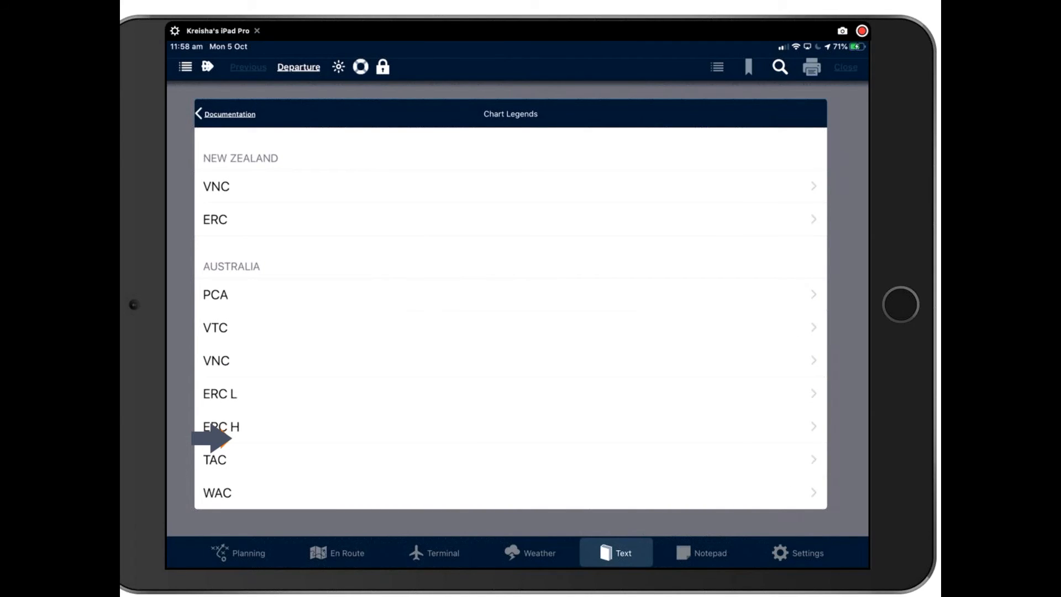
scroll(down, 3)
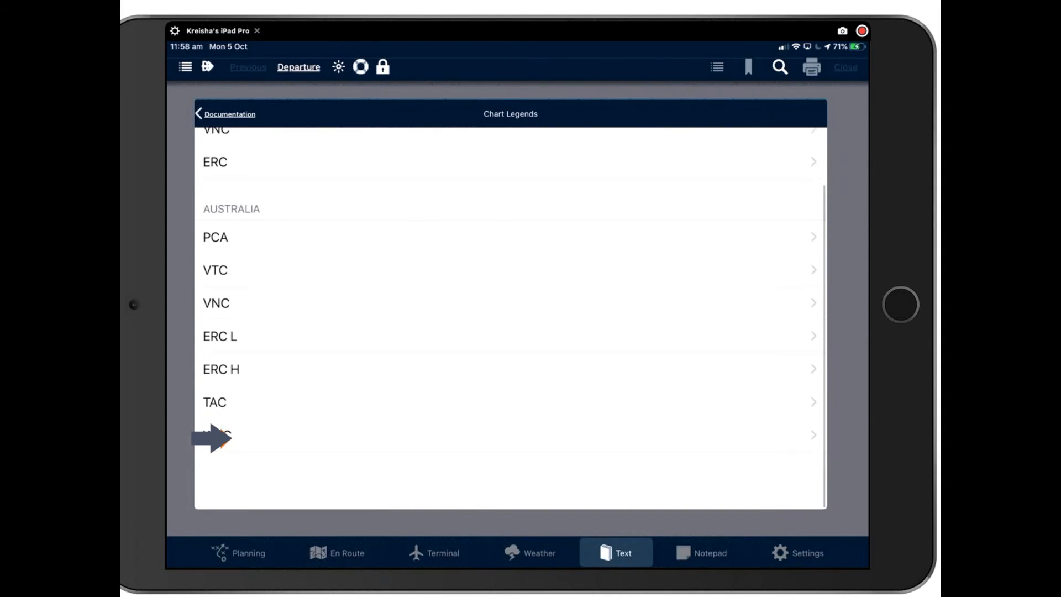
scroll(down, 3)
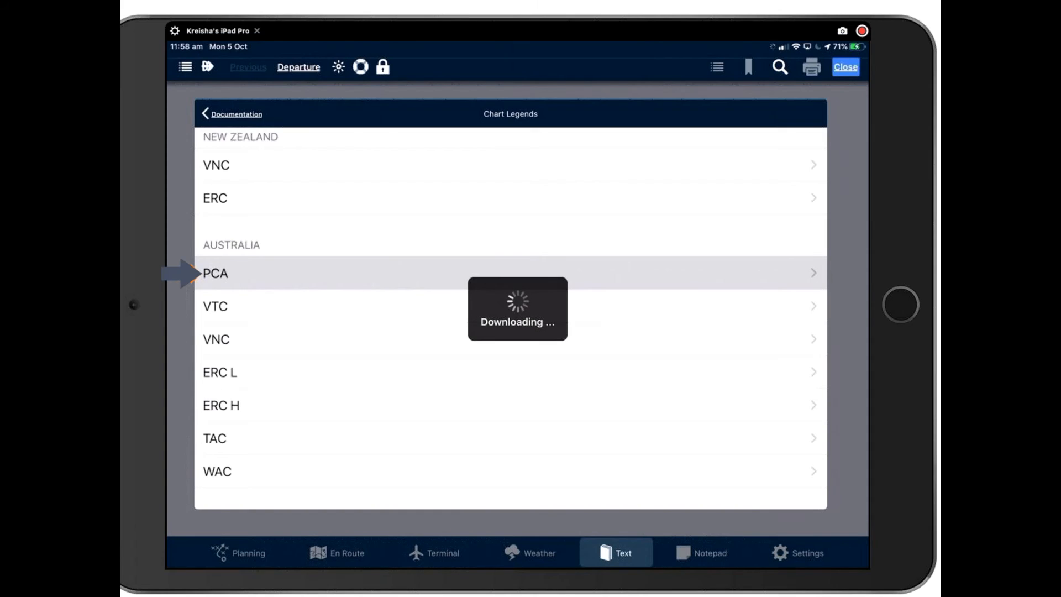
click(214, 274)
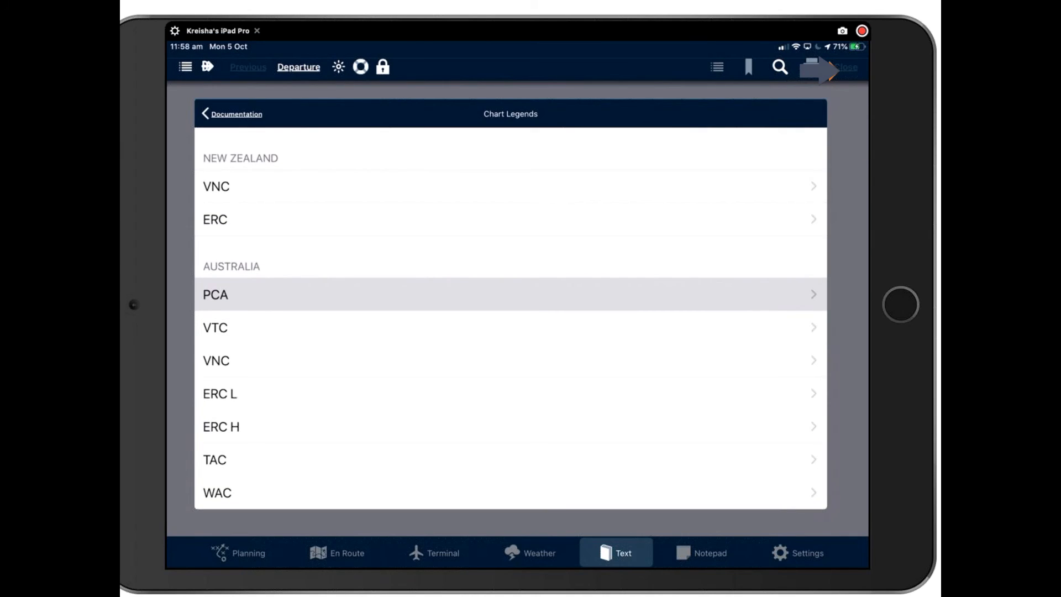
click(236, 114)
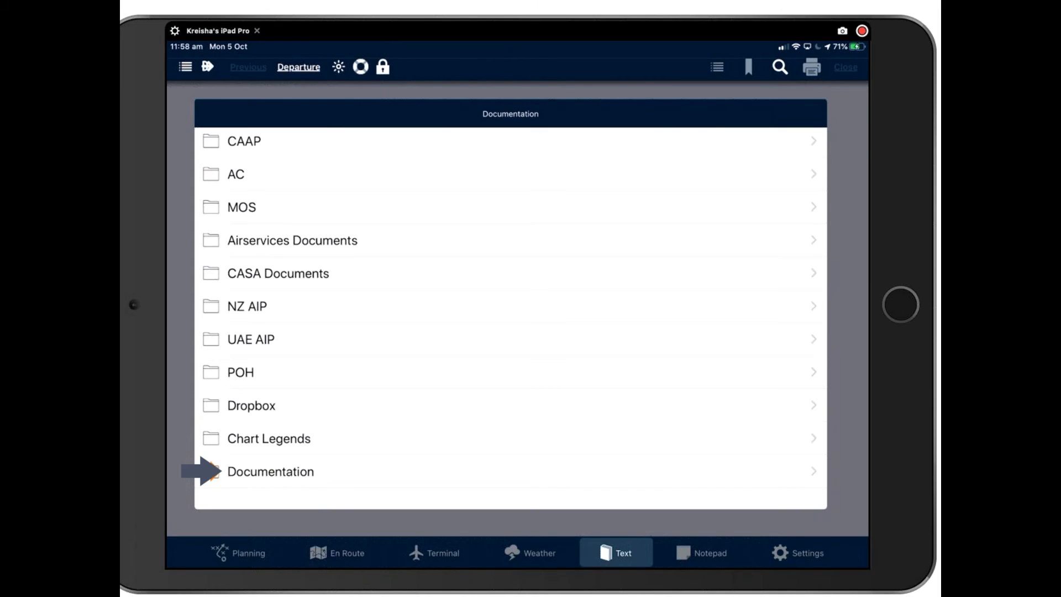
From the Documentation folder, scroll through the AvPlan EFB Quick Start Guide's table of contents
click(270, 471)
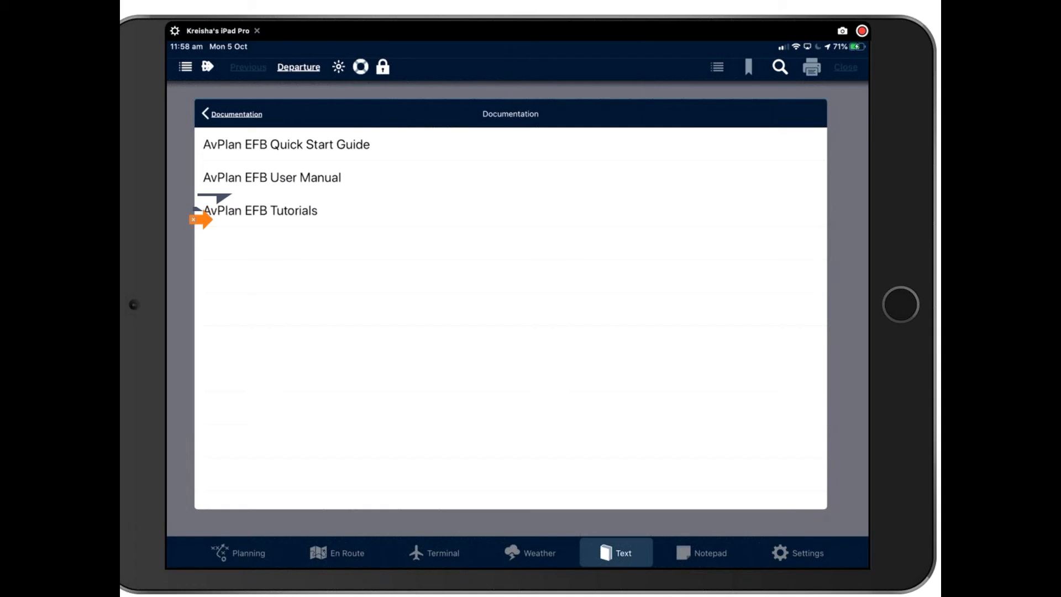
mouse_move(195, 177)
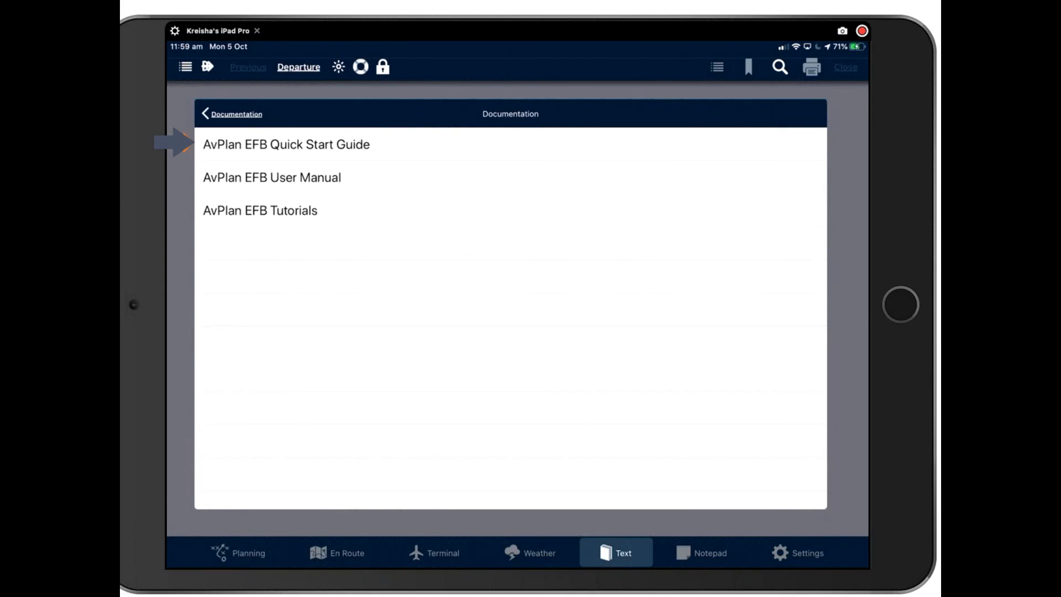
click(283, 144)
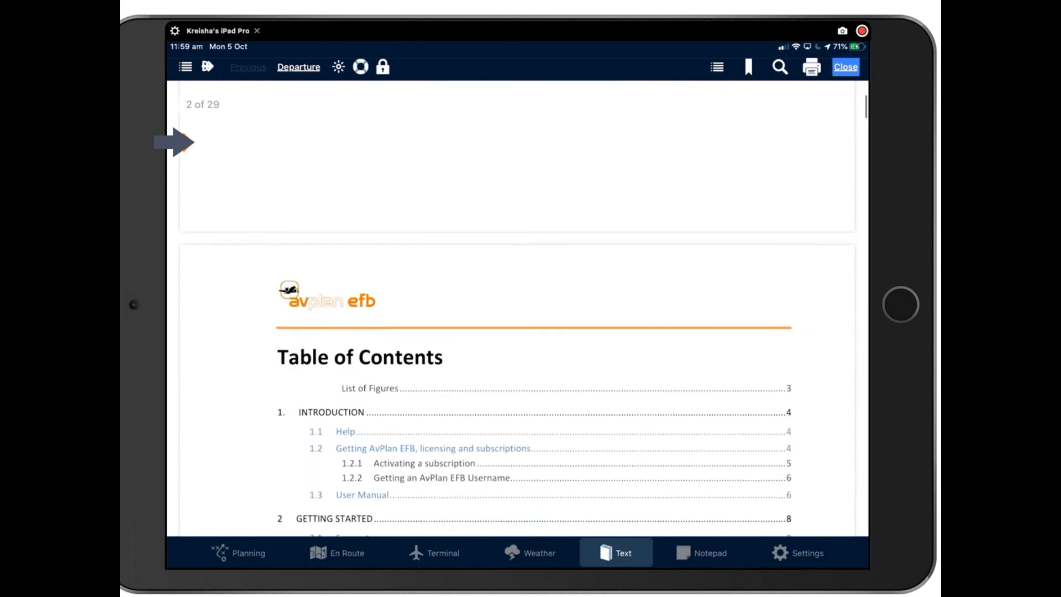
scroll(down, 3)
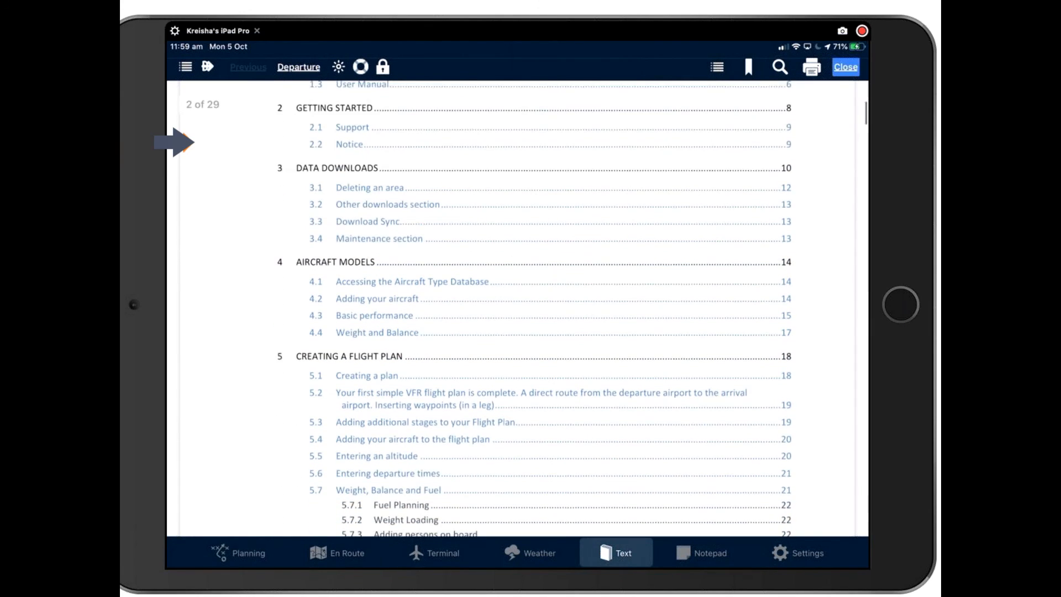
scroll(down, 3)
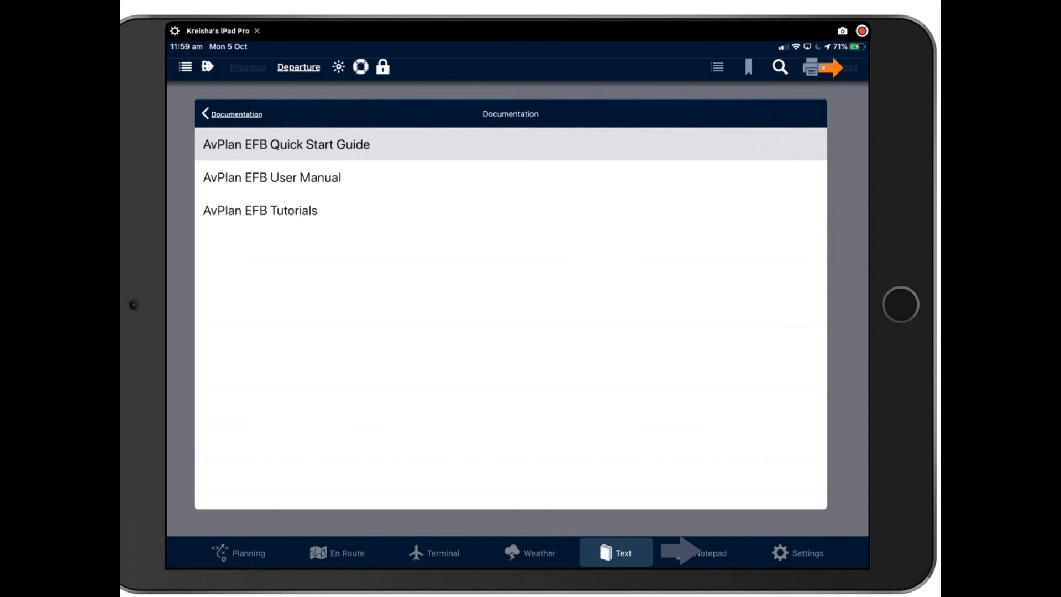
On the notepad, set the pen colour to white and undo the last handwritten stroke
click(709, 553)
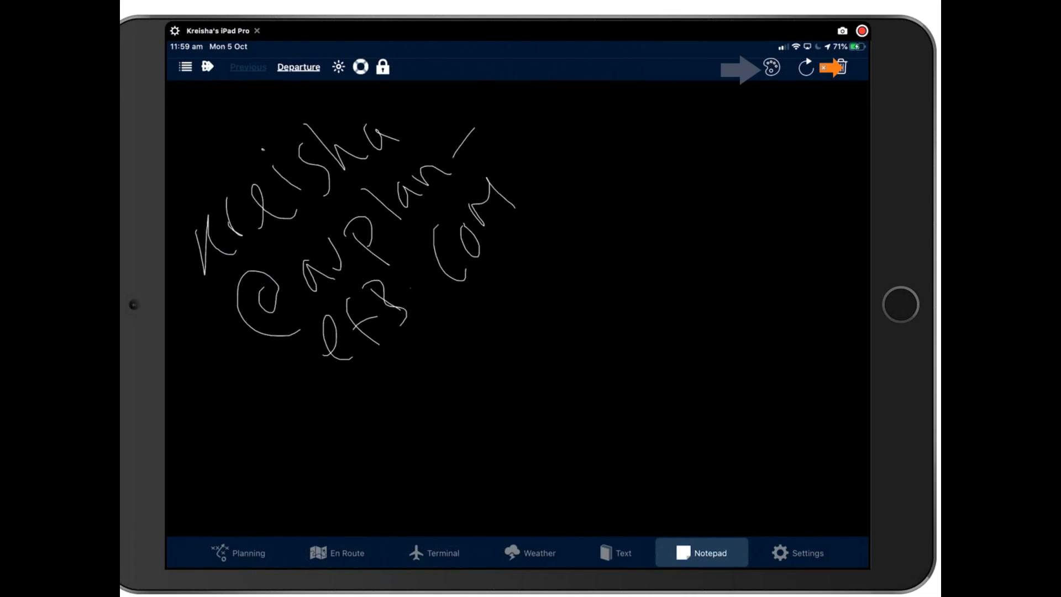
click(771, 68)
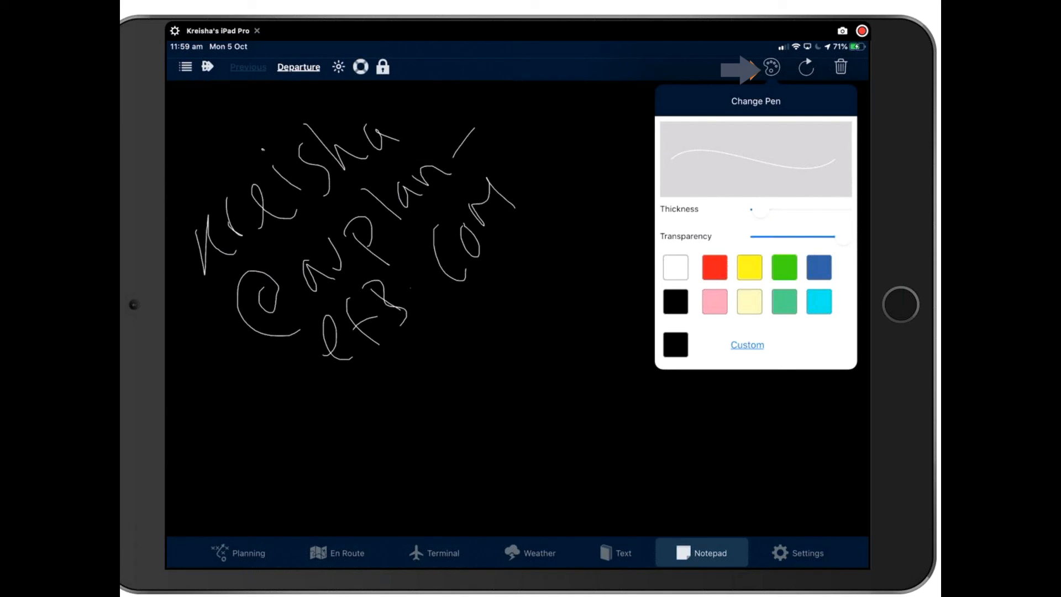
click(769, 69)
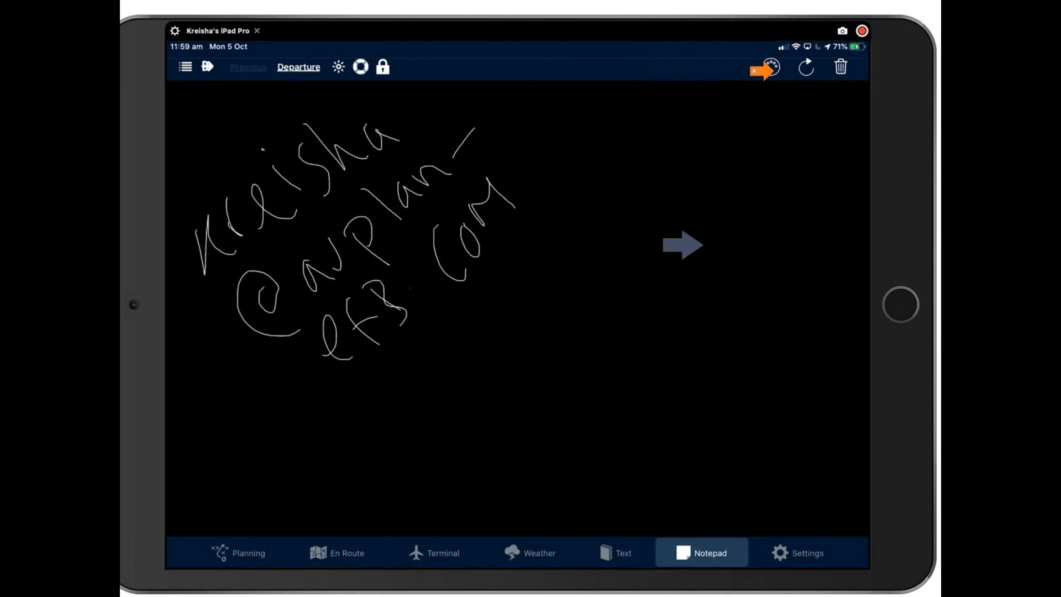
click(772, 71)
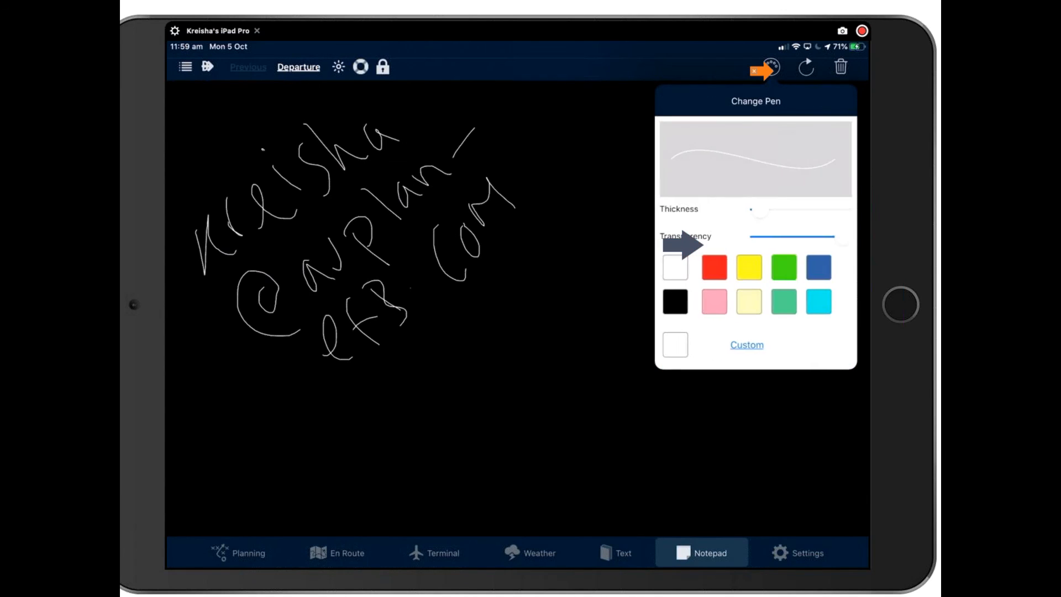
click(772, 71)
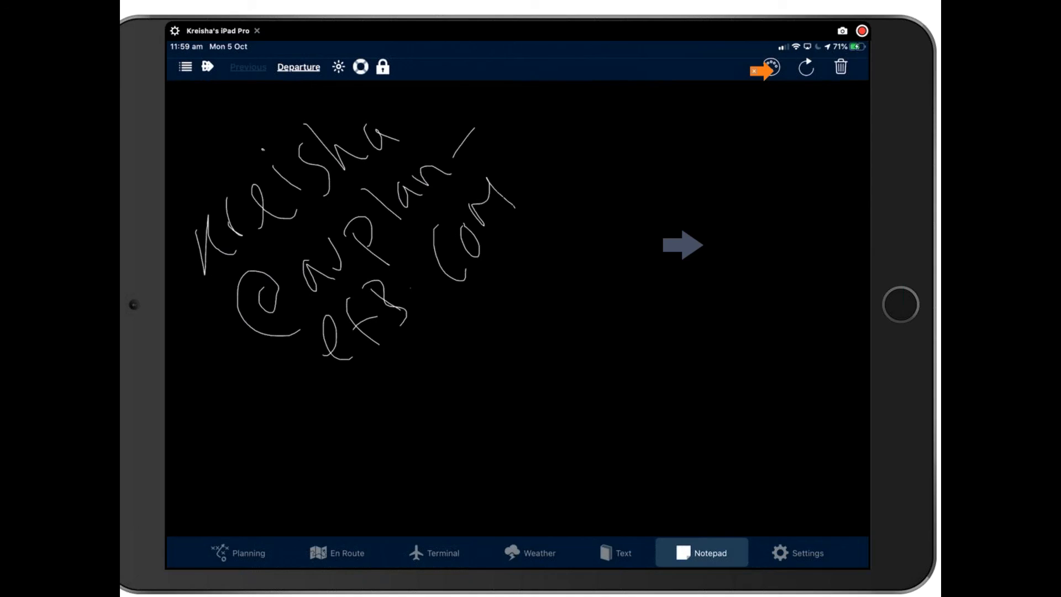
click(776, 69)
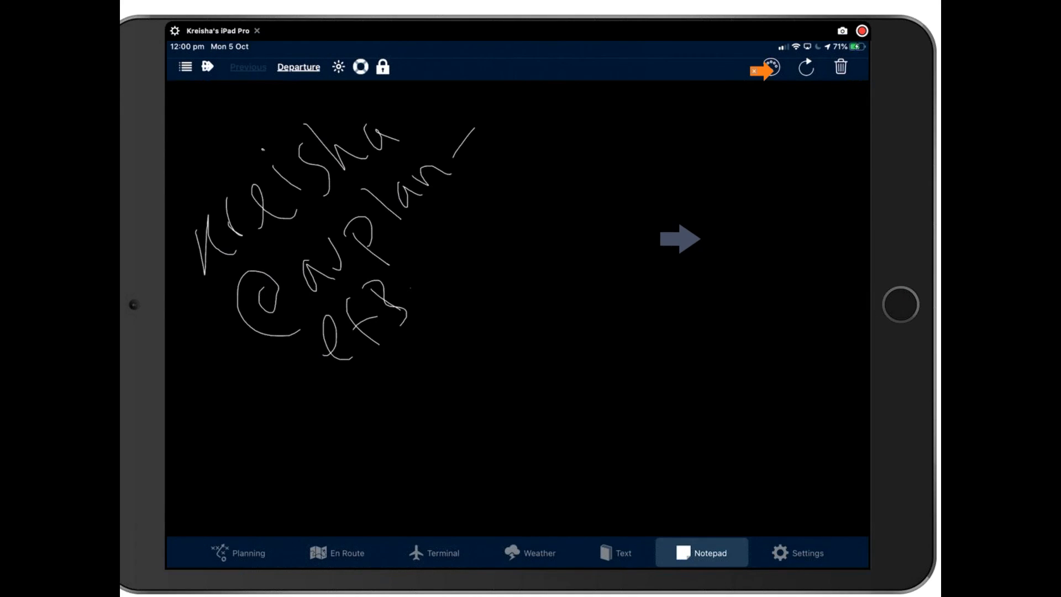
mouse_move(243, 217)
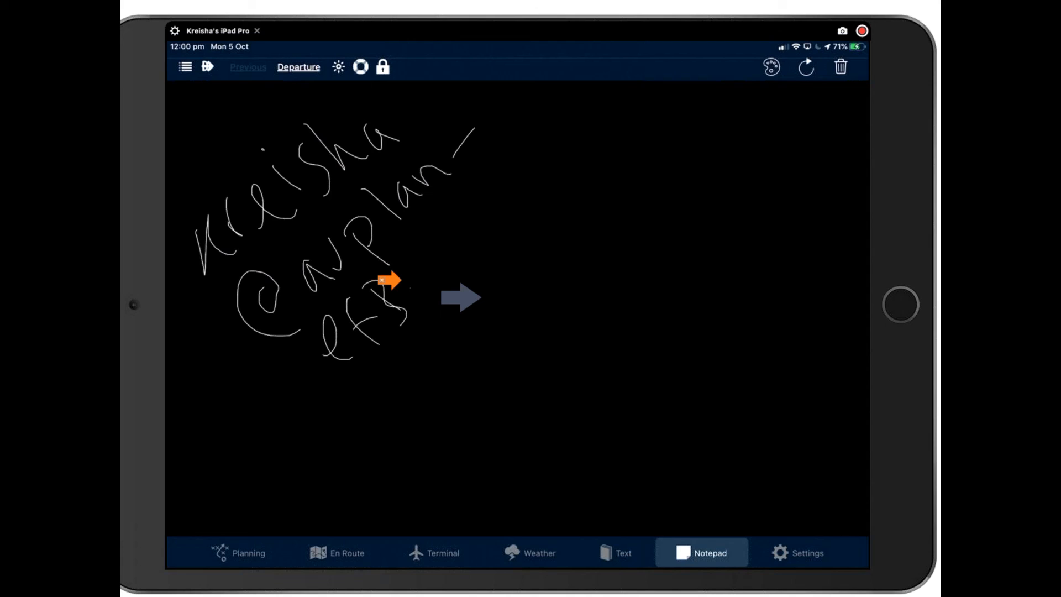
Reduce the pen thickness, redraw the note's ending, then go to the app settings
click(769, 66)
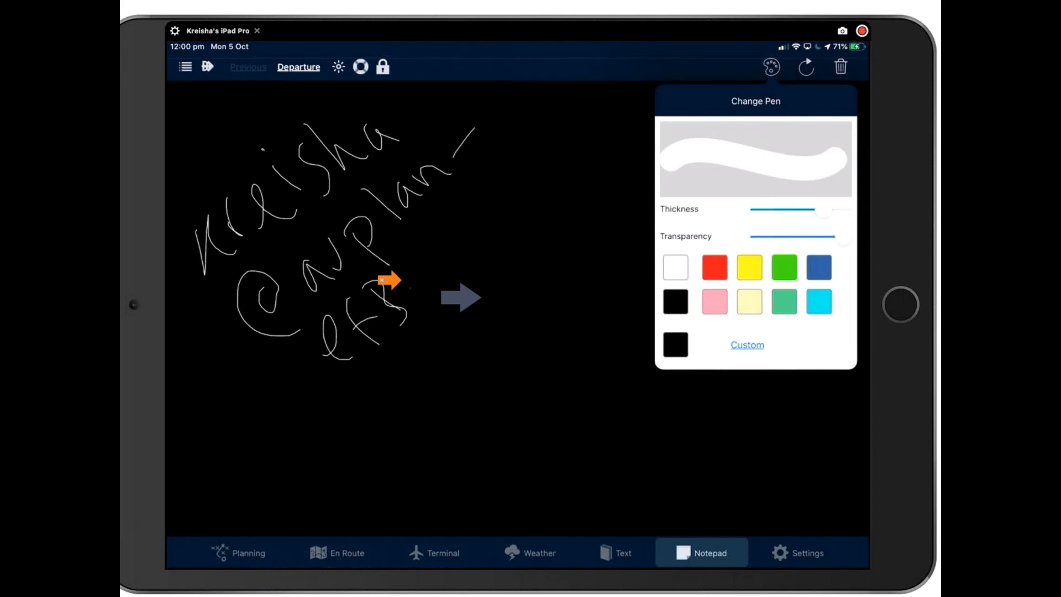
drag(822, 210, 758, 210)
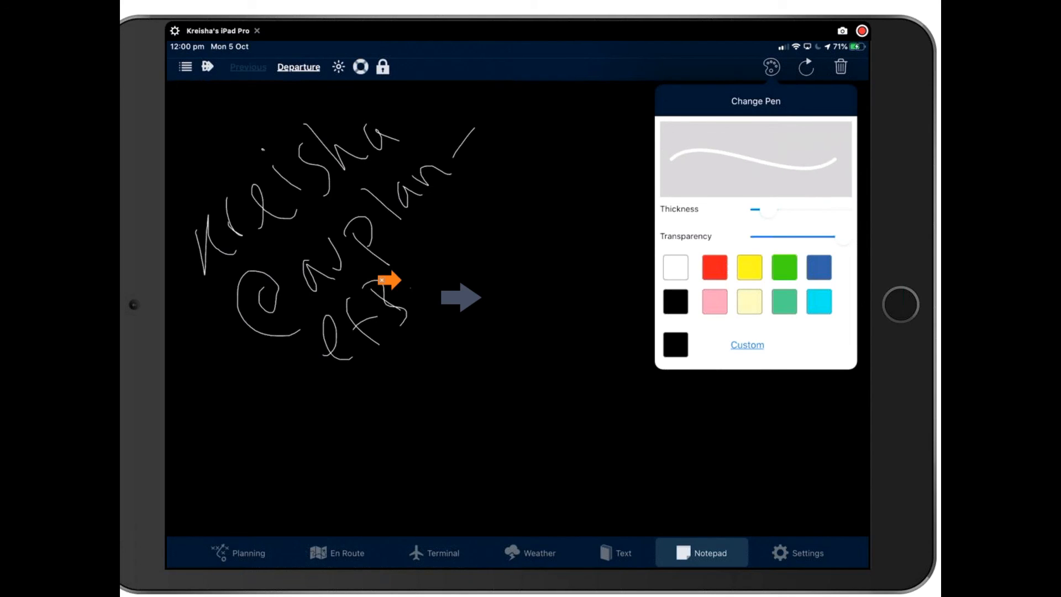
click(770, 67)
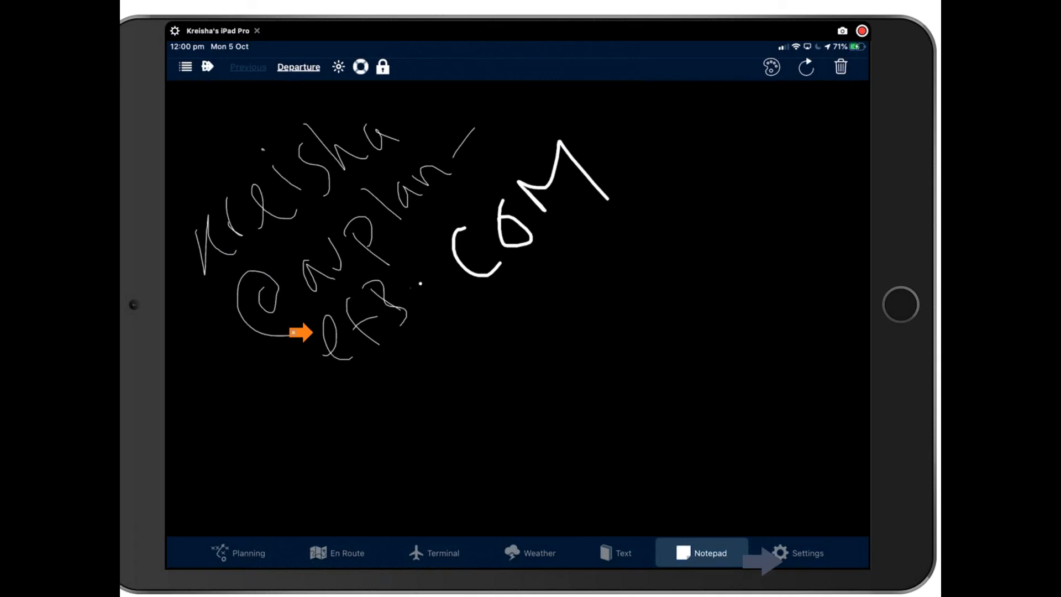
mouse_move(784, 555)
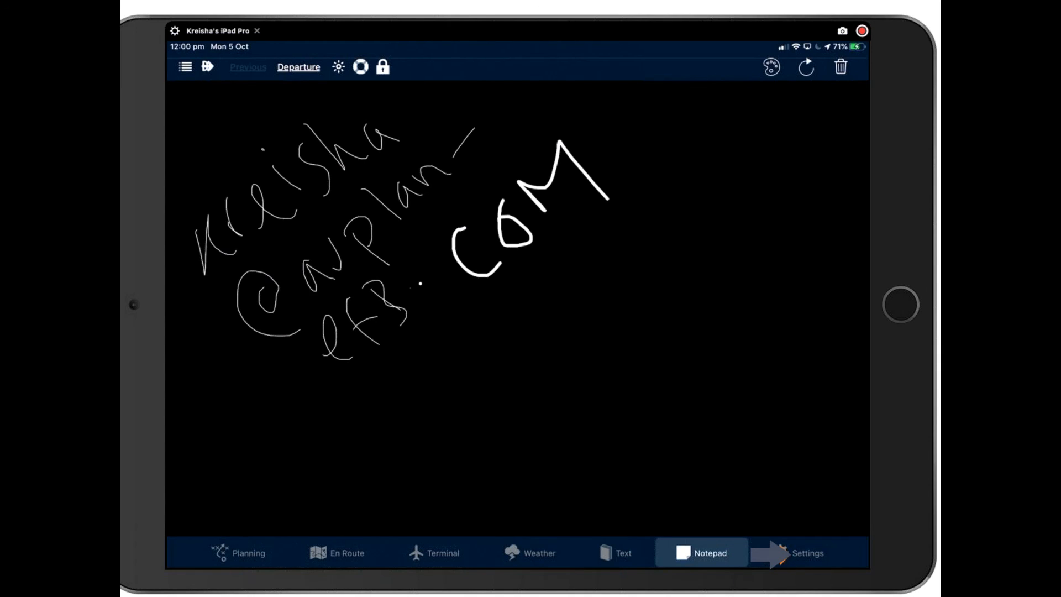
click(809, 552)
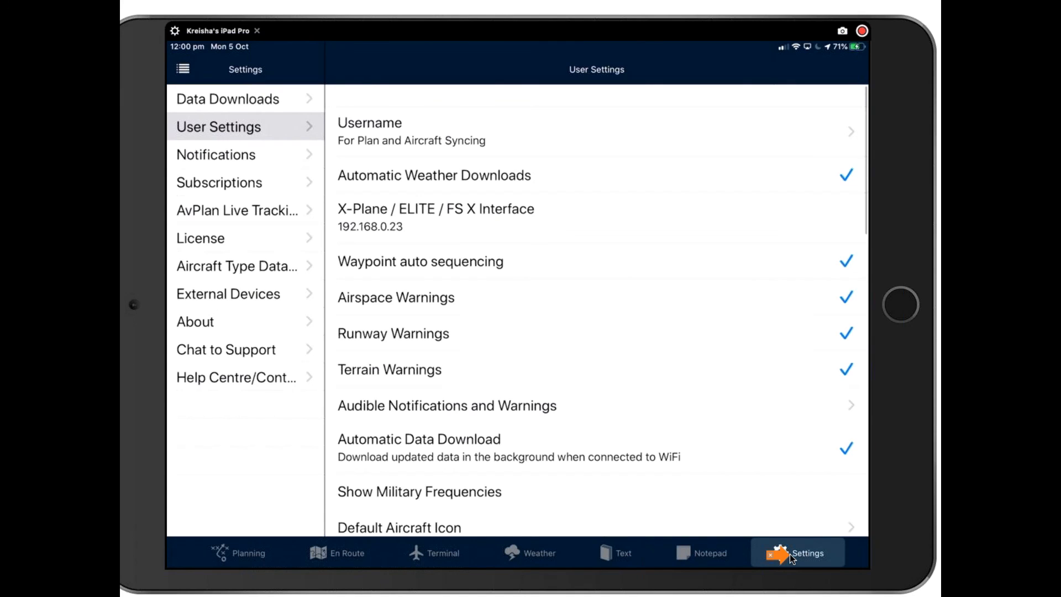